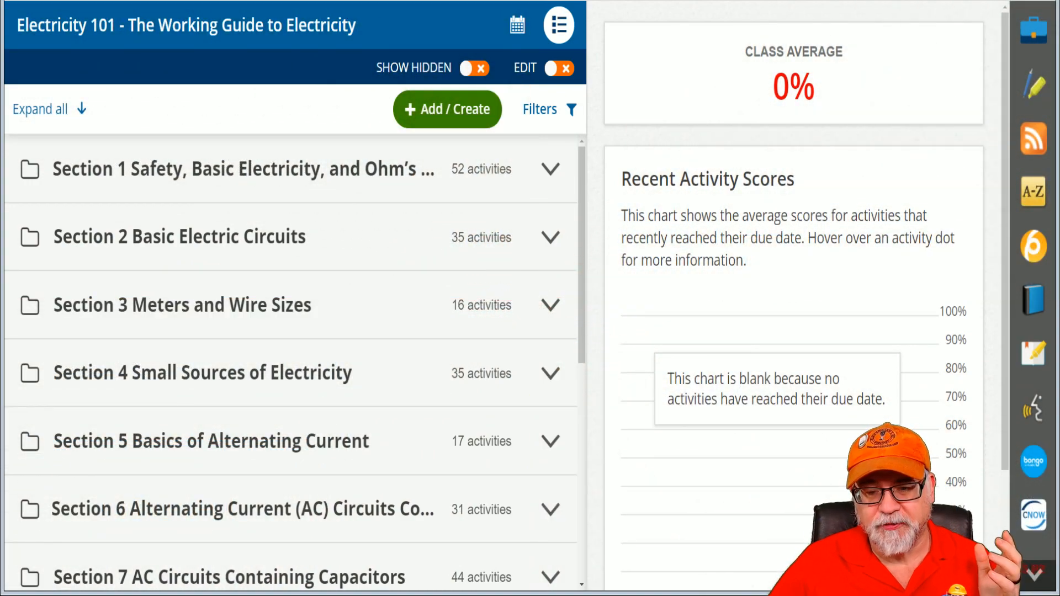
mouse_move(414, 383)
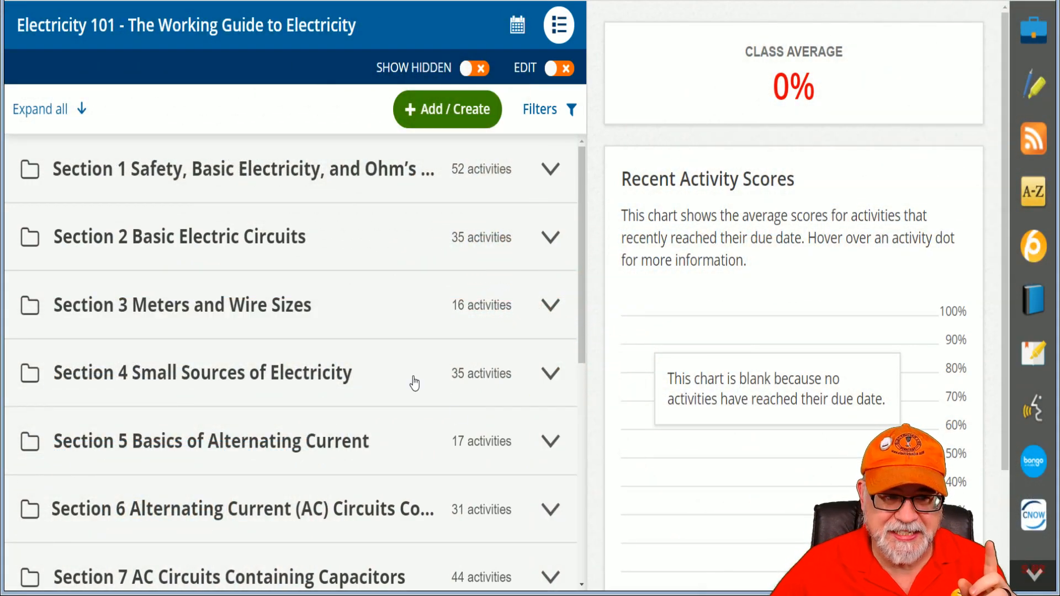
Expand Section 1 and then UNIT 1 Atomic Structure to list the unit's activities
scroll("down", 3)
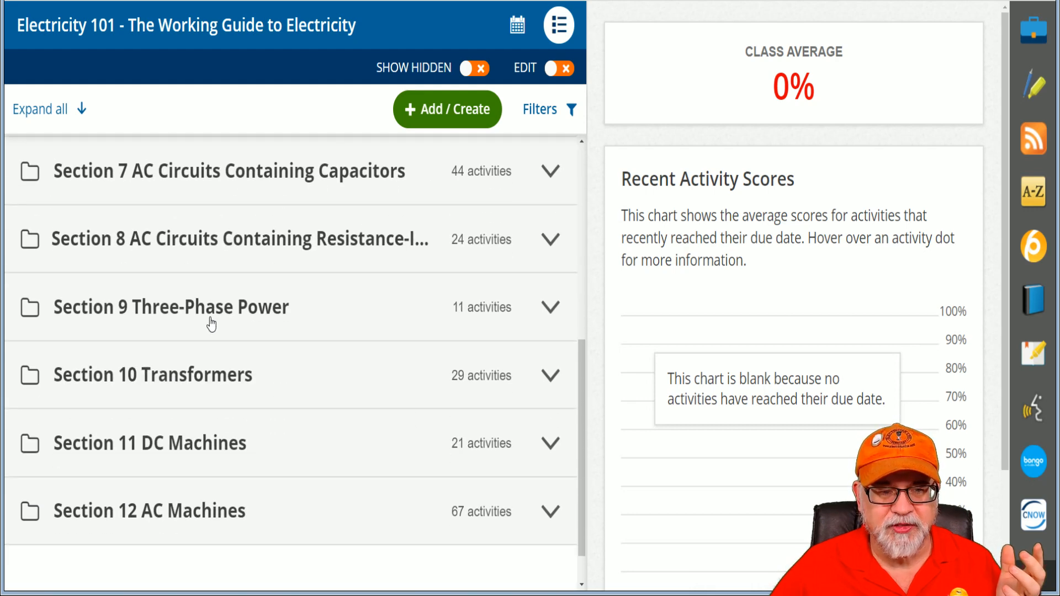
scroll("up", 3)
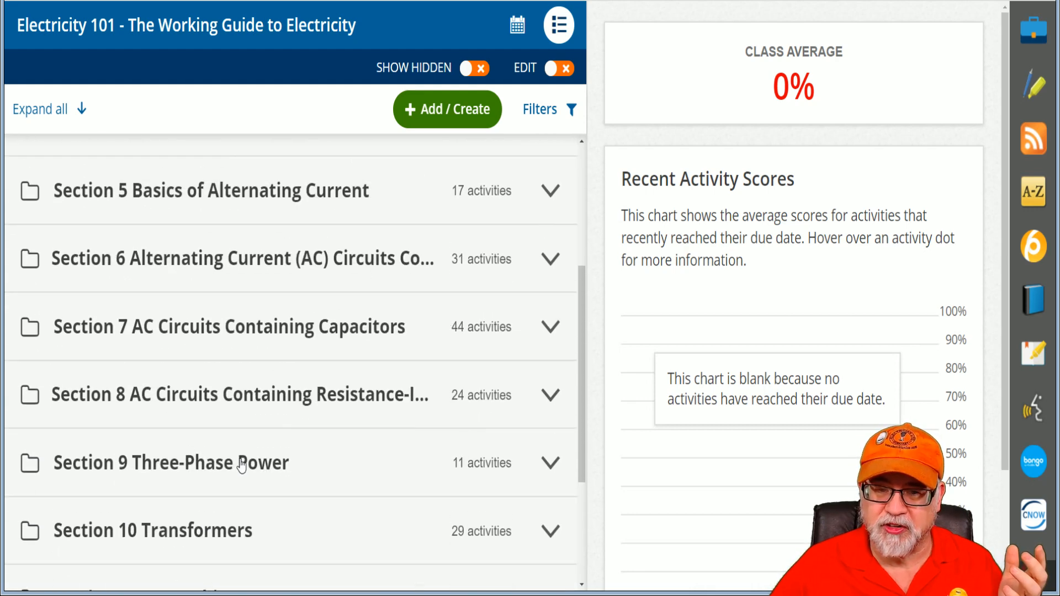
scroll("up", 3)
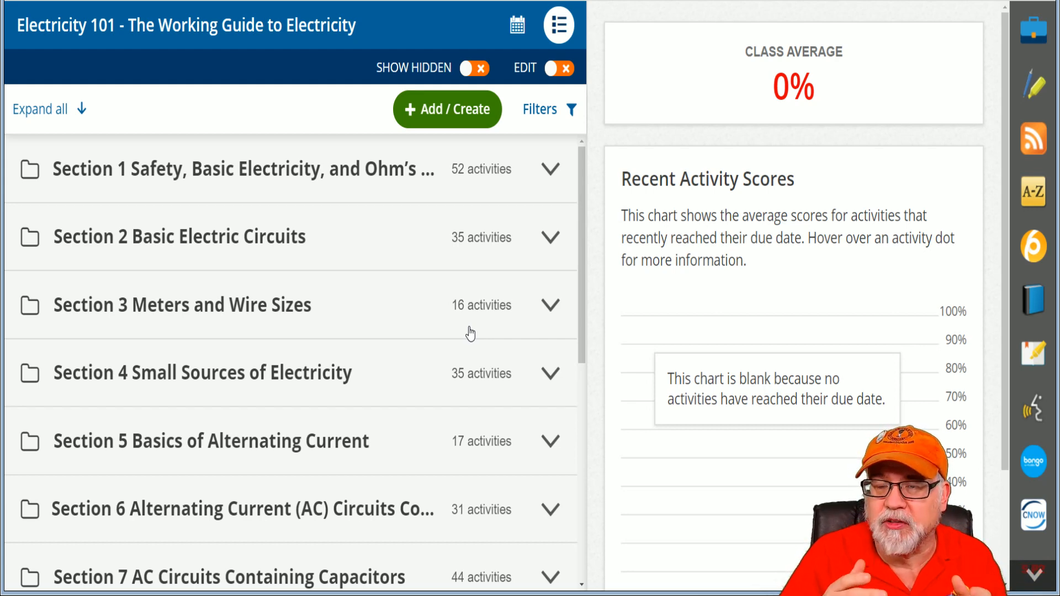
mouse_move(452, 322)
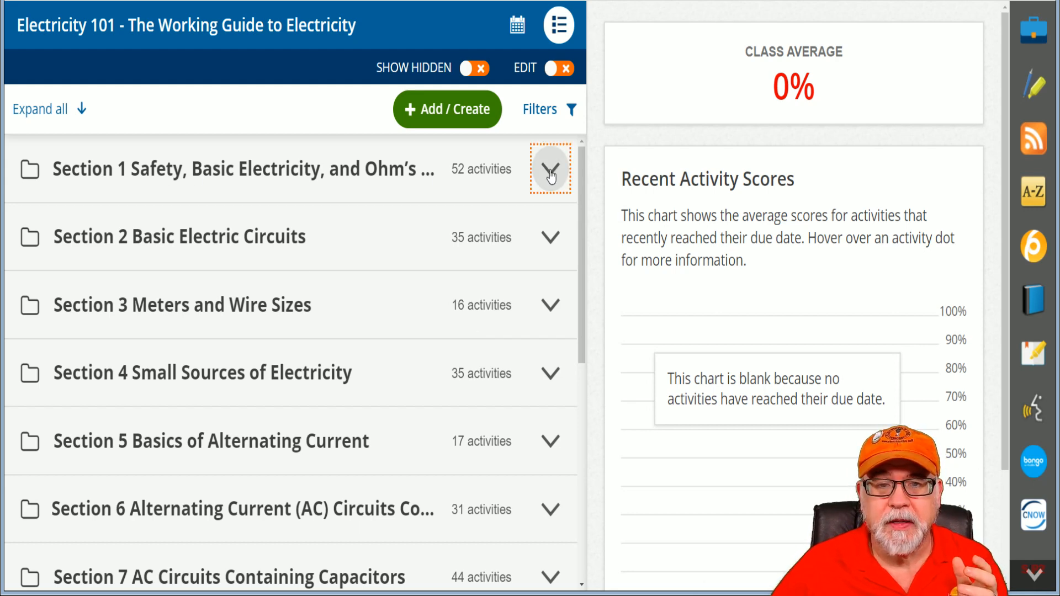
left_click(550, 168)
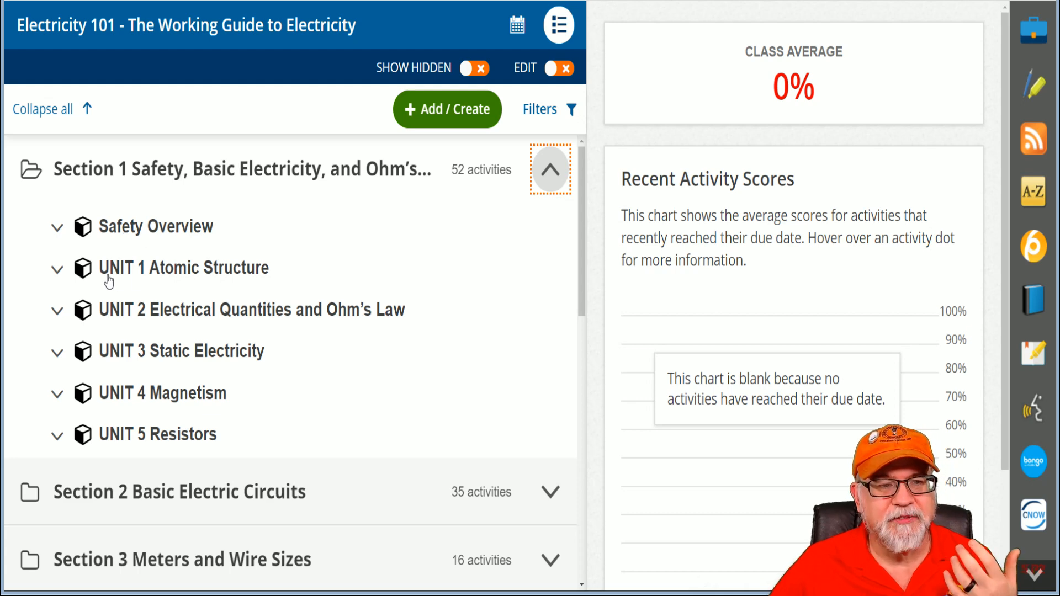
mouse_move(155, 279)
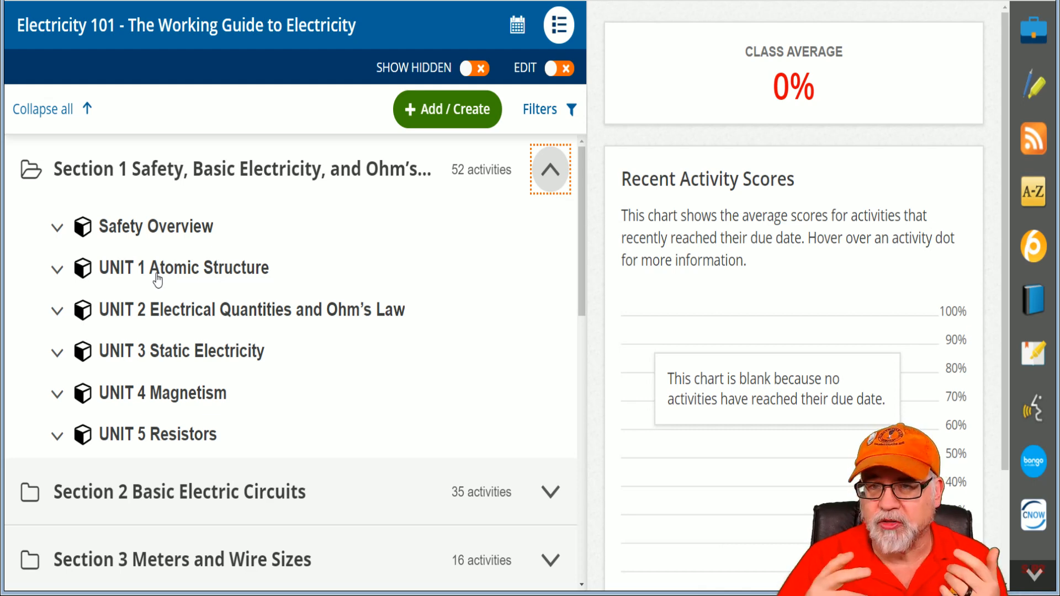
mouse_move(207, 335)
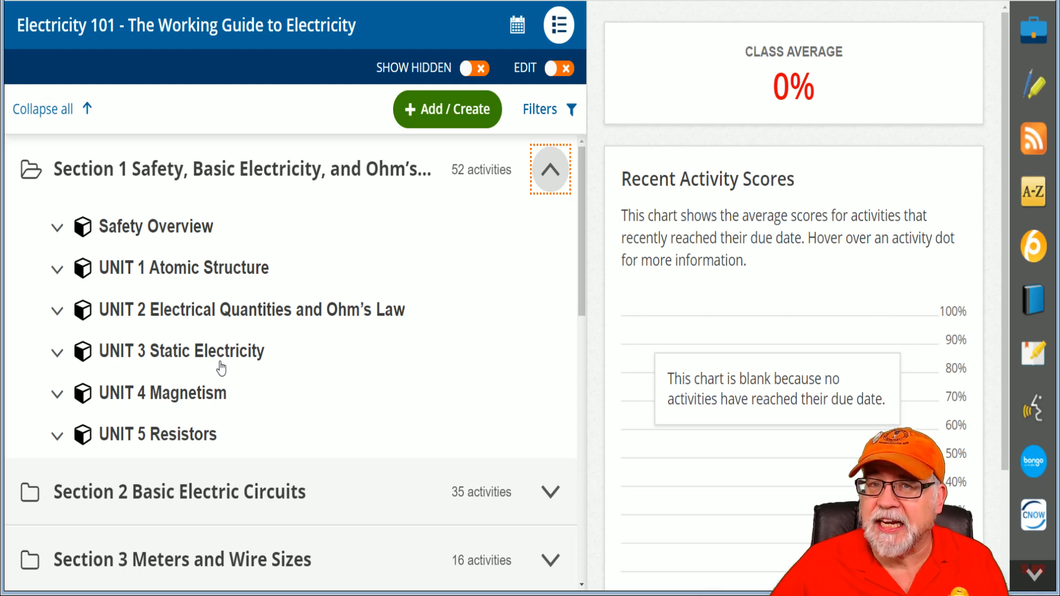
mouse_move(180, 404)
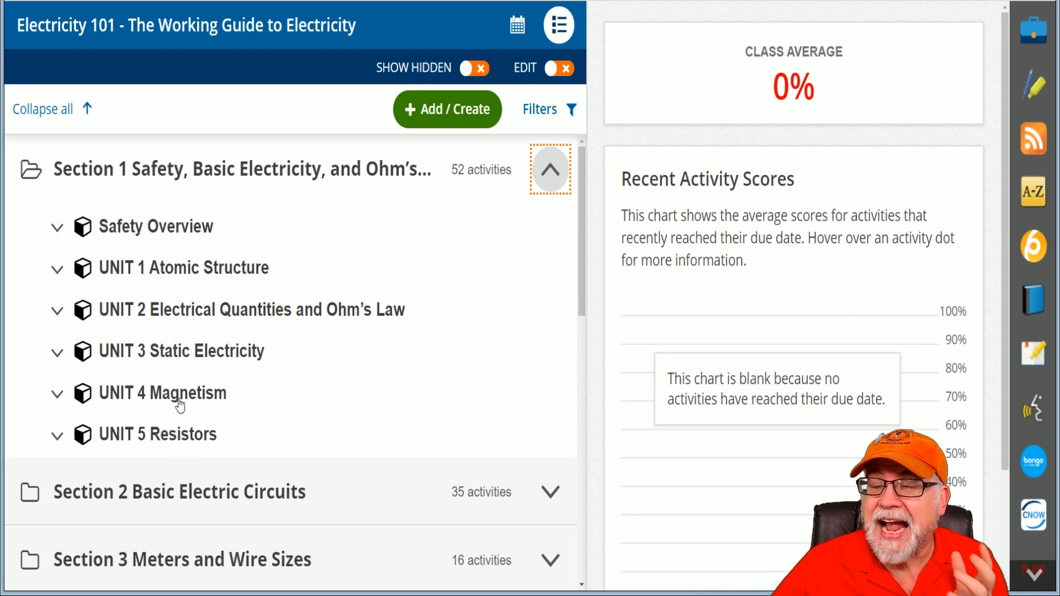
mouse_move(149, 305)
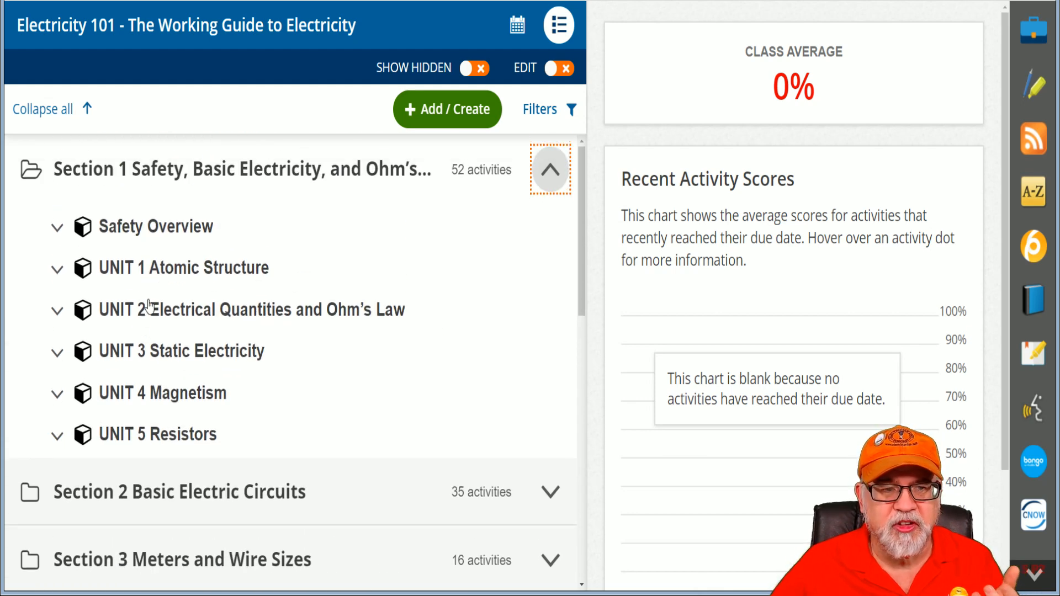
left_click(58, 267)
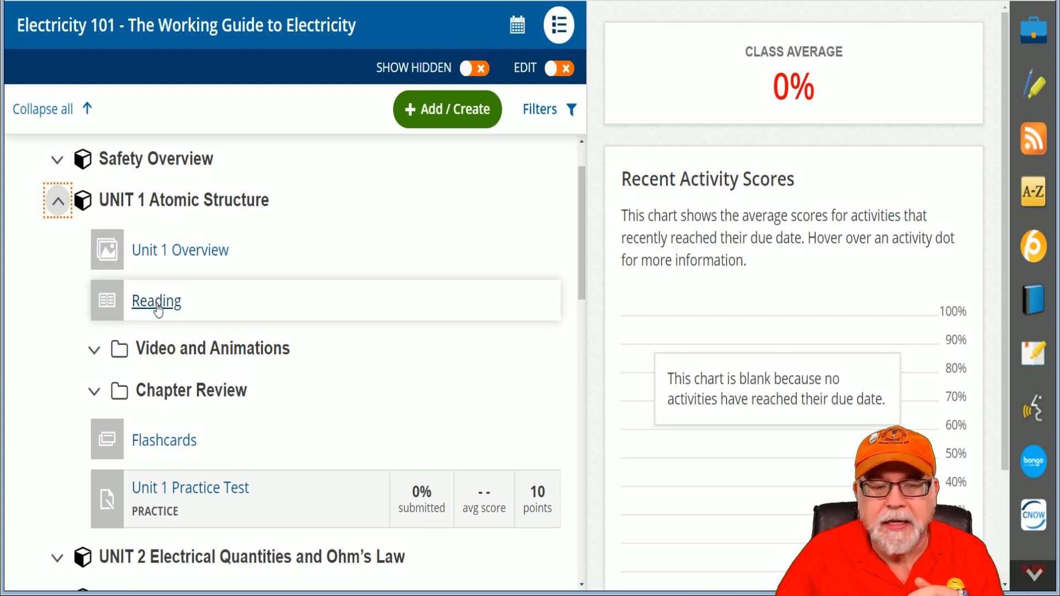
left_click(95, 348)
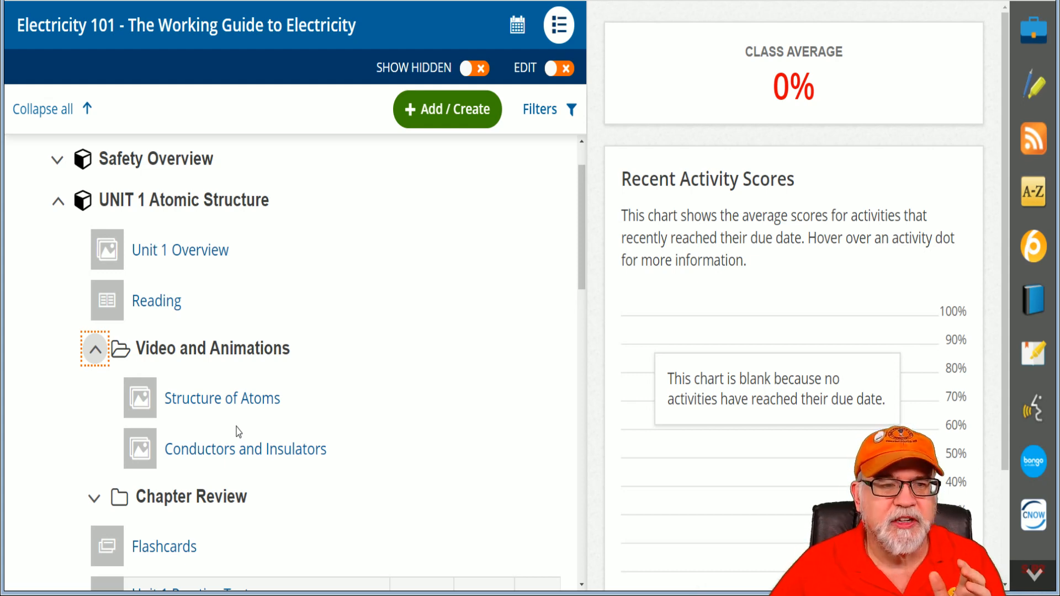
mouse_move(156, 300)
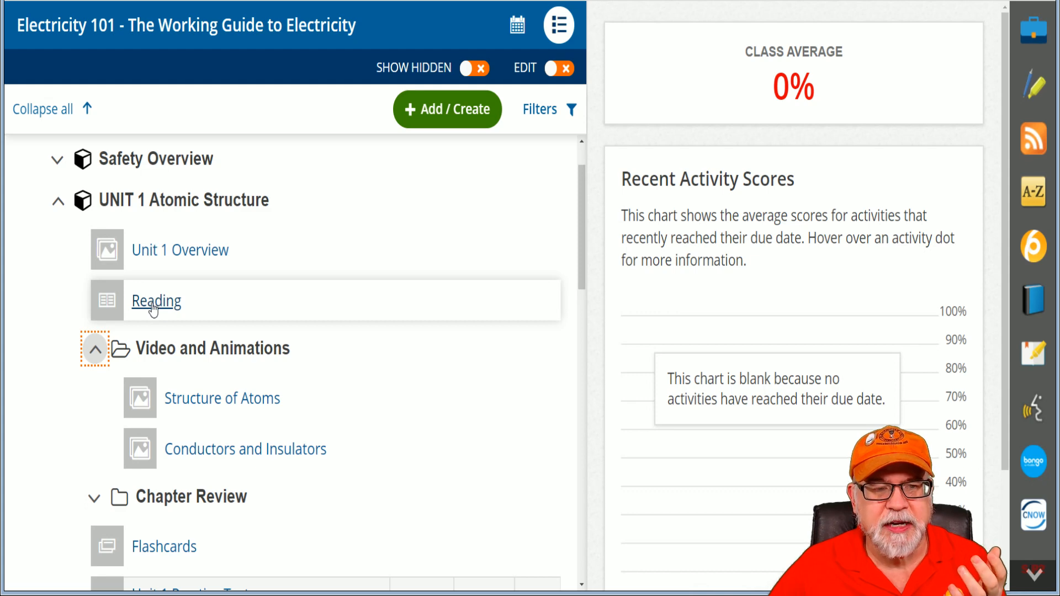
mouse_move(95, 354)
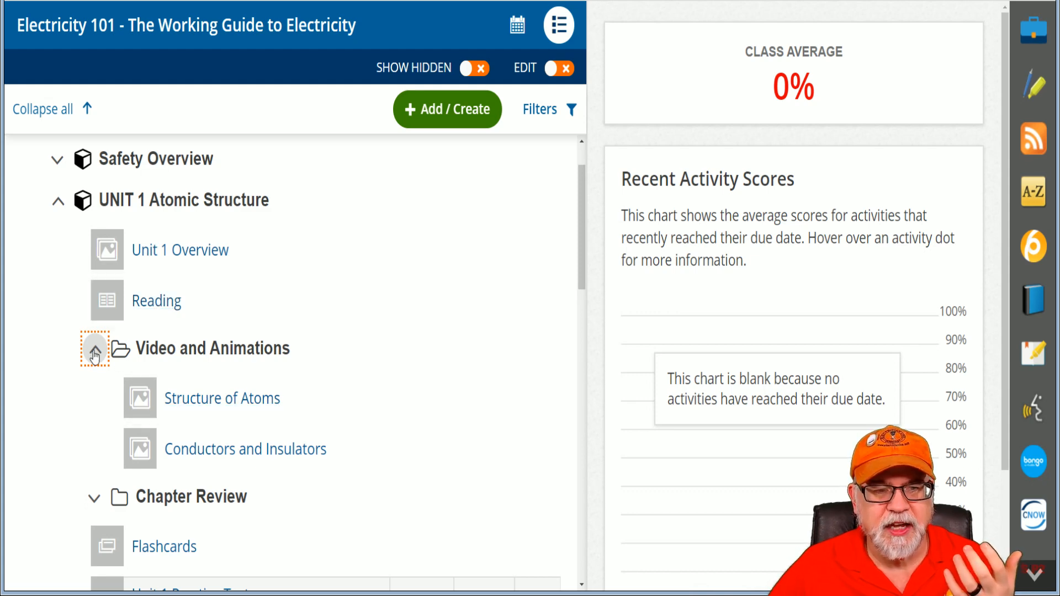
left_click(94, 348)
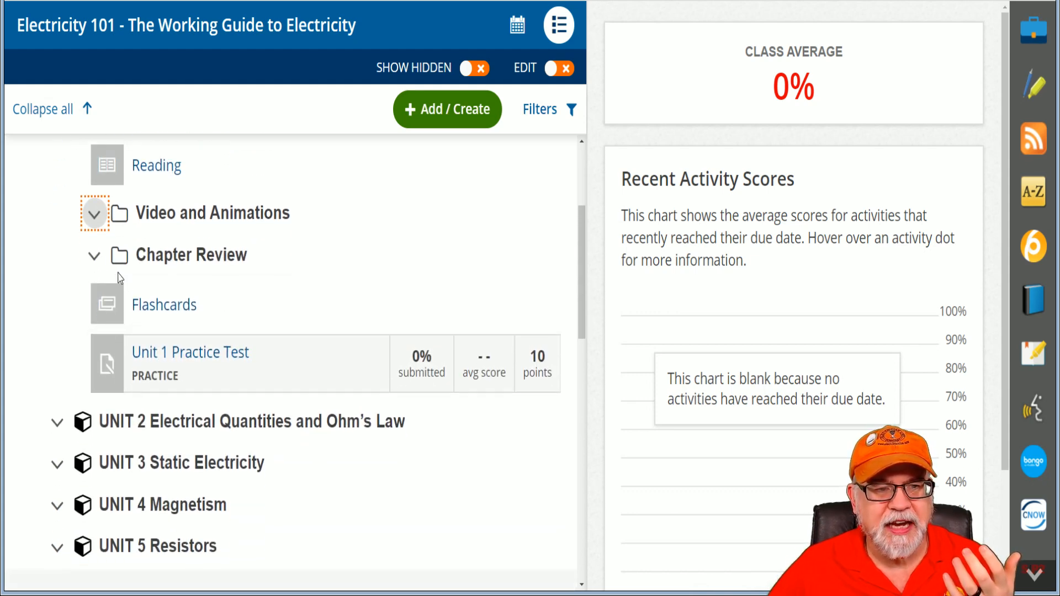
left_click(95, 255)
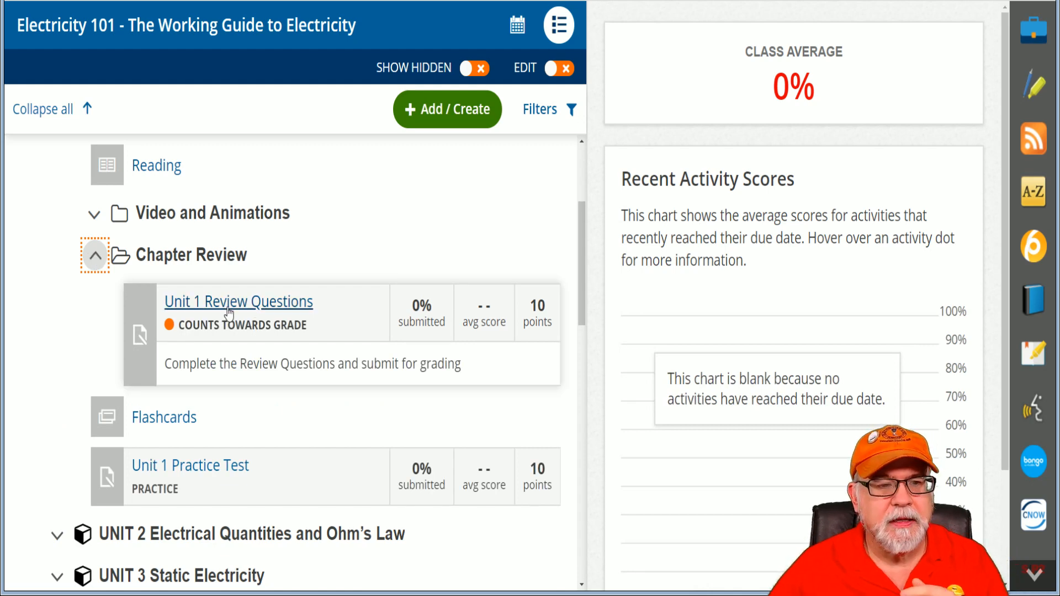
left_click(95, 255)
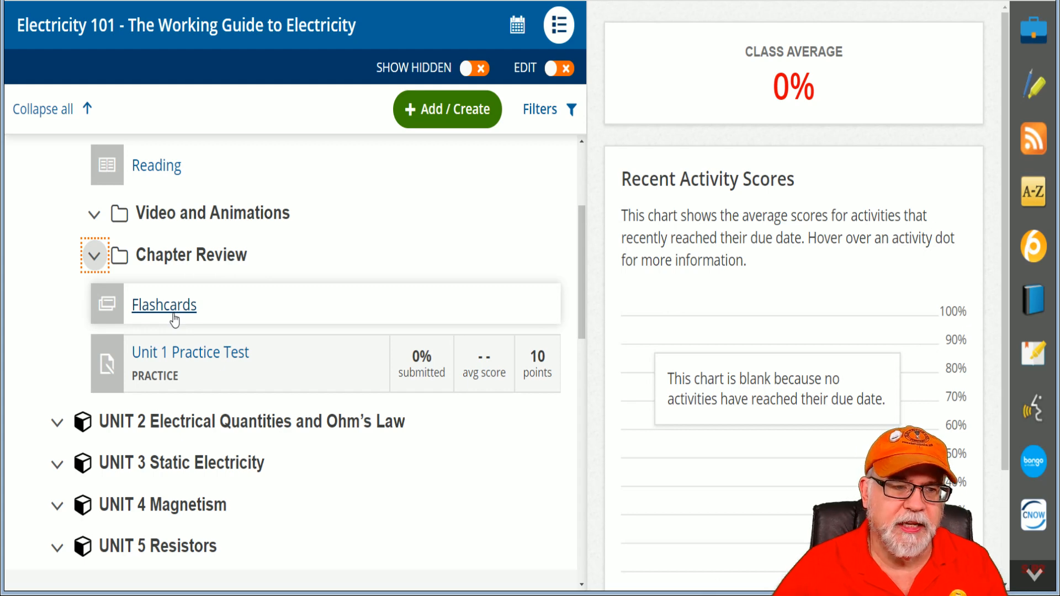
mouse_move(190, 352)
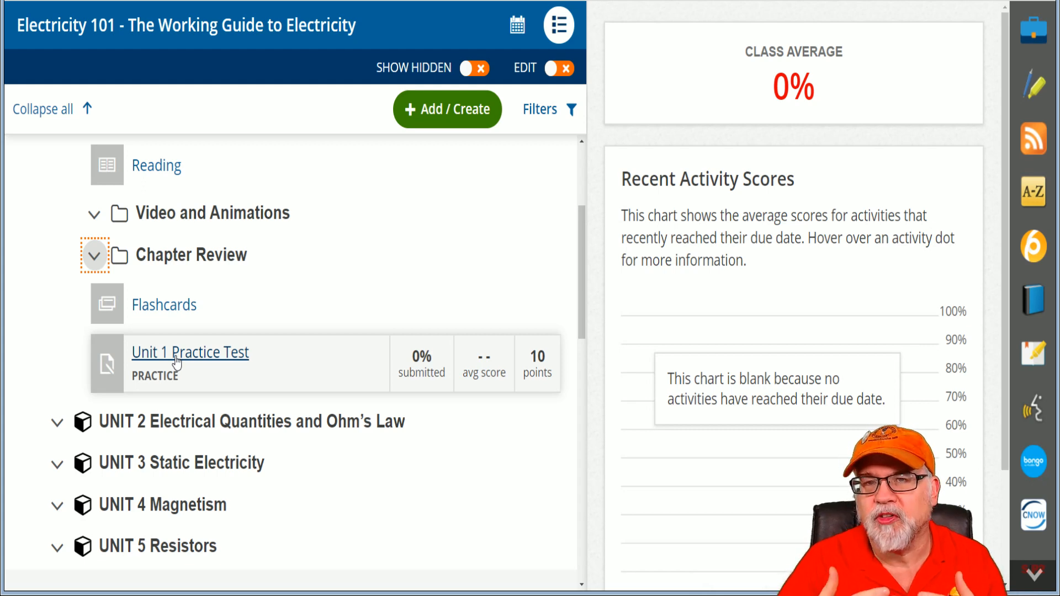
scroll("up", 3)
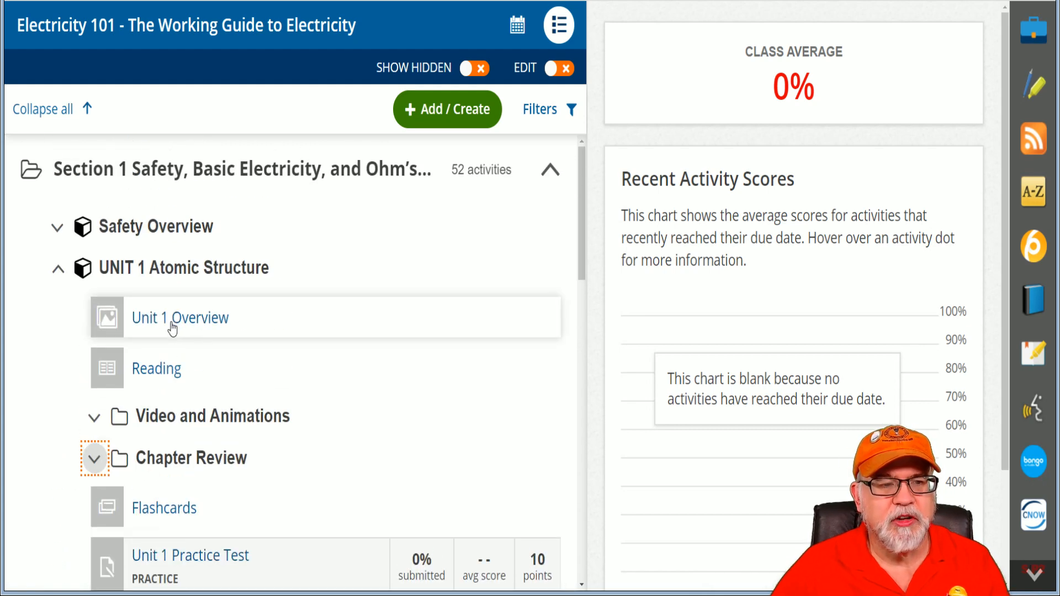
Open the Unit 1 Reading activity showing the 1-2 Atoms text
left_click(155, 368)
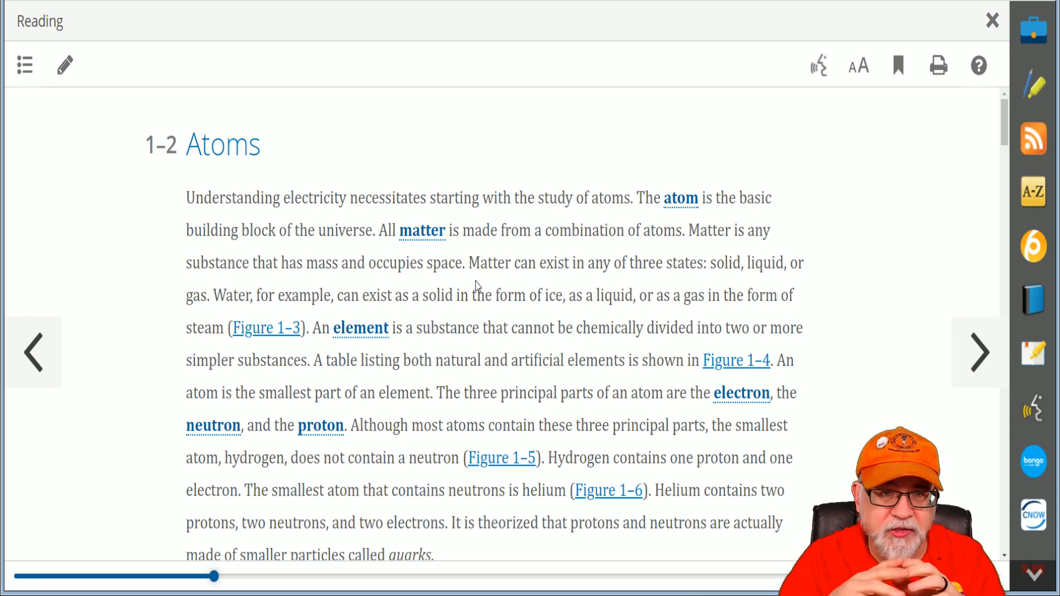
mouse_move(336, 248)
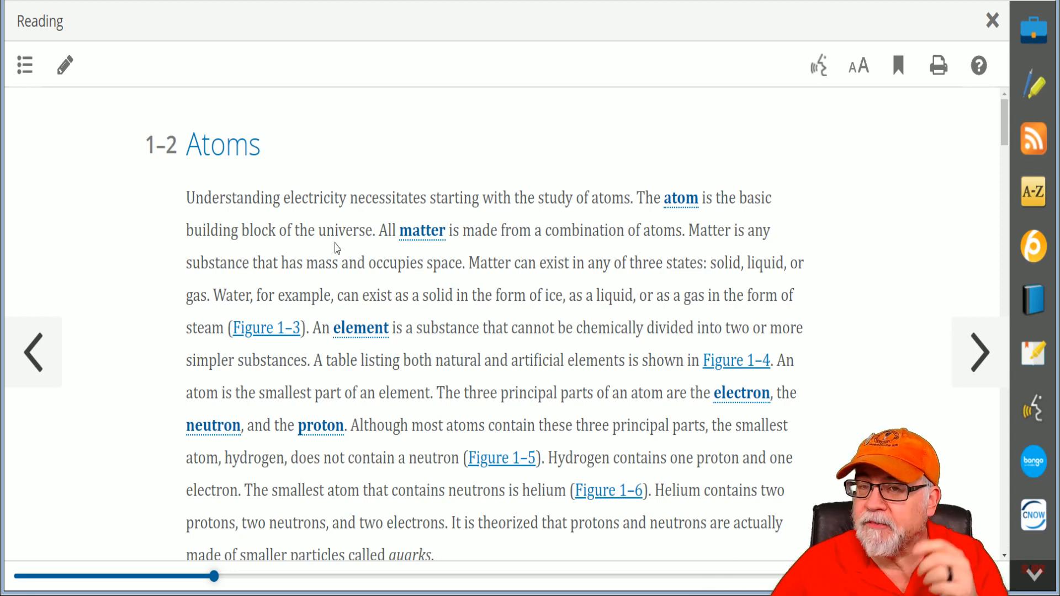
mouse_move(469, 258)
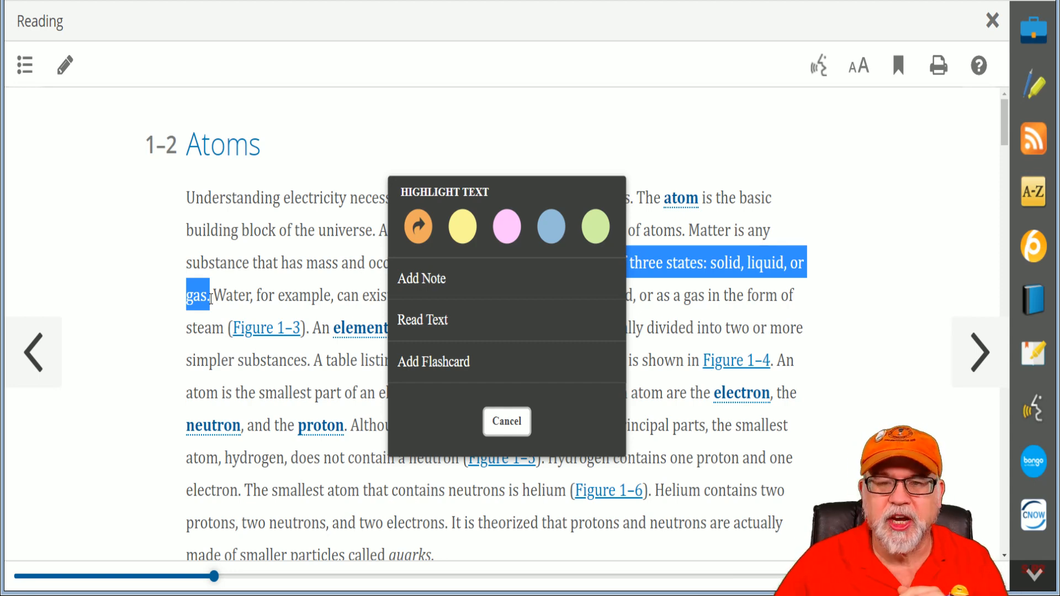
mouse_move(507, 278)
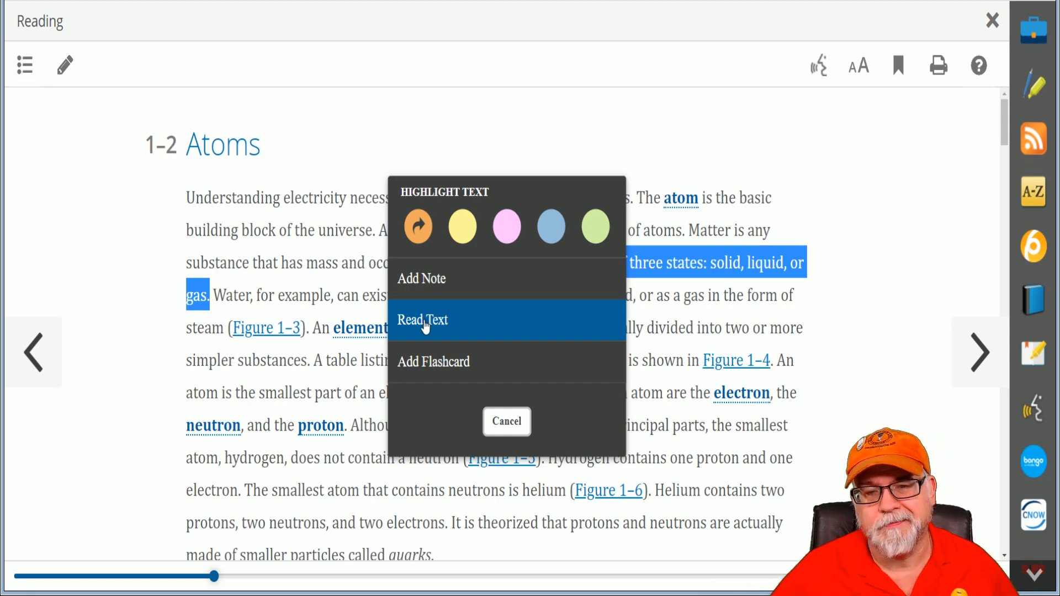
Play the three-states-of-matter sentence aloud with Read Text
left_click(422, 321)
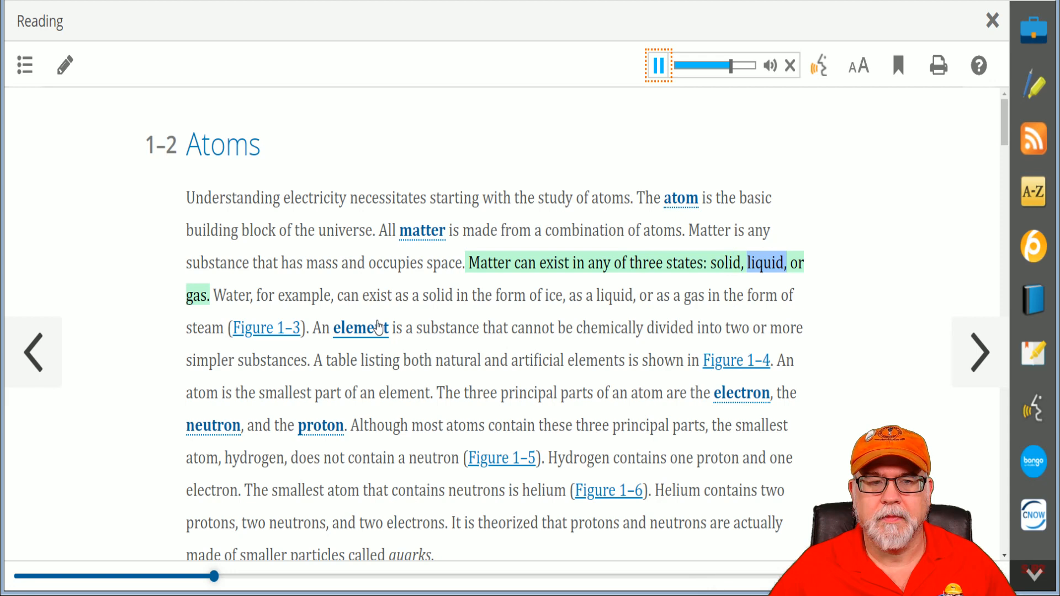
left_click(657, 65)
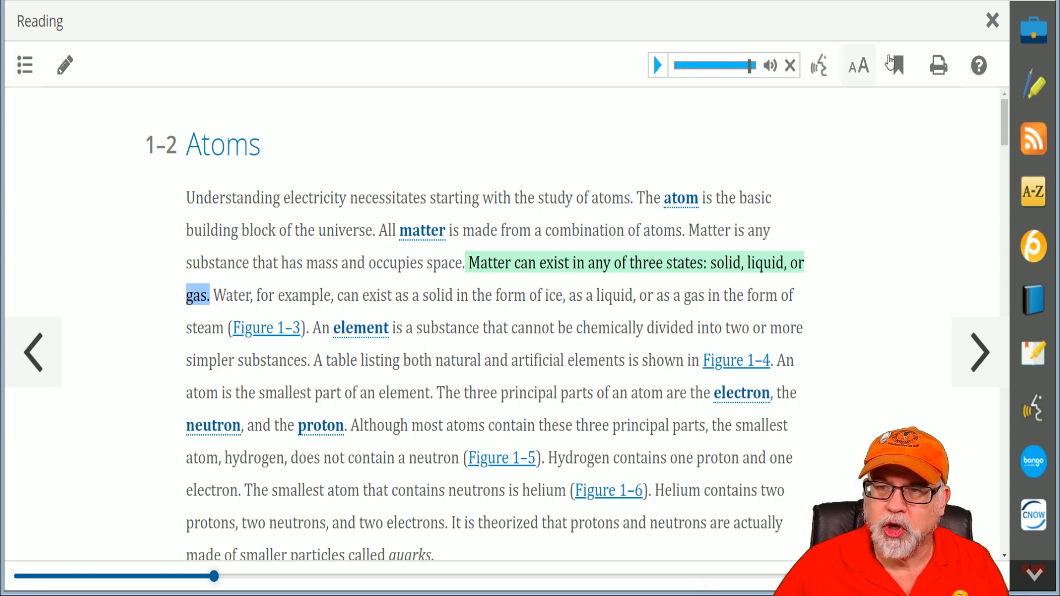
left_click(858, 65)
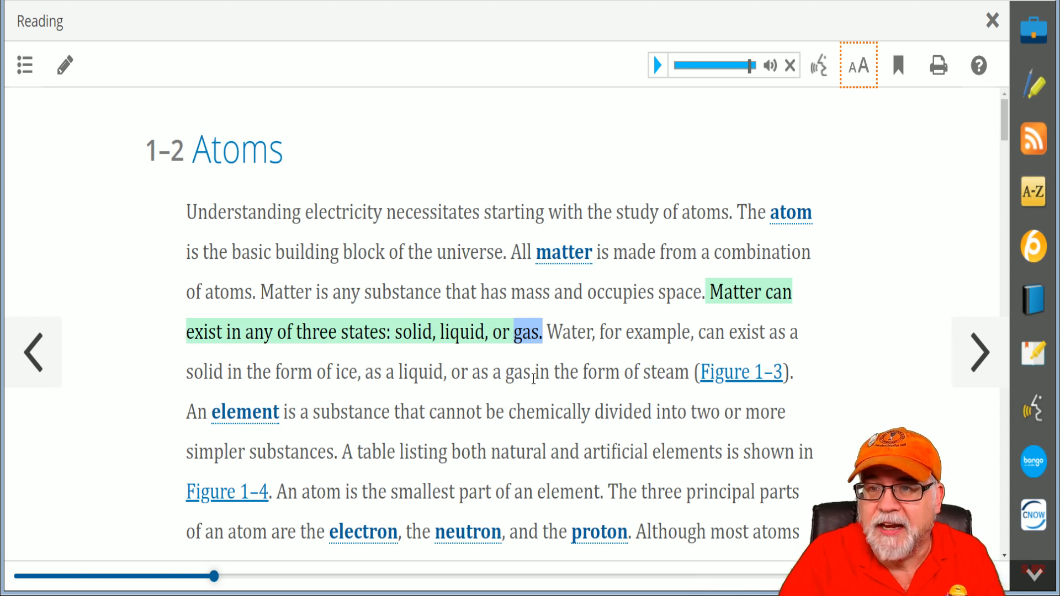
mouse_move(862, 134)
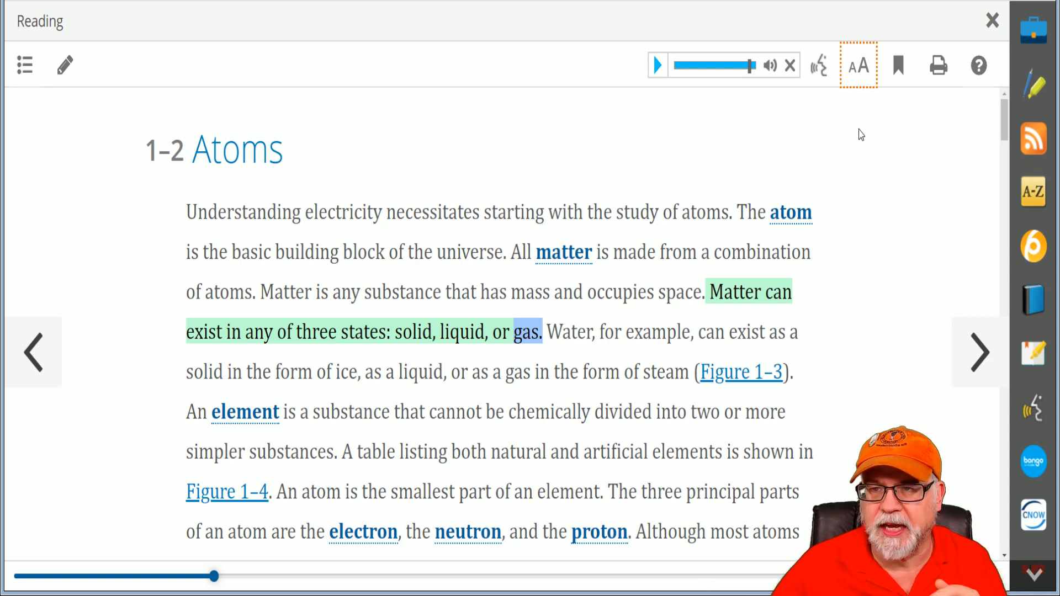
left_click(858, 65)
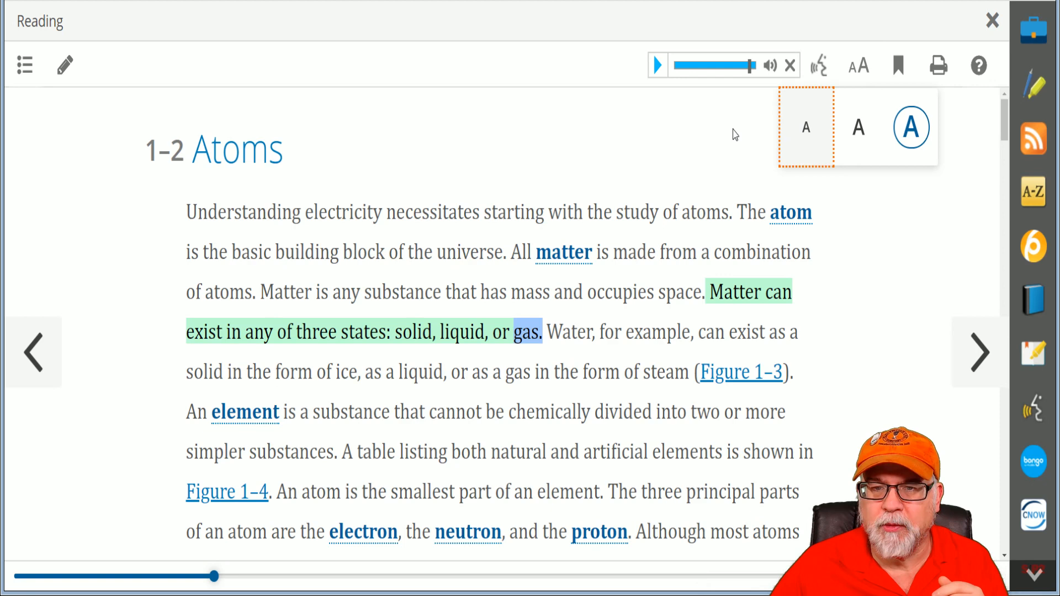
left_click(805, 127)
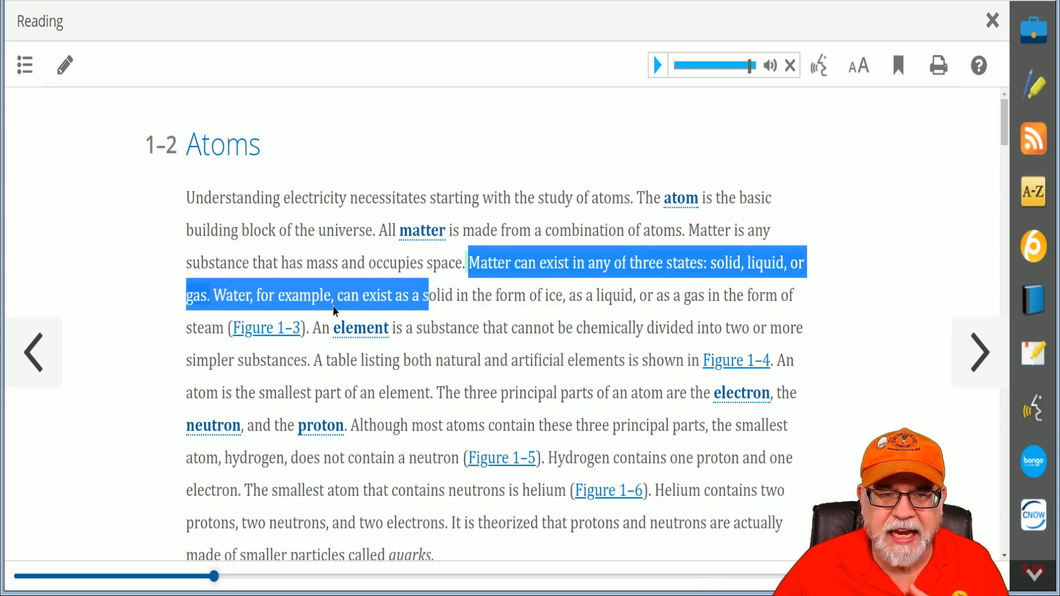
Select the three-states-of-matter sentence and apply the annotation popup option to it
left_click(332, 311)
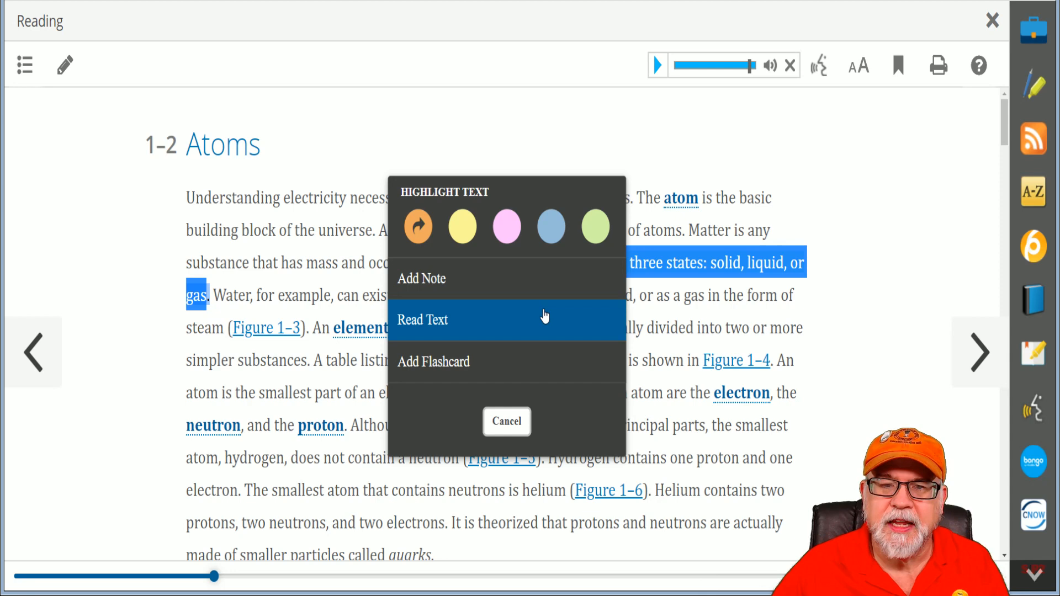
left_click(461, 226)
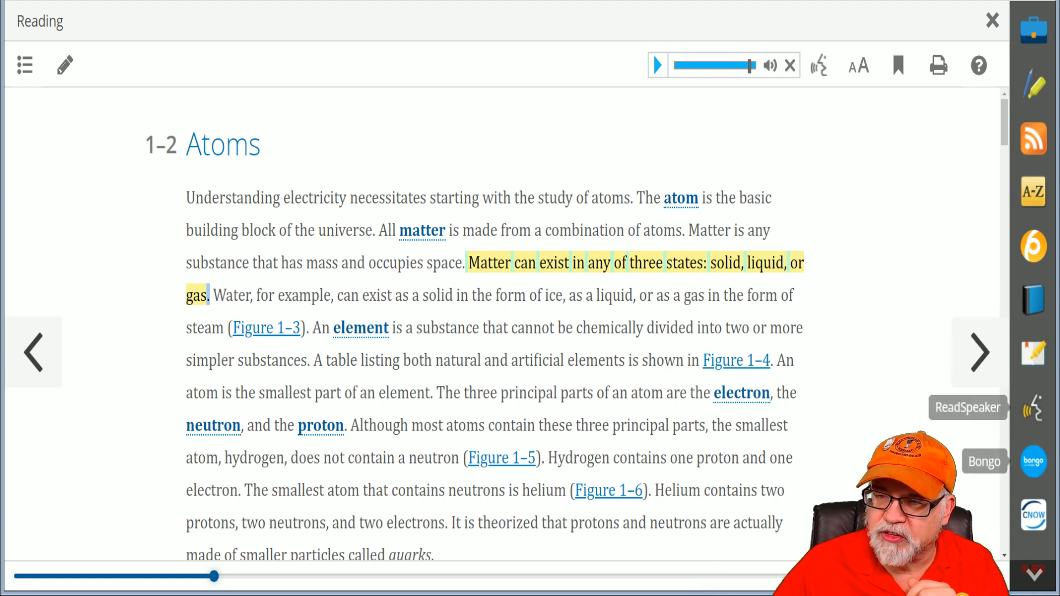
mouse_move(1032, 352)
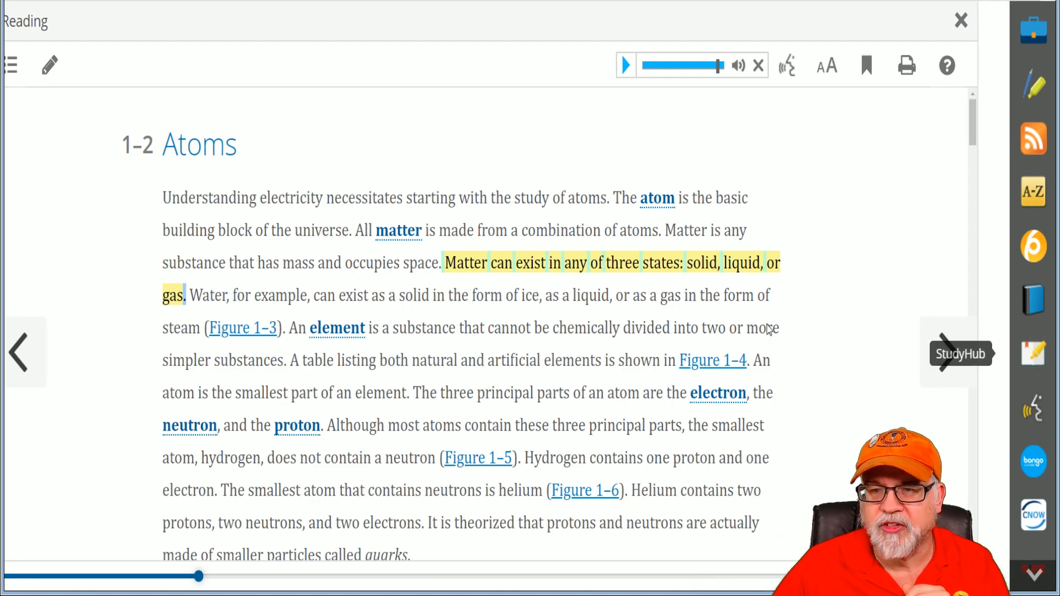
left_click(961, 353)
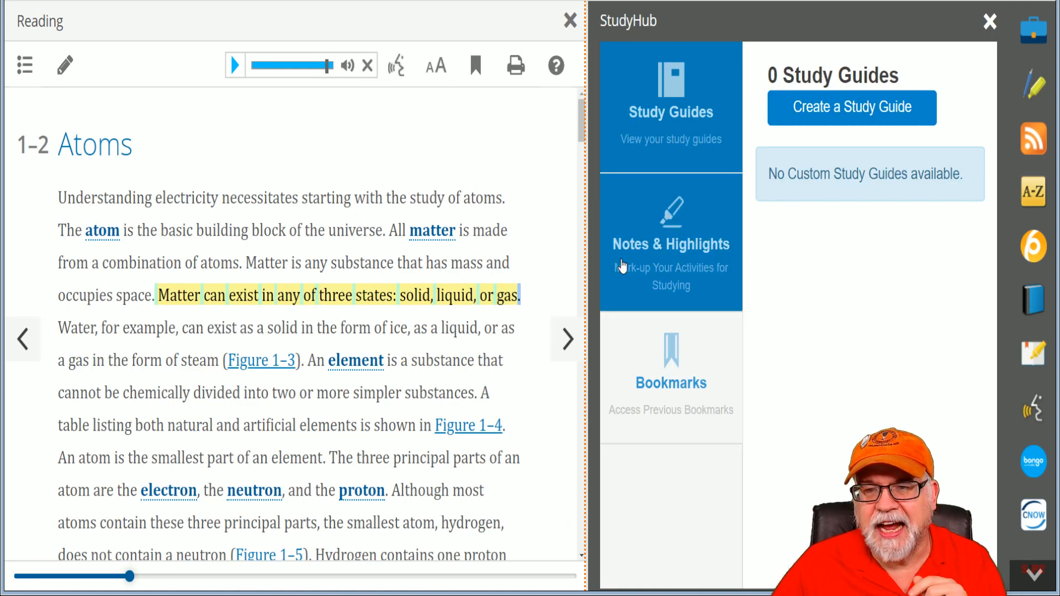
left_click(670, 243)
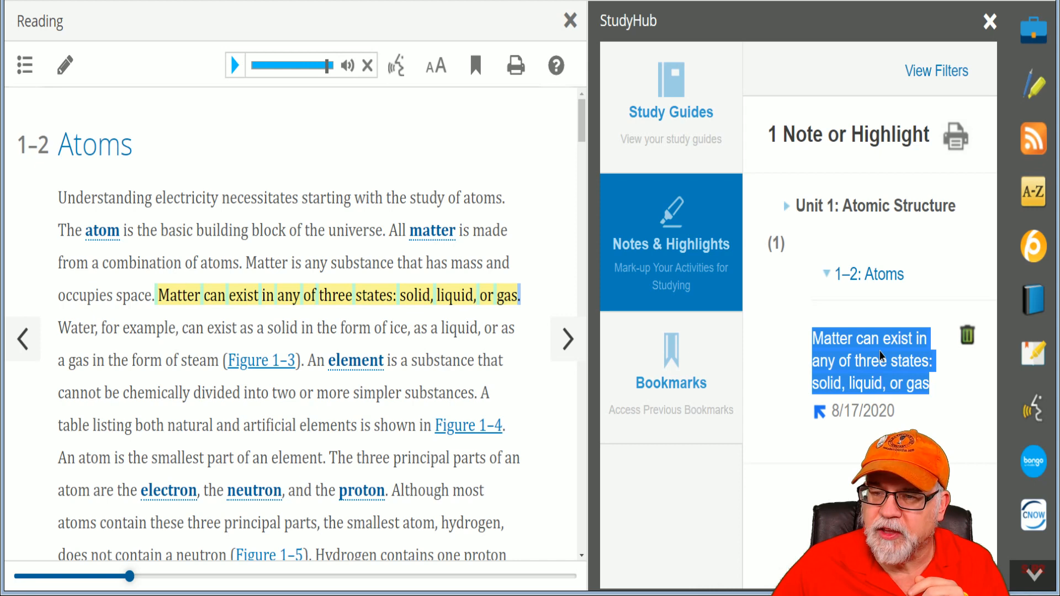
mouse_move(857, 326)
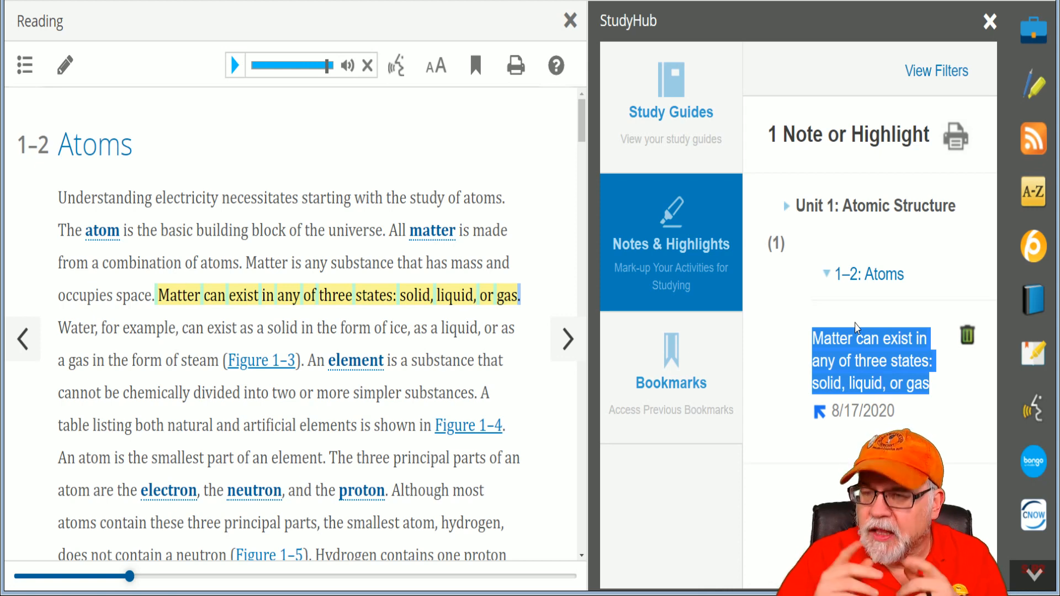
mouse_move(954, 139)
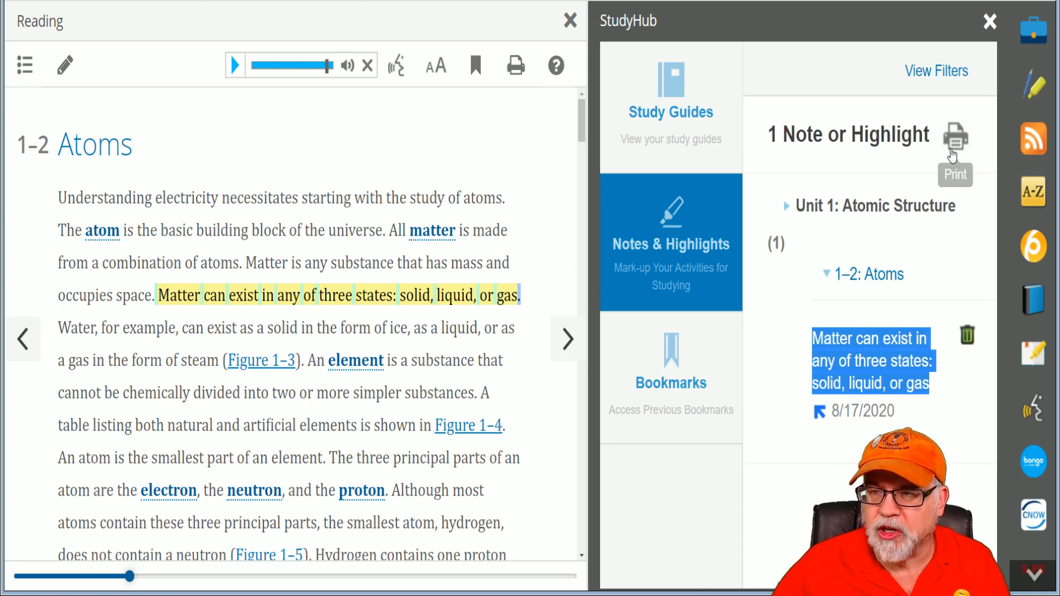
mouse_move(751, 282)
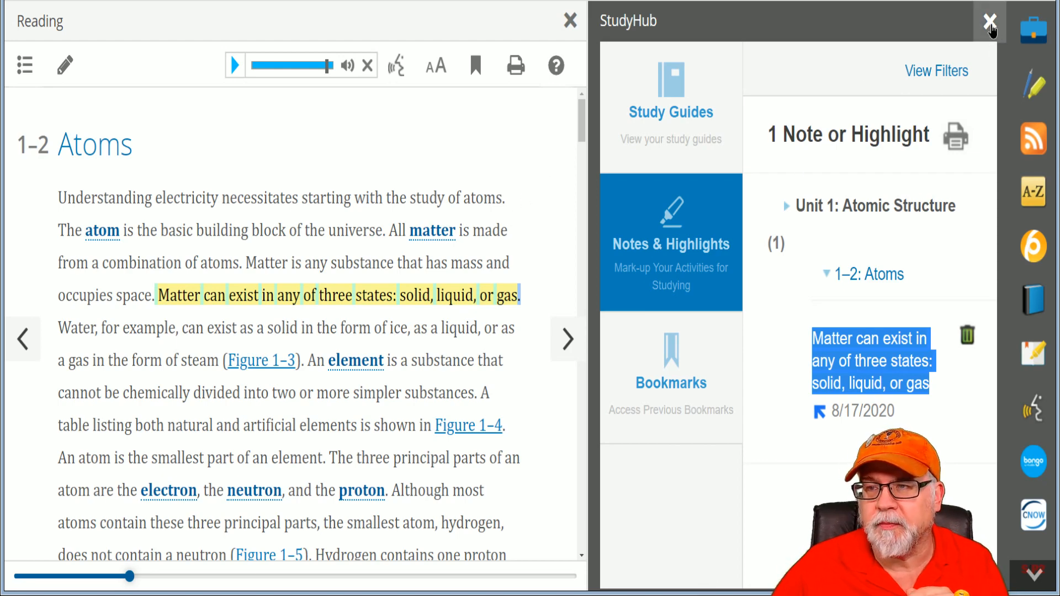
left_click(989, 21)
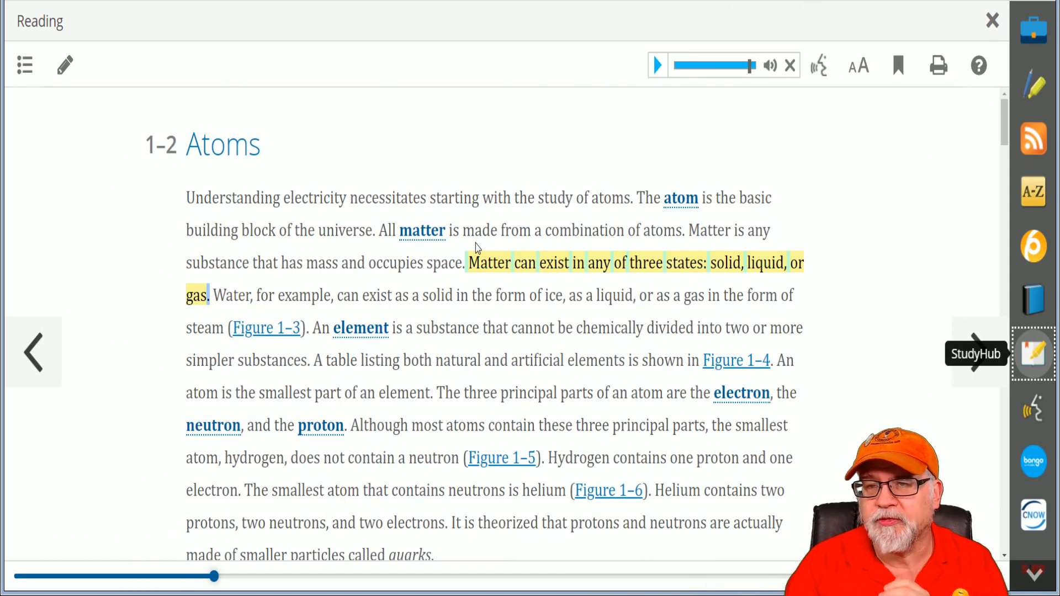
Bookmark the 1-2 Atoms page and verify it in StudyHub Bookmarks under Unit 1 Atomic Structure
left_click(897, 65)
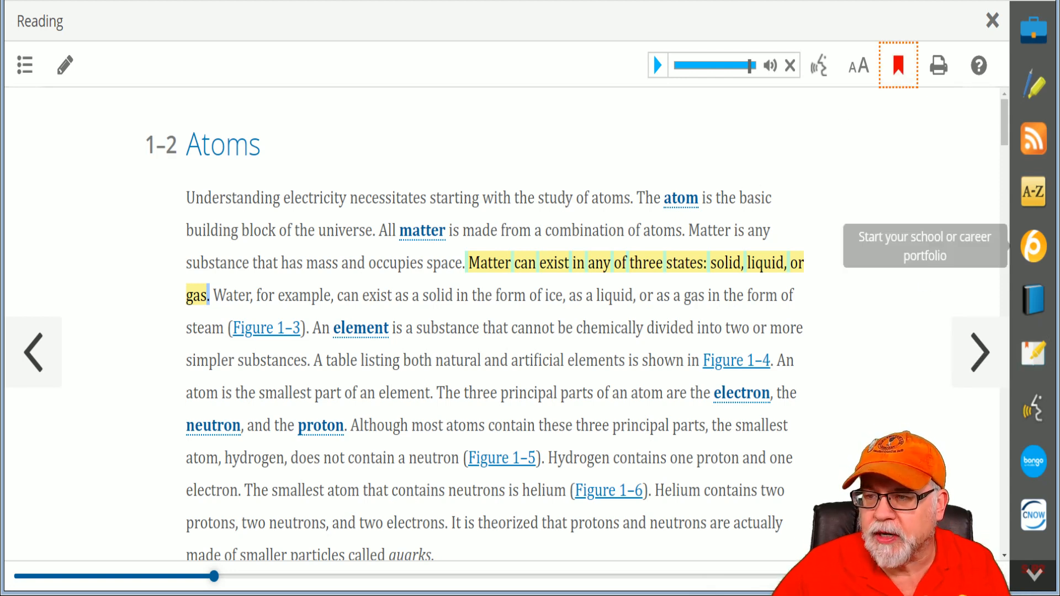
mouse_move(1034, 353)
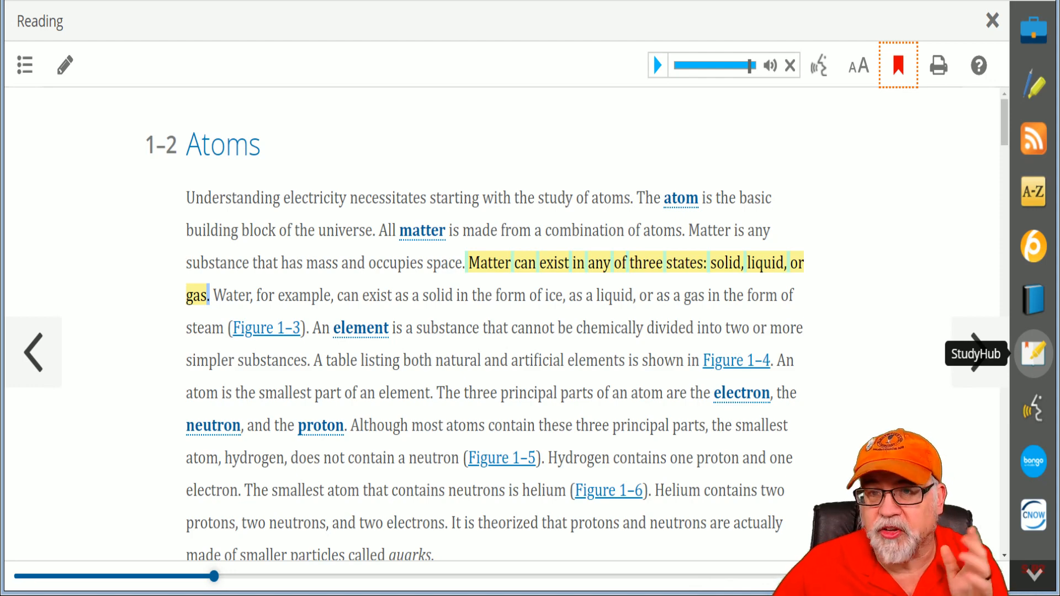
left_click(1033, 353)
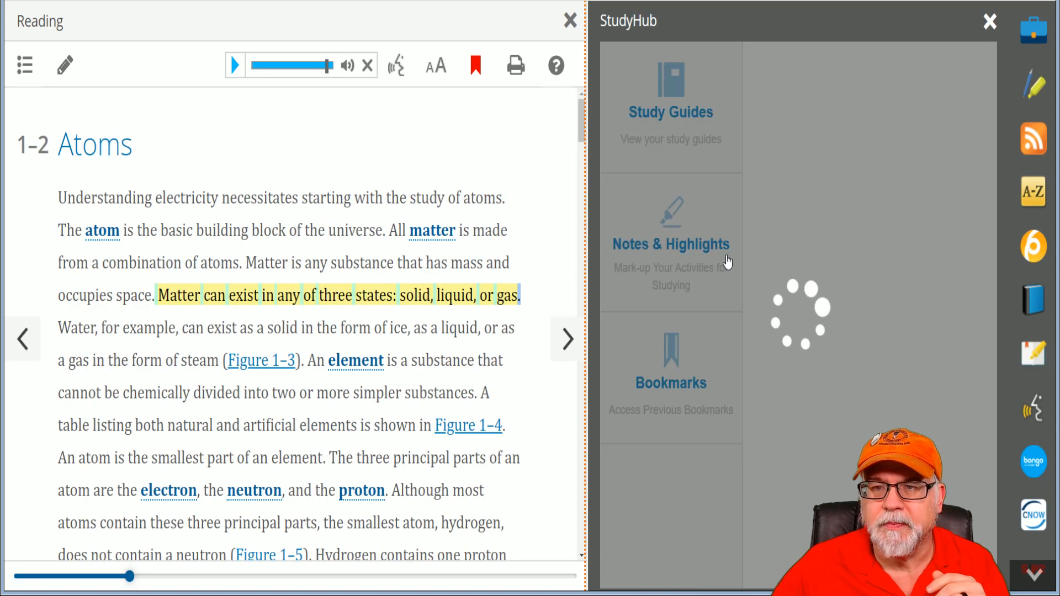
left_click(670, 364)
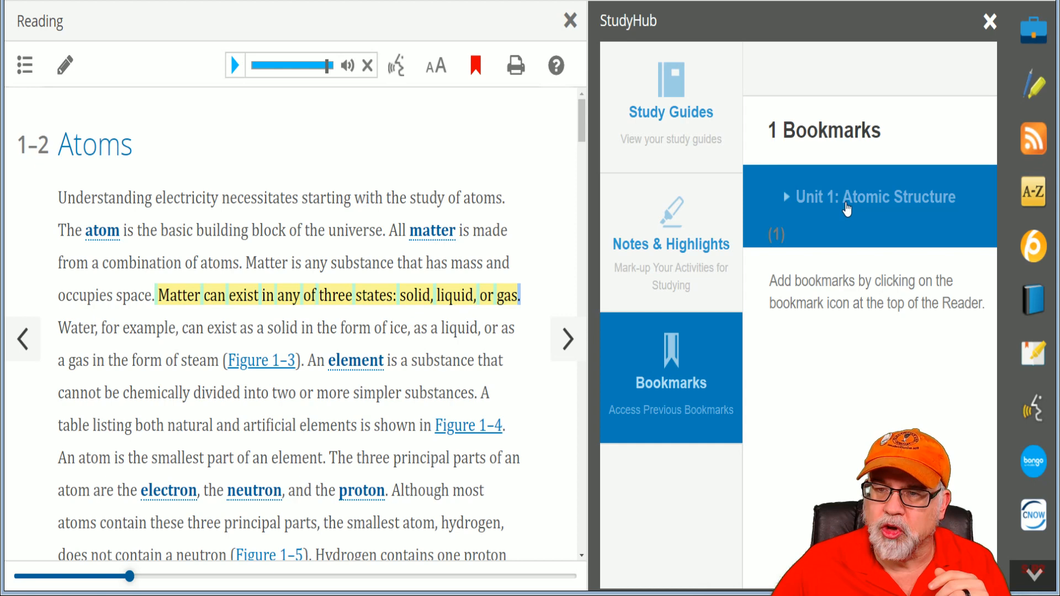
left_click(874, 197)
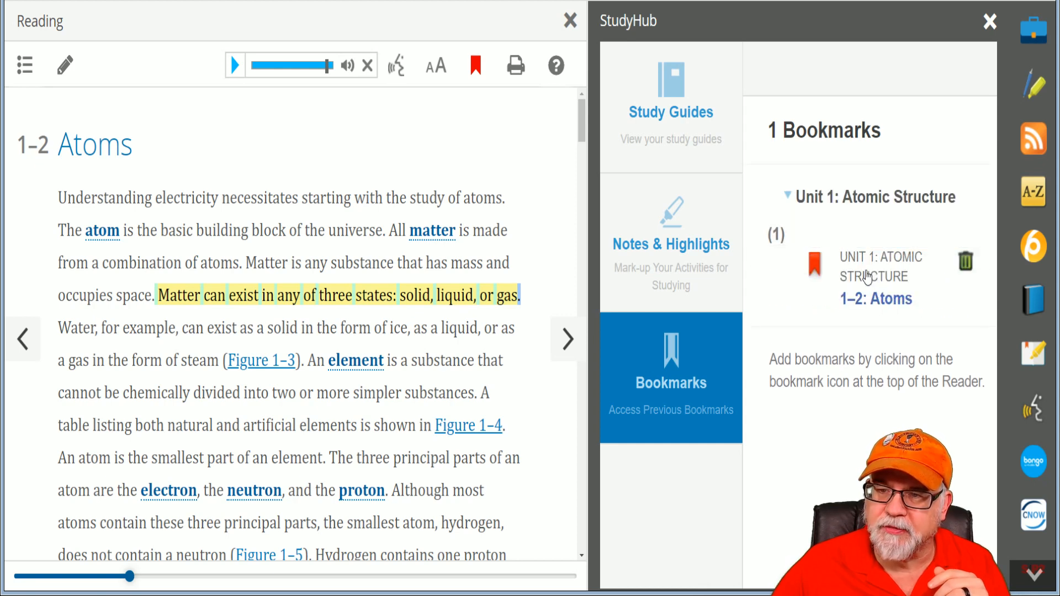
left_click(368, 66)
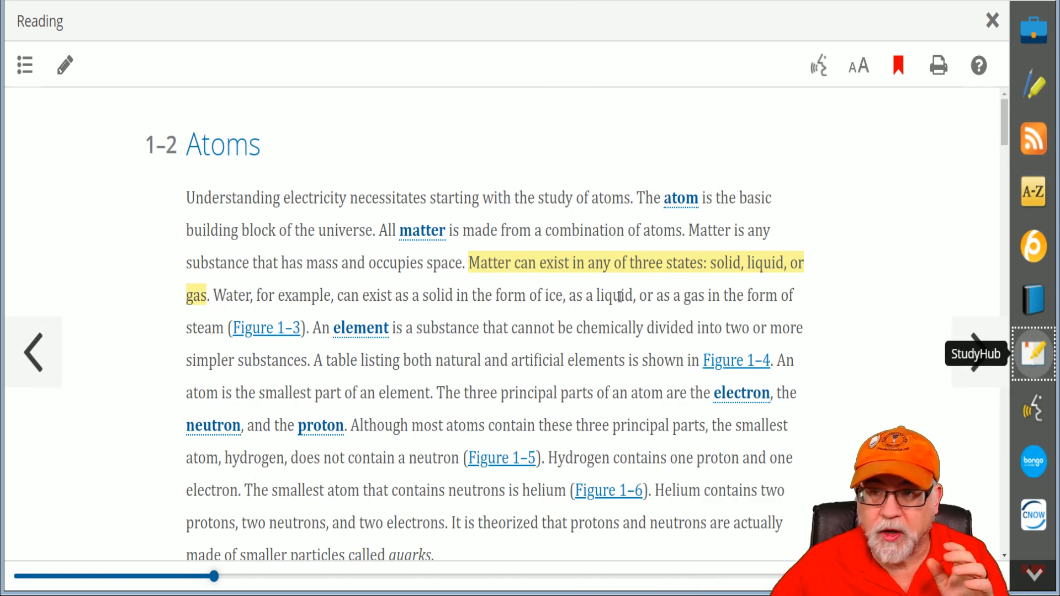
mouse_move(681, 252)
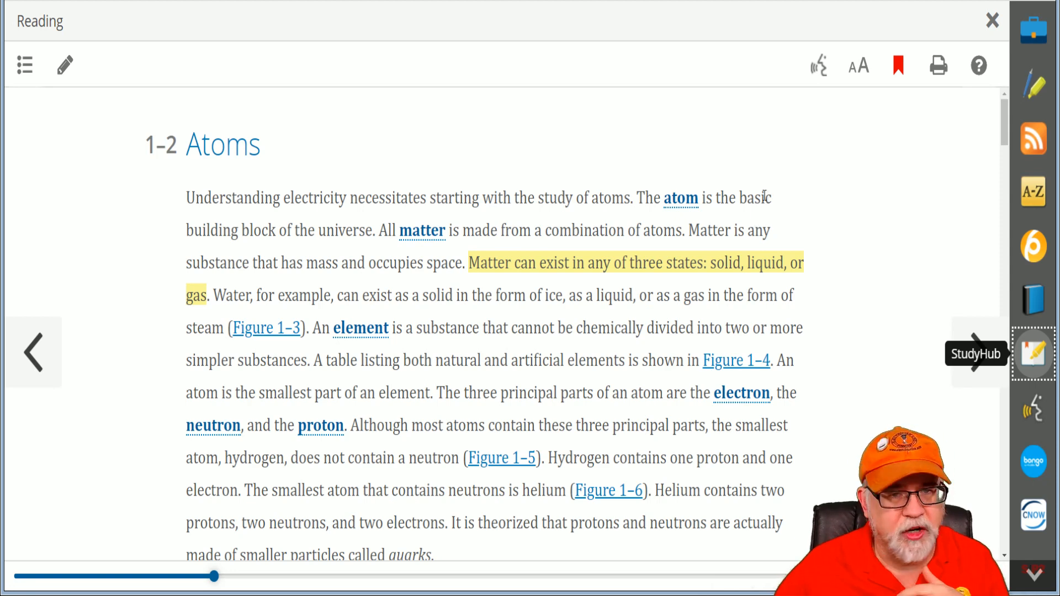
Remove the Atoms page bookmark, review Figures 1-3 and 1-4, and advance to 1-3 The Law of Charges
left_click(897, 65)
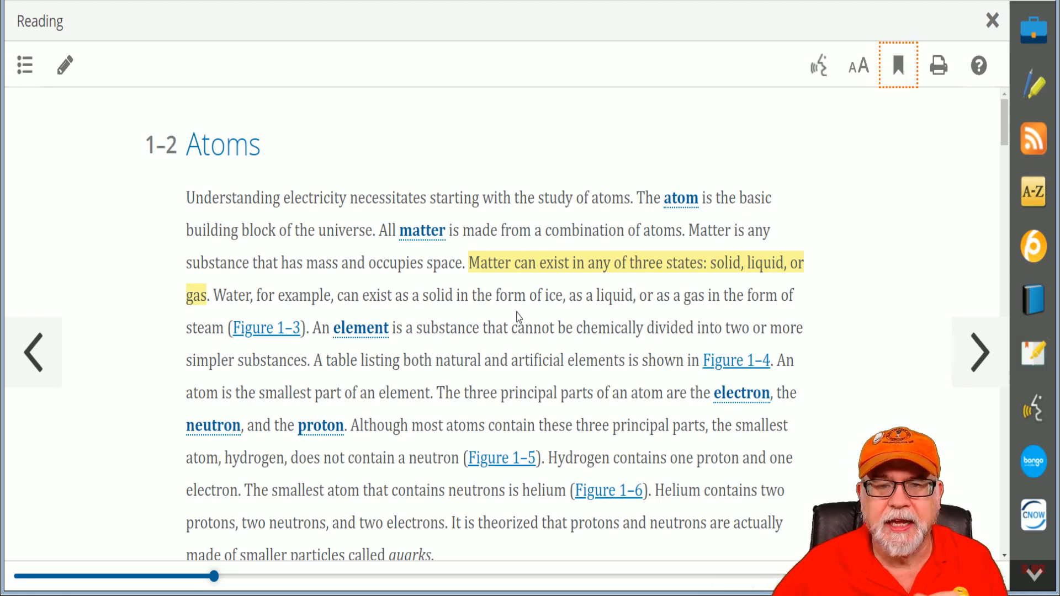
mouse_move(541, 313)
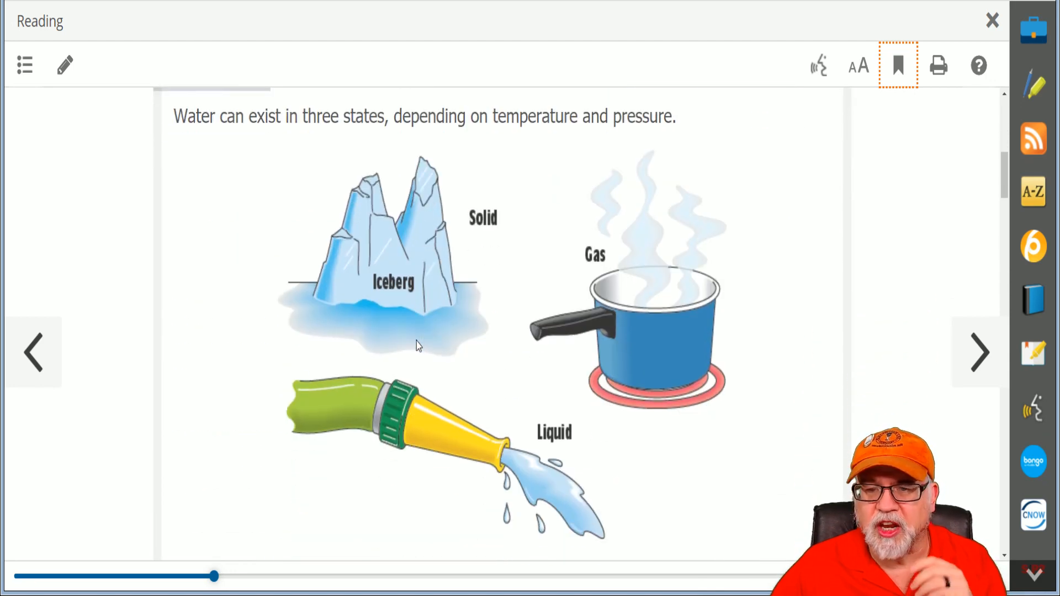
scroll("down", 3)
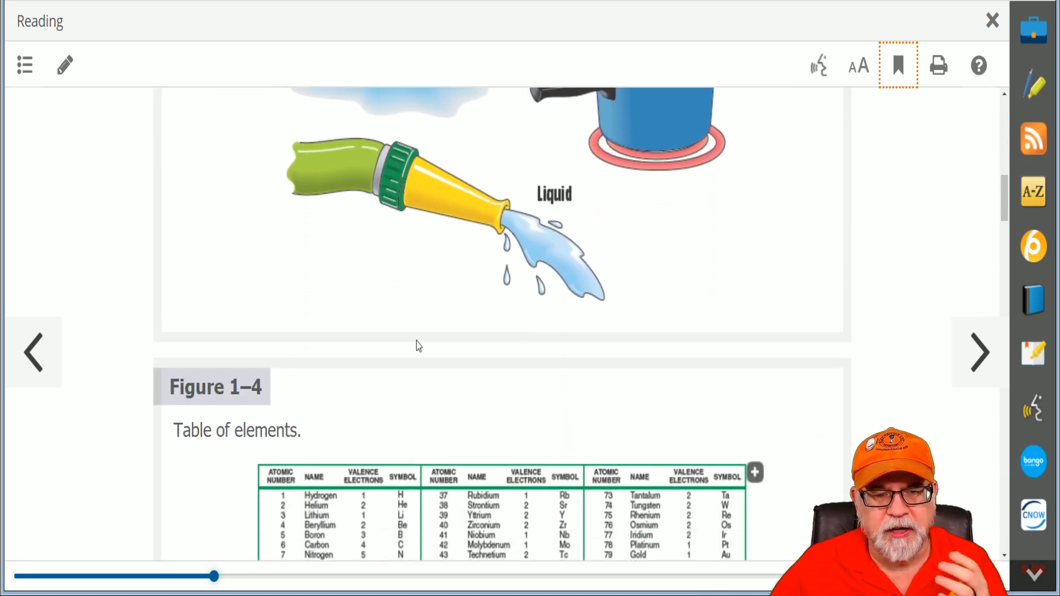
scroll("down", 3)
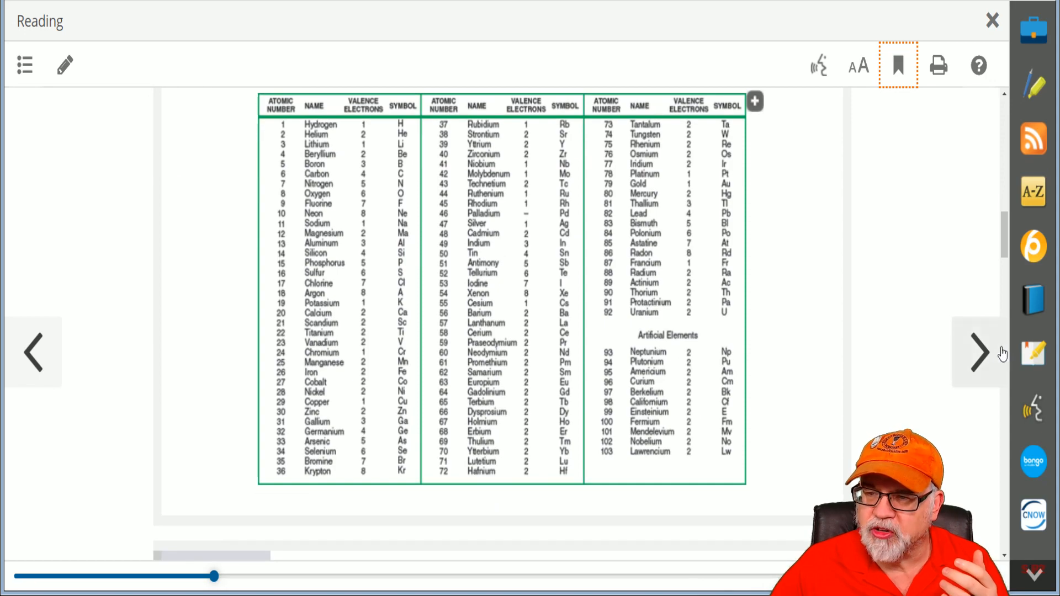
left_click(979, 352)
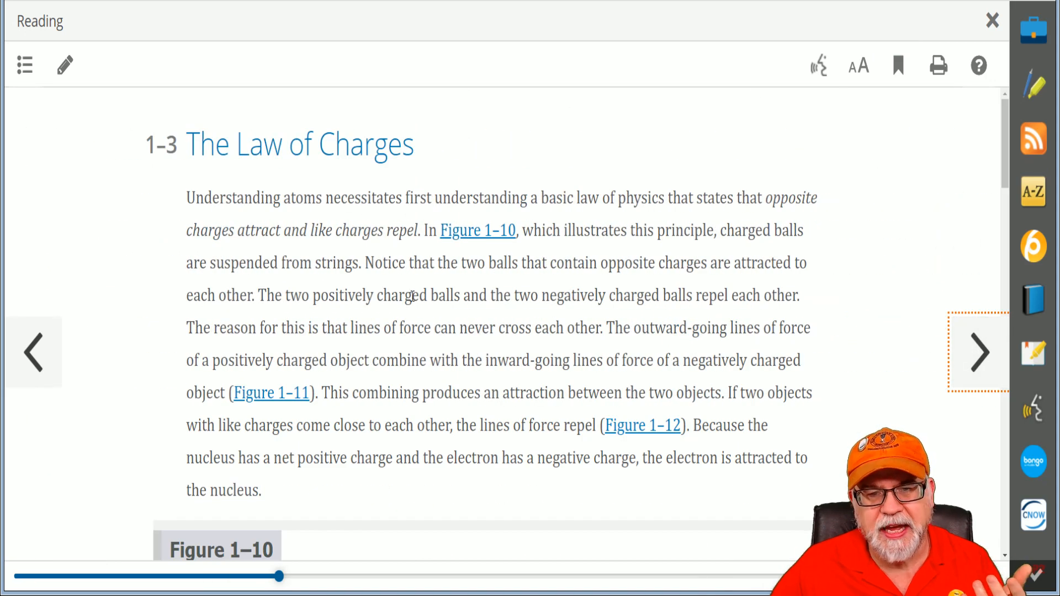
Scroll through Figure 1-10 and close the reading to return to the Electricity 101 outline
scroll("down", 3)
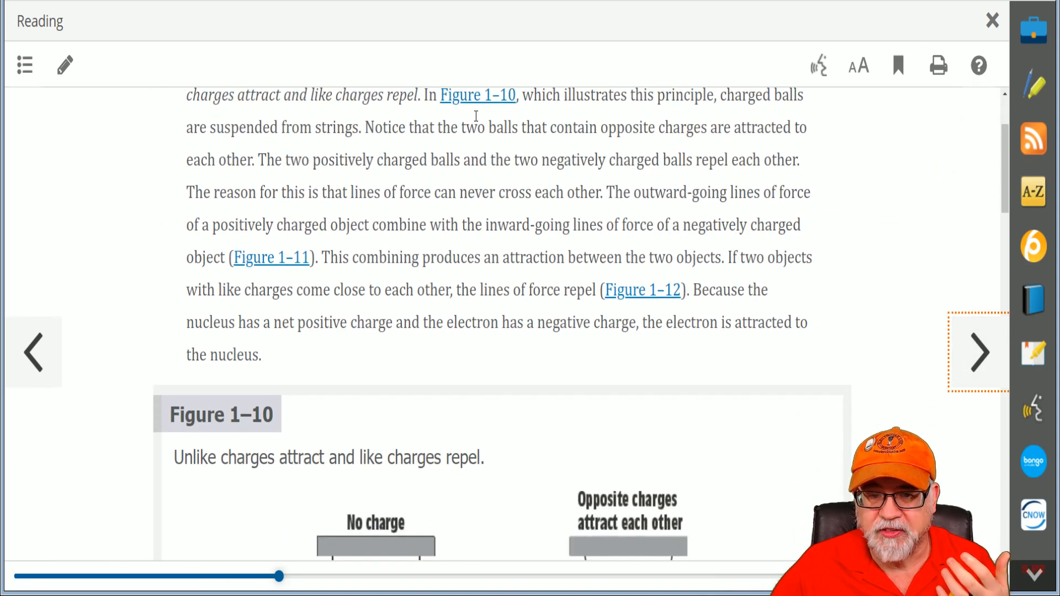
scroll("down", 3)
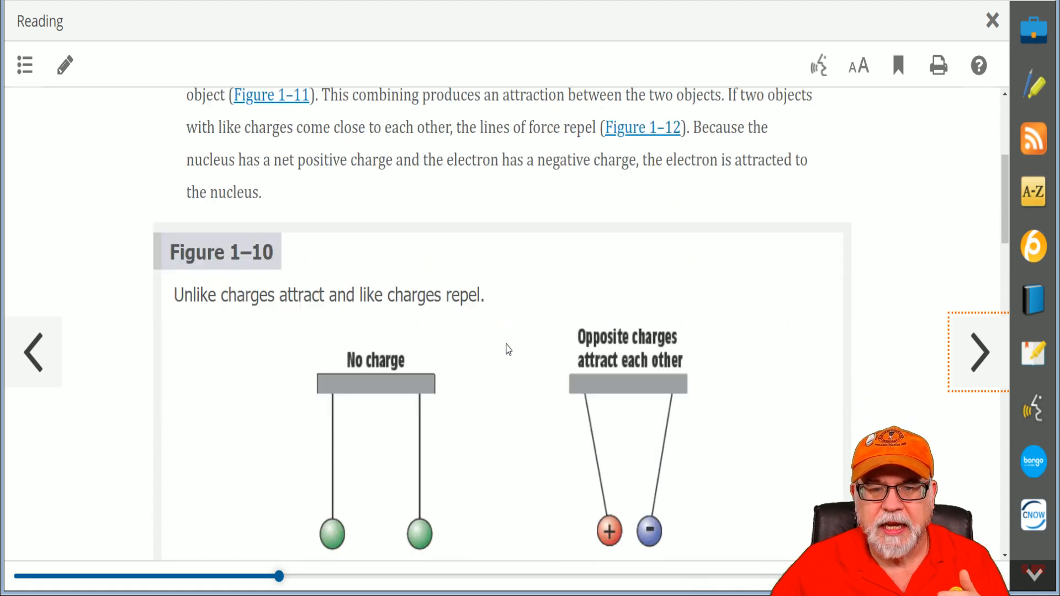
scroll("down", 3)
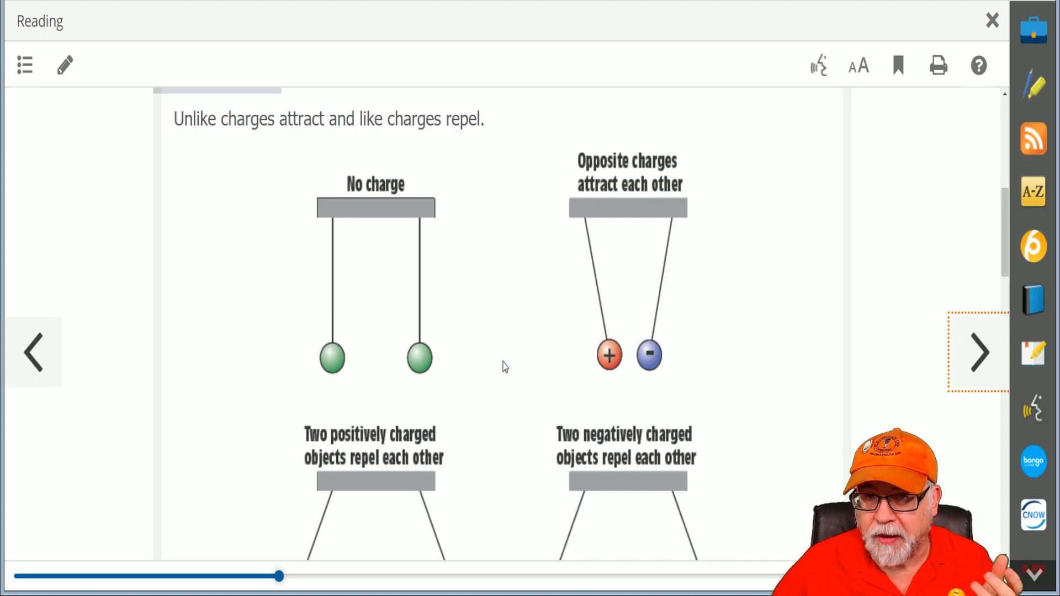
scroll("down", 3)
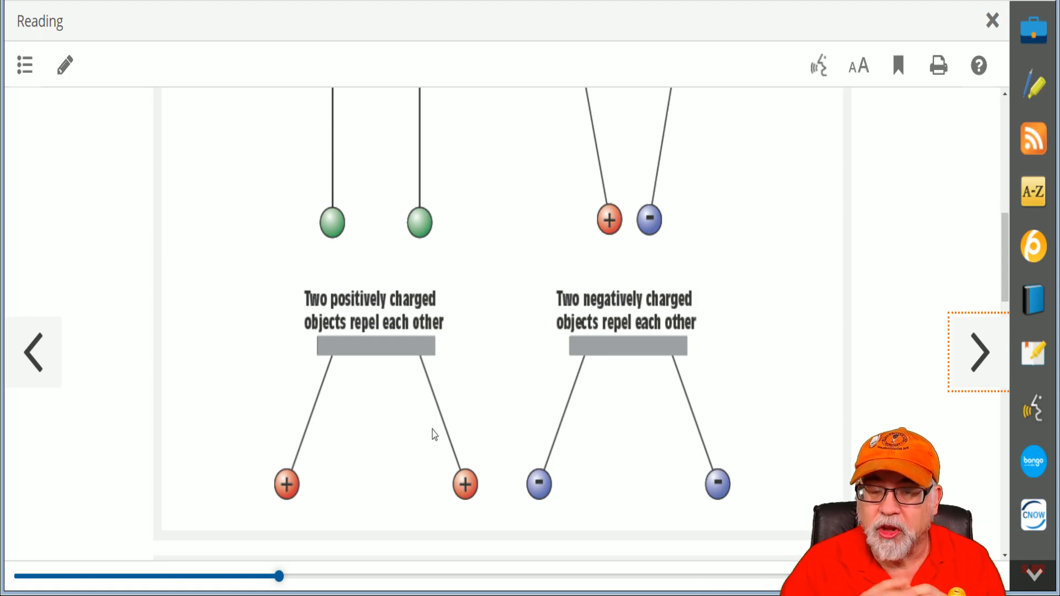
mouse_move(506, 436)
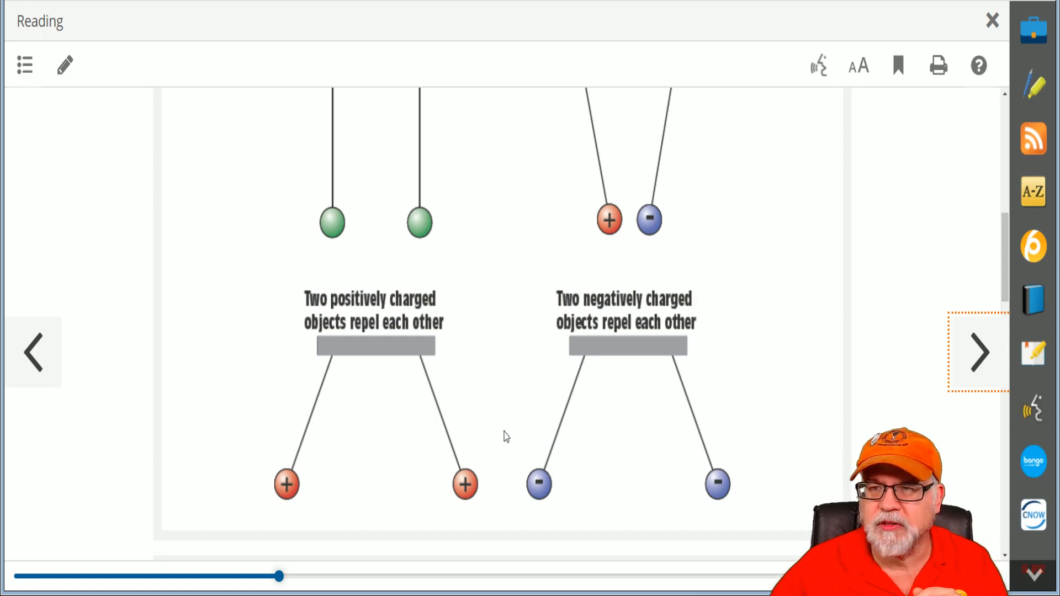
left_click(992, 20)
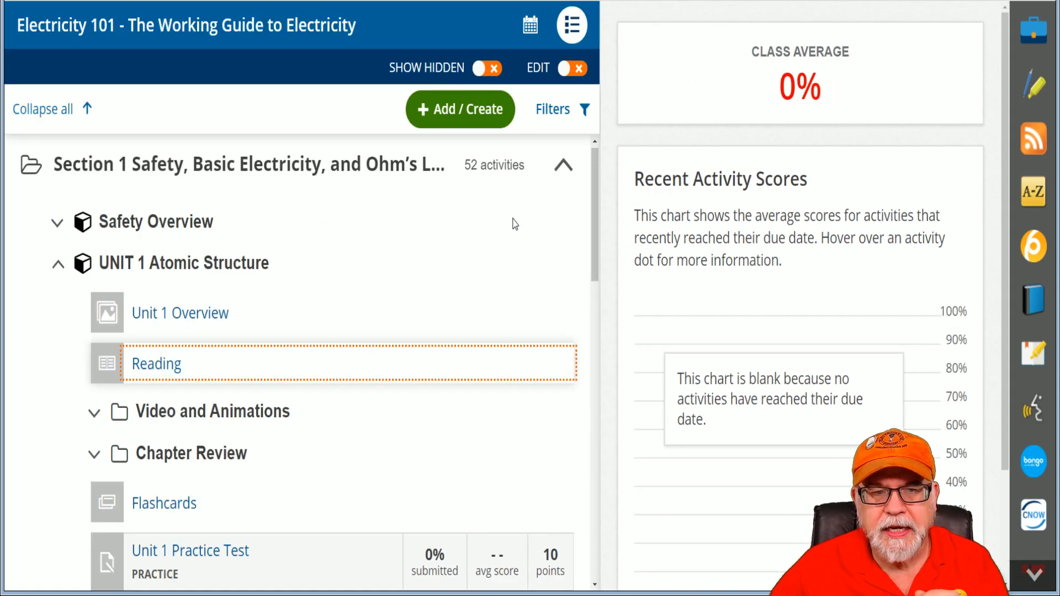
Play the Structure of Atoms video from the Video and Animations folder briefly, then close it
left_click(95, 410)
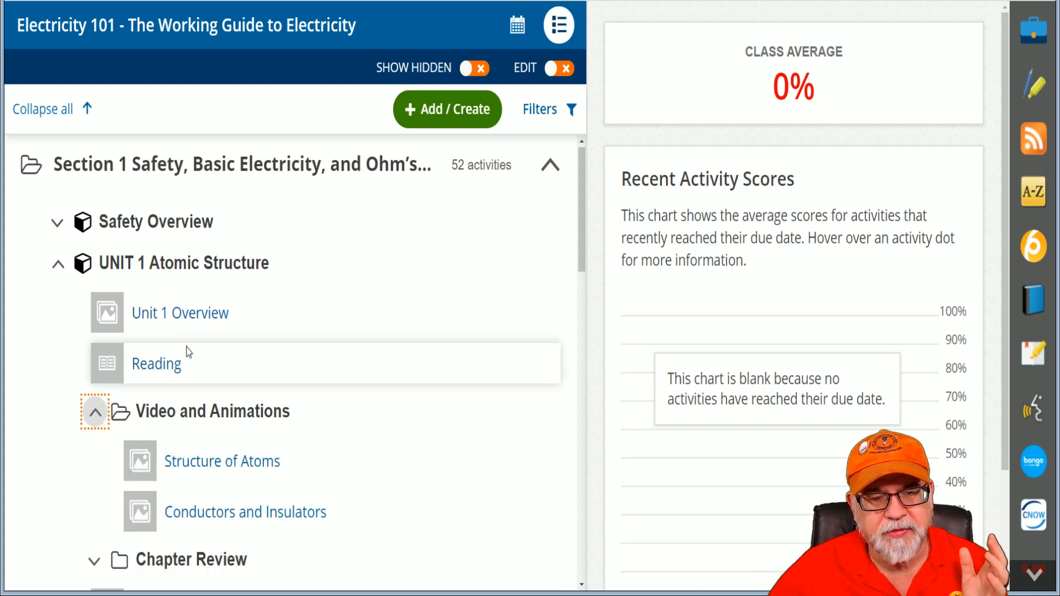
scroll("down", 3)
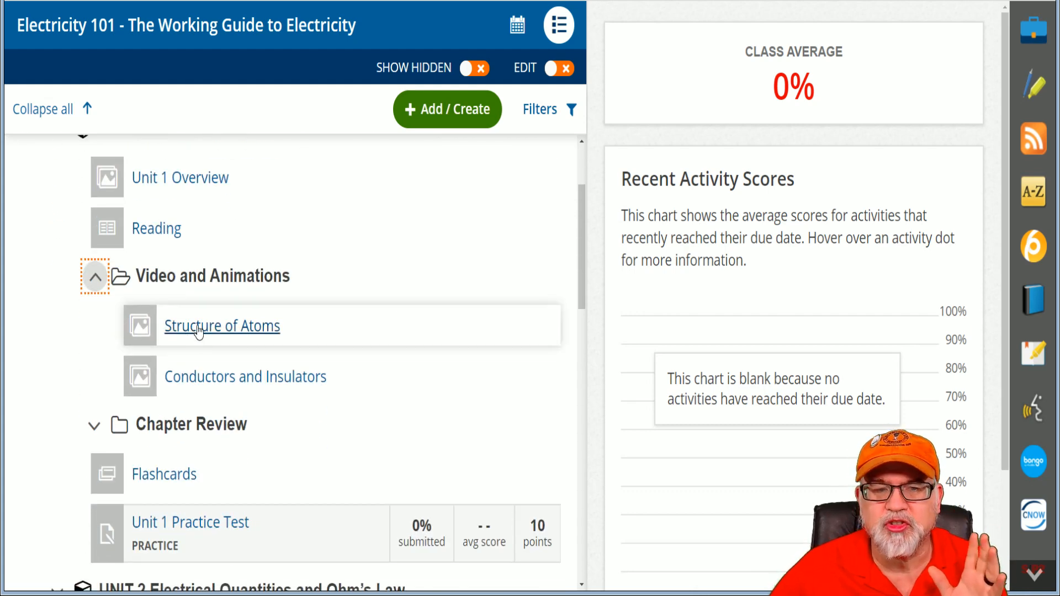
left_click(222, 325)
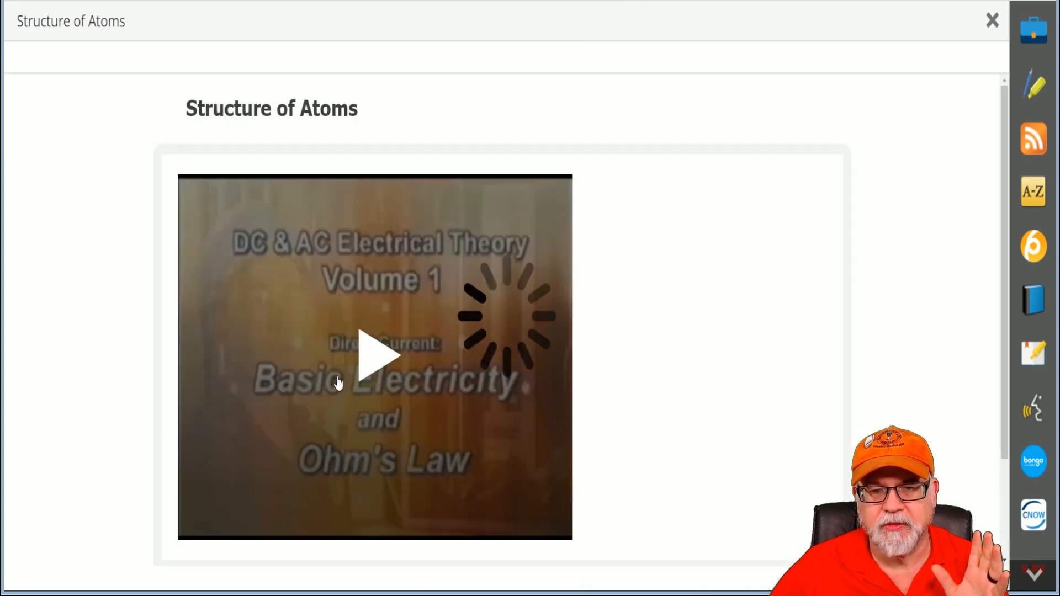
left_click(374, 355)
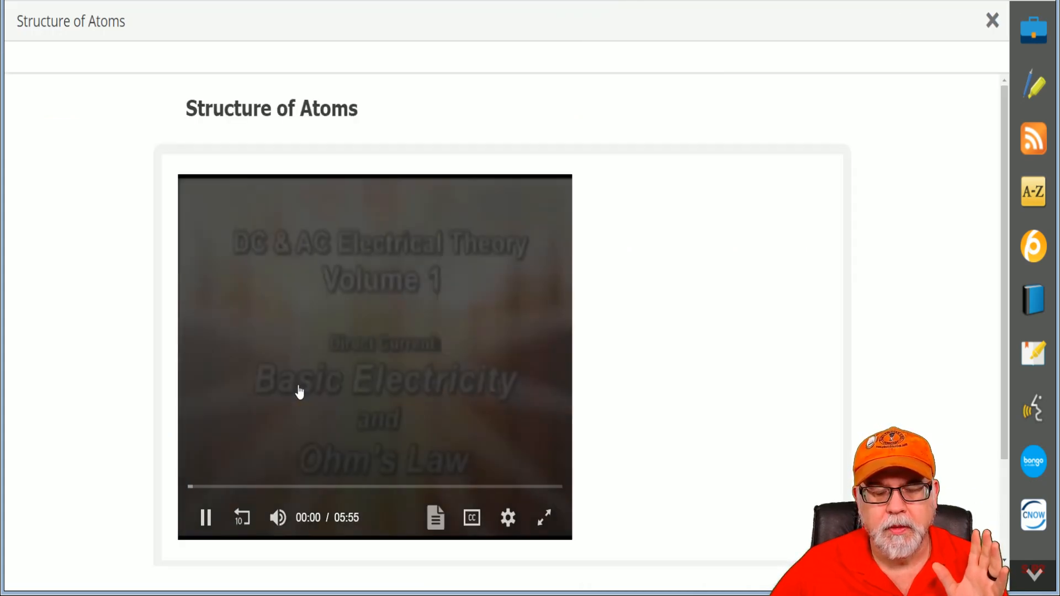
scroll("down", 3)
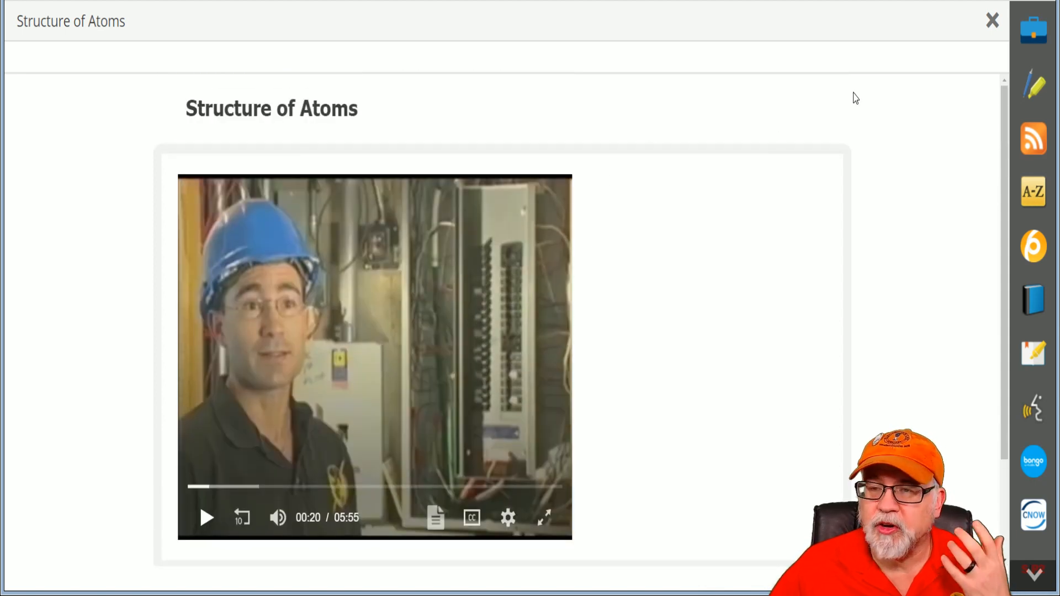
mouse_move(376, 487)
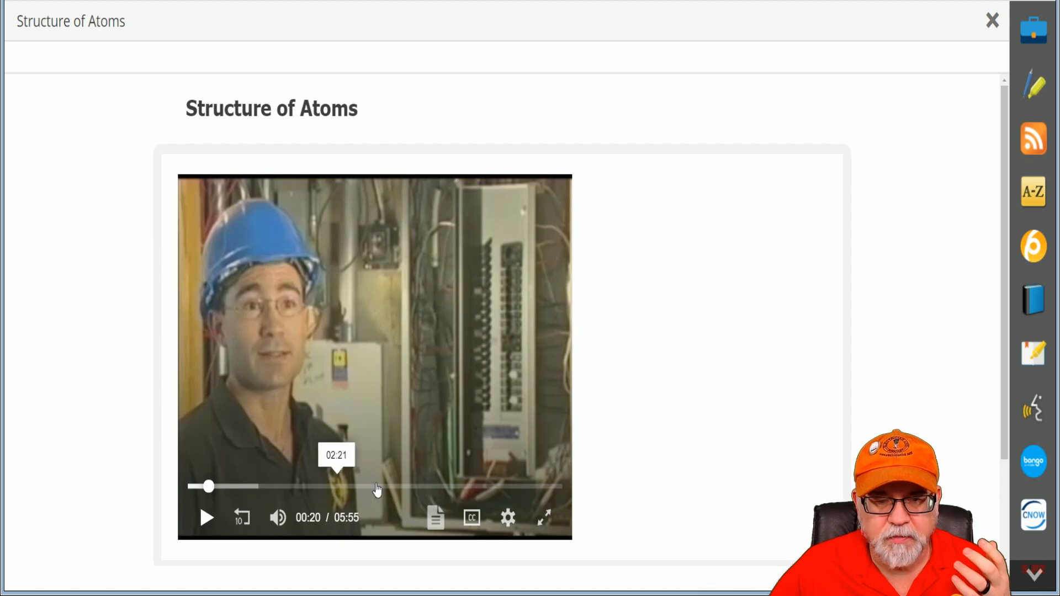
left_click(991, 20)
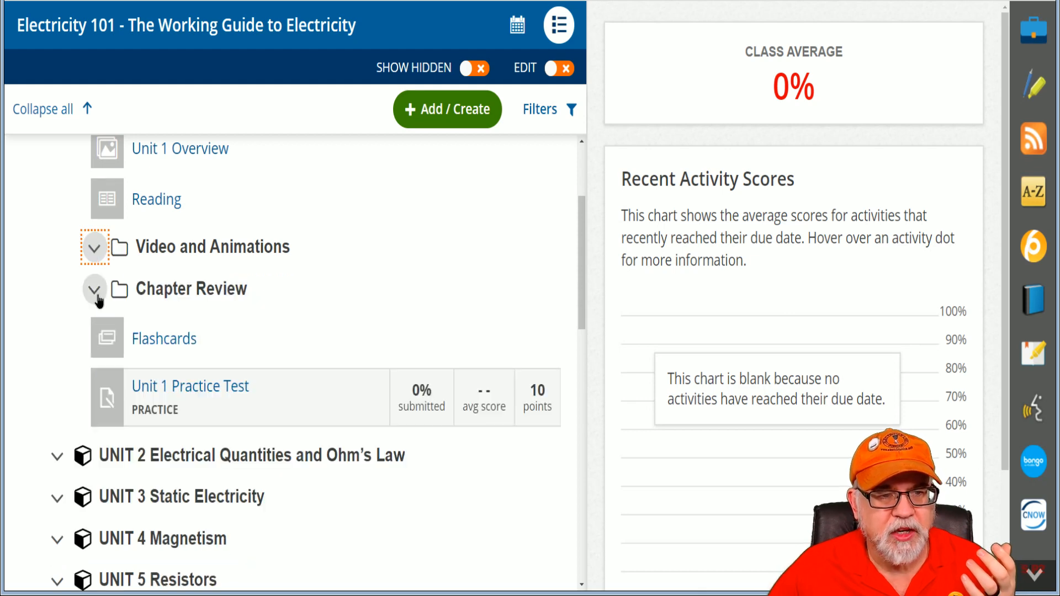
Open Unit 1 Review Questions from the Chapter Review folder and focus question 1's answer box
left_click(94, 289)
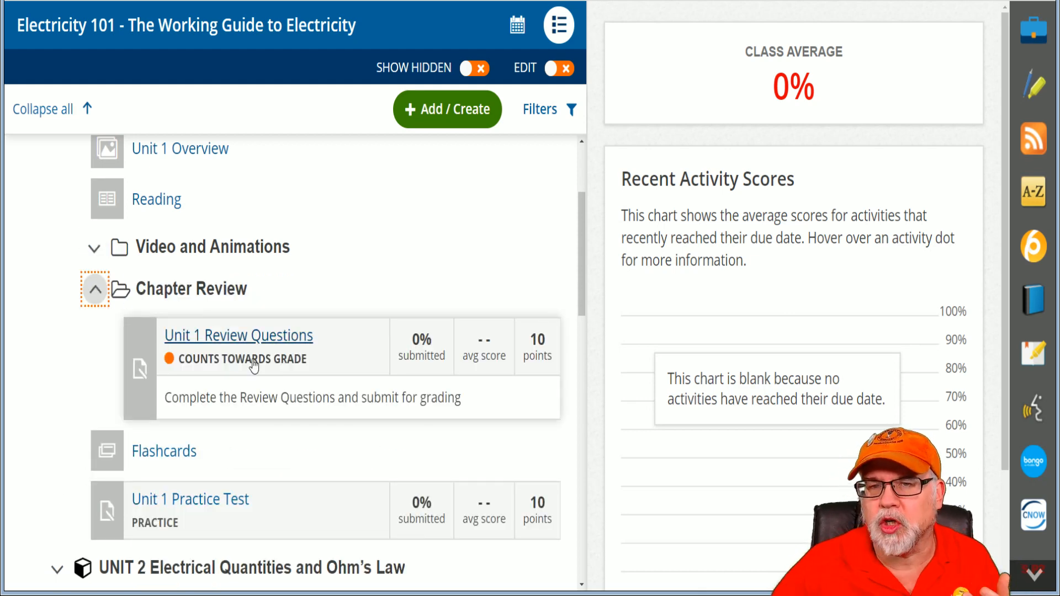
left_click(238, 334)
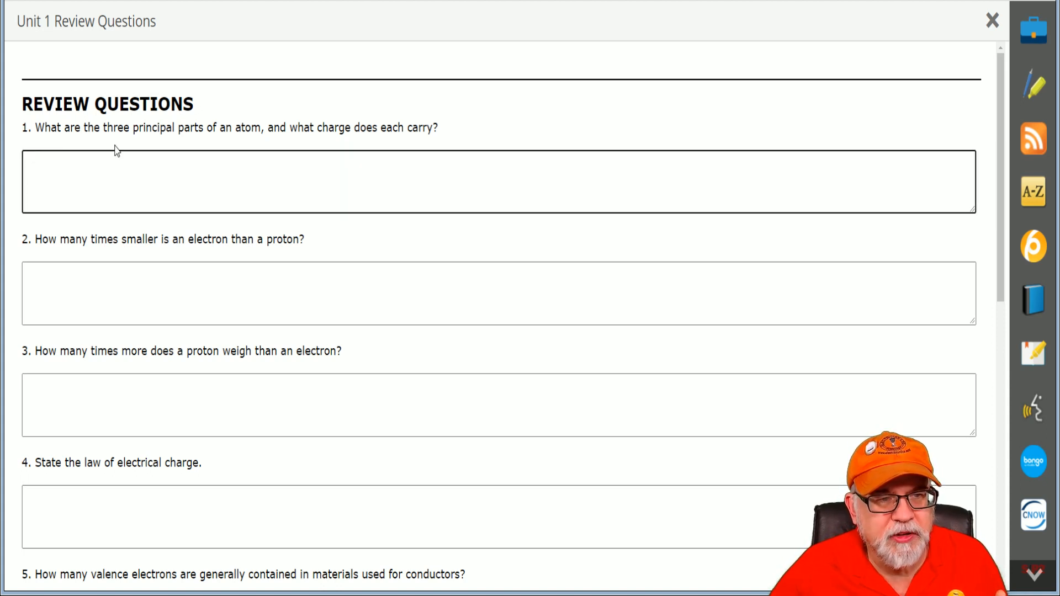
left_click(197, 180)
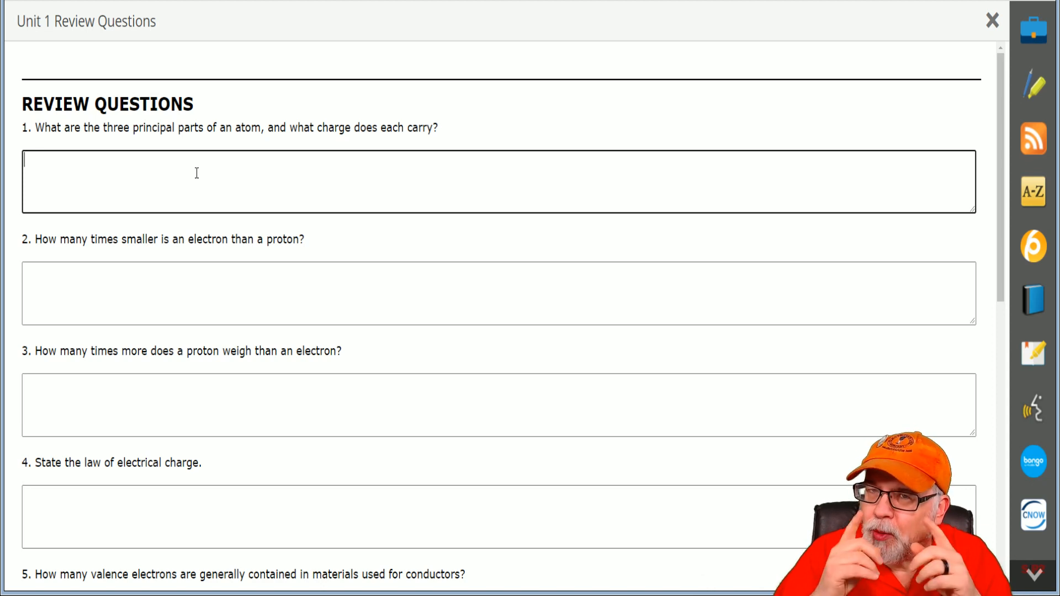
mouse_move(1034, 301)
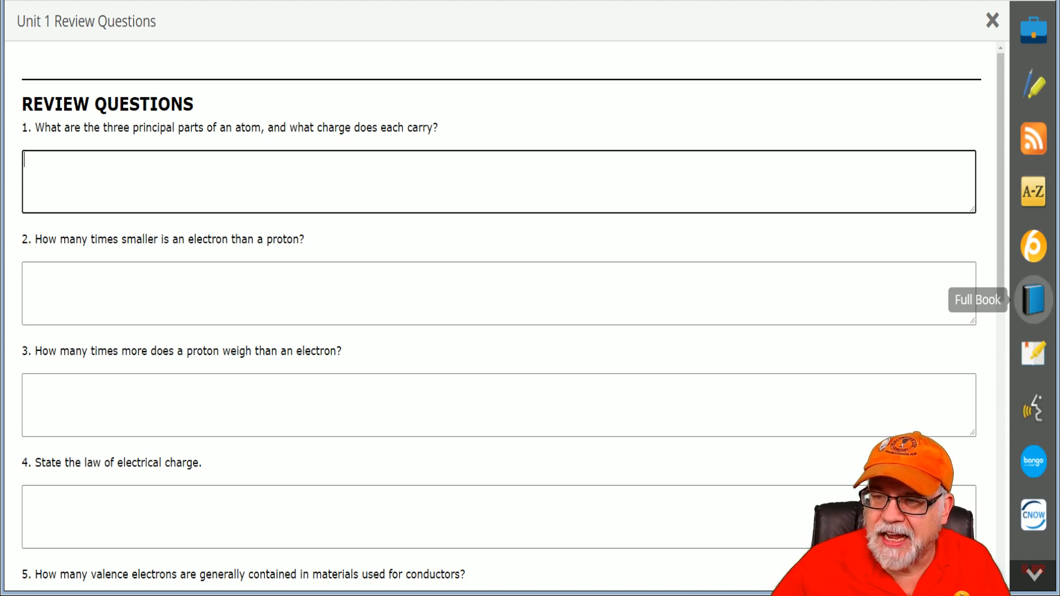
Show the Full Book beside the questions and jump to chapter 1. Atomic Structure via the TOC
left_click(1033, 300)
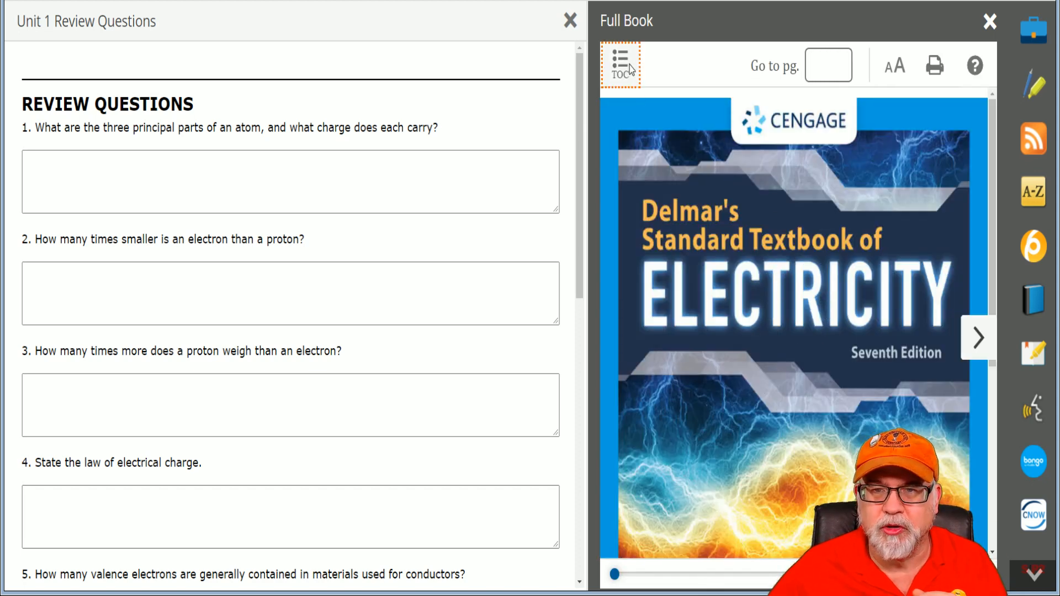
left_click(619, 64)
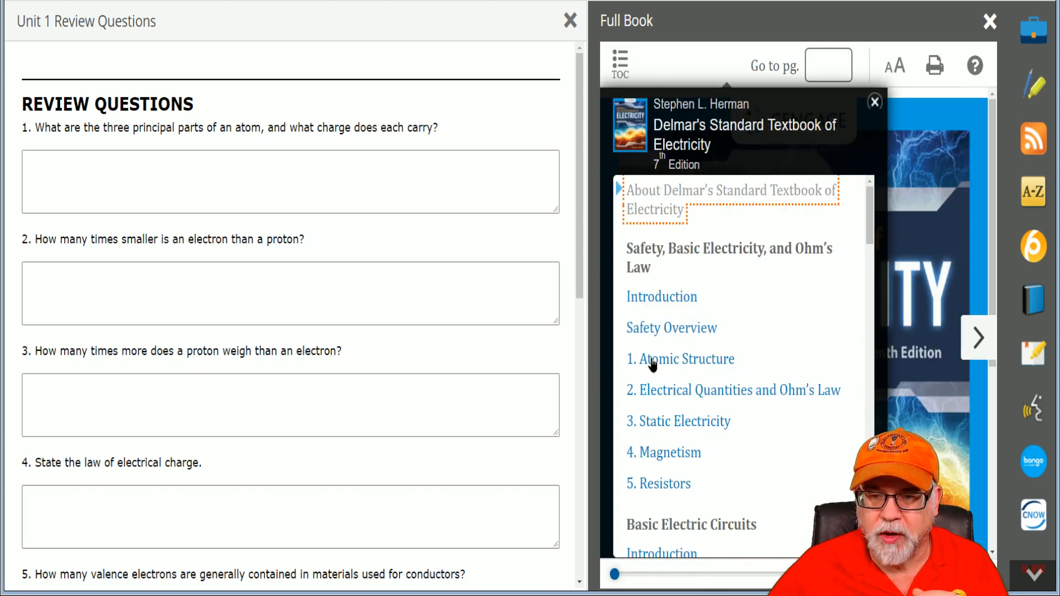
left_click(685, 359)
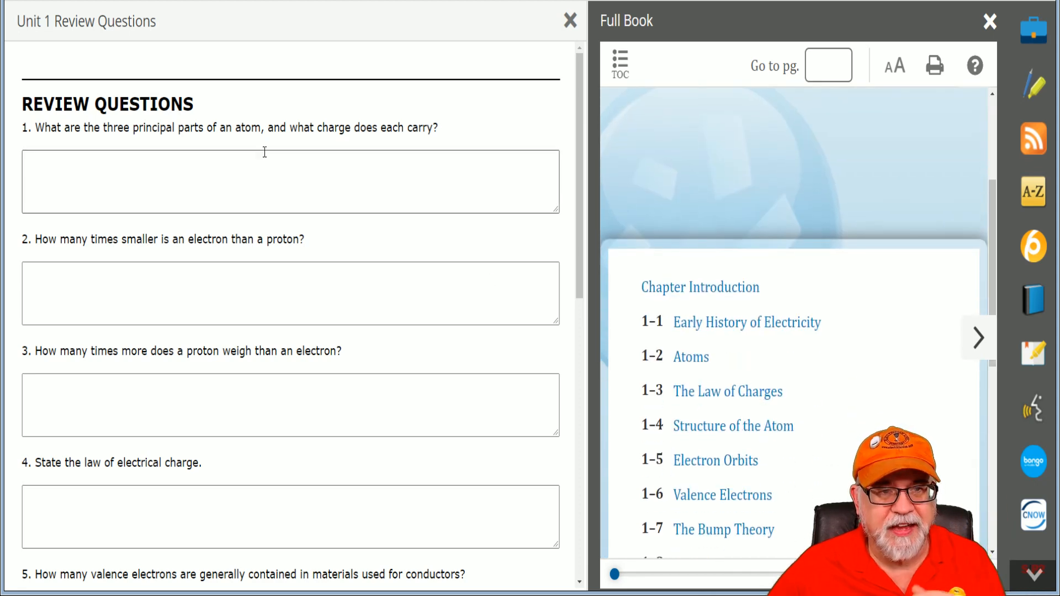
mouse_move(177, 142)
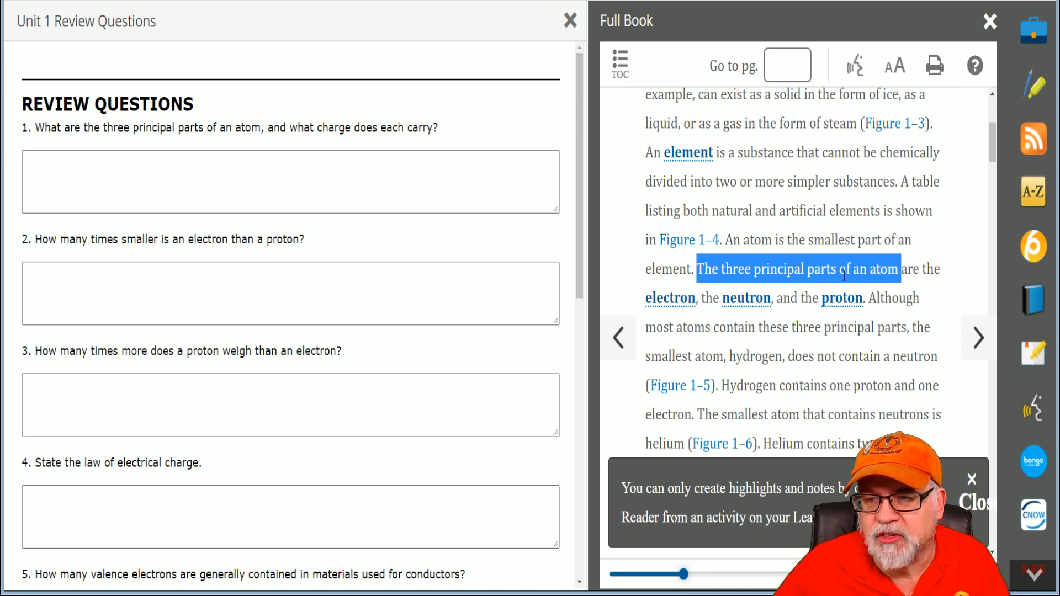
Answer question 1: 'The three principal parts of an atom are the electron, the neutron, and the proton.'
left_click(972, 479)
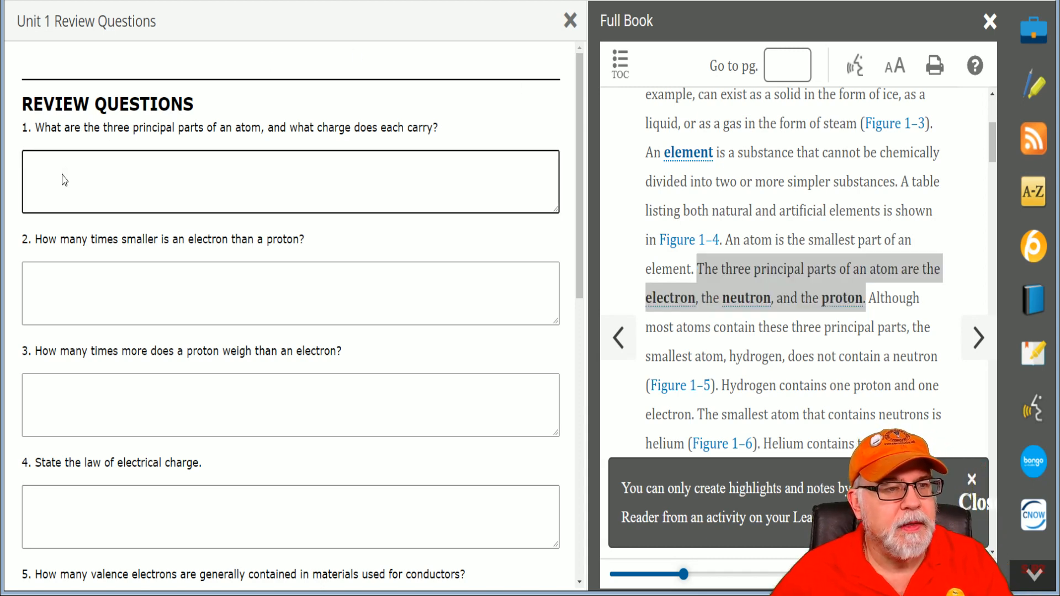
type("The three principal parts of an atom are the electron, the neutron, and the proton.")
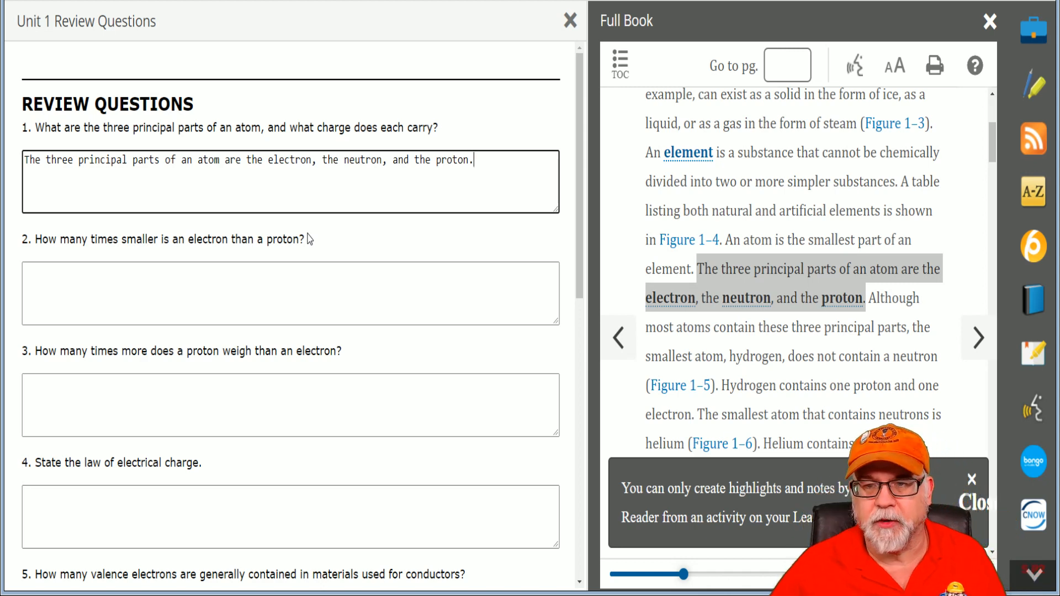
mouse_move(407, 224)
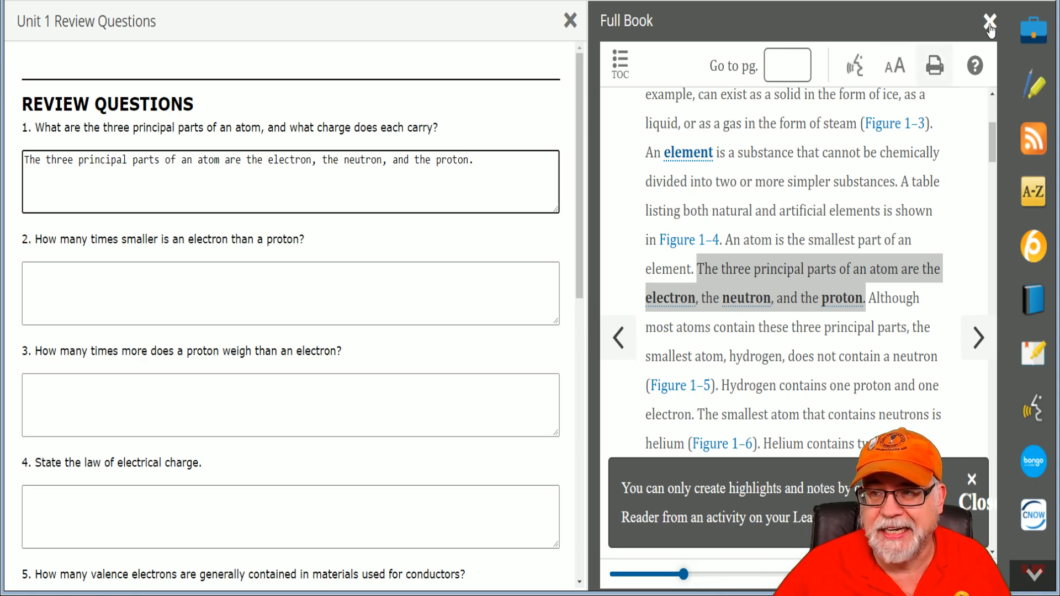
Close the Full Book panel and scroll the Unit 1 Review Questions down to question 9
left_click(989, 21)
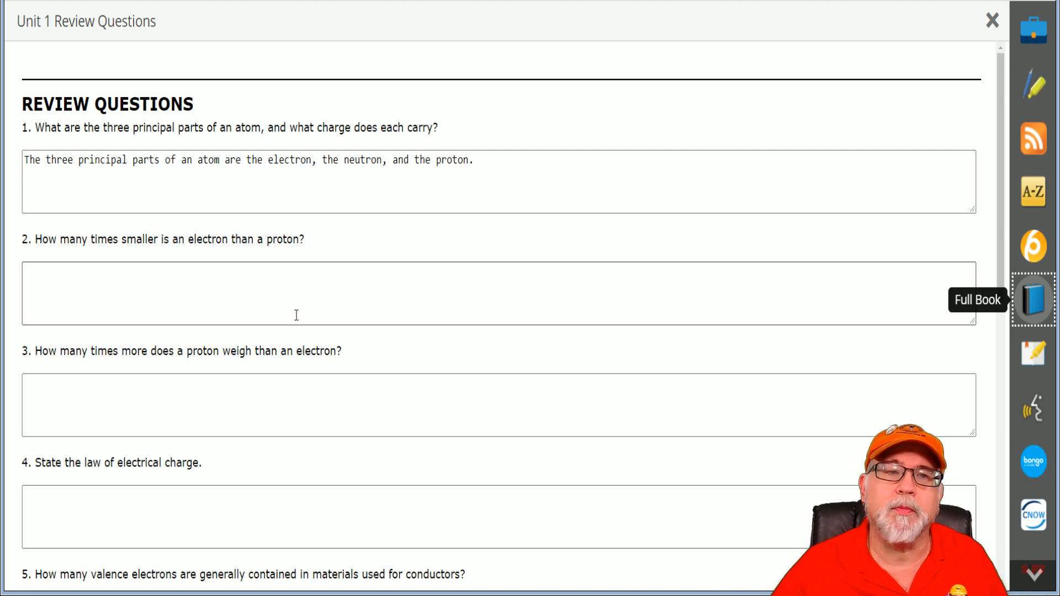
scroll("down", 3)
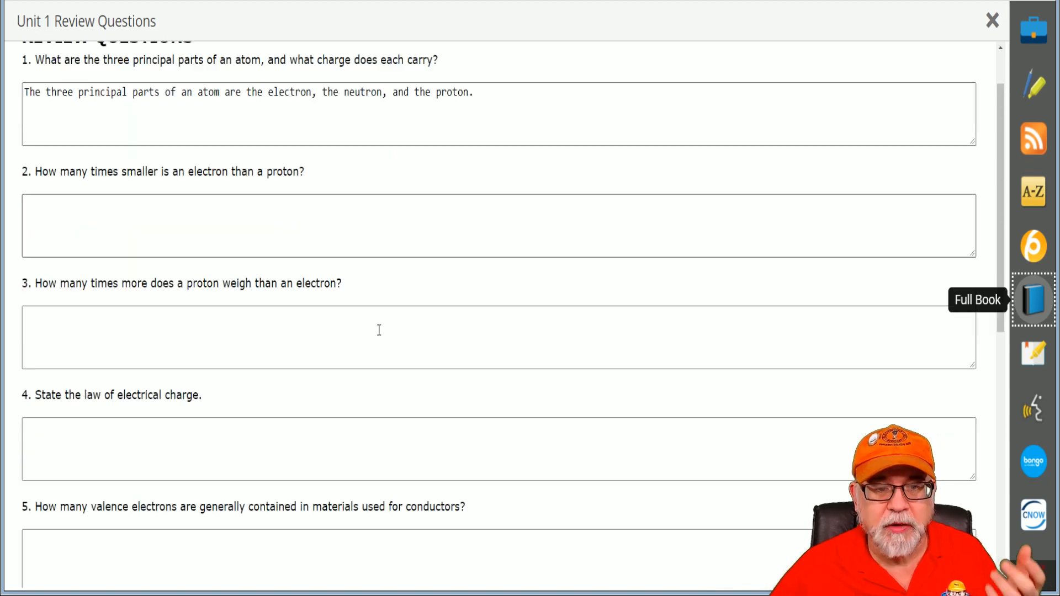
scroll("down", 3)
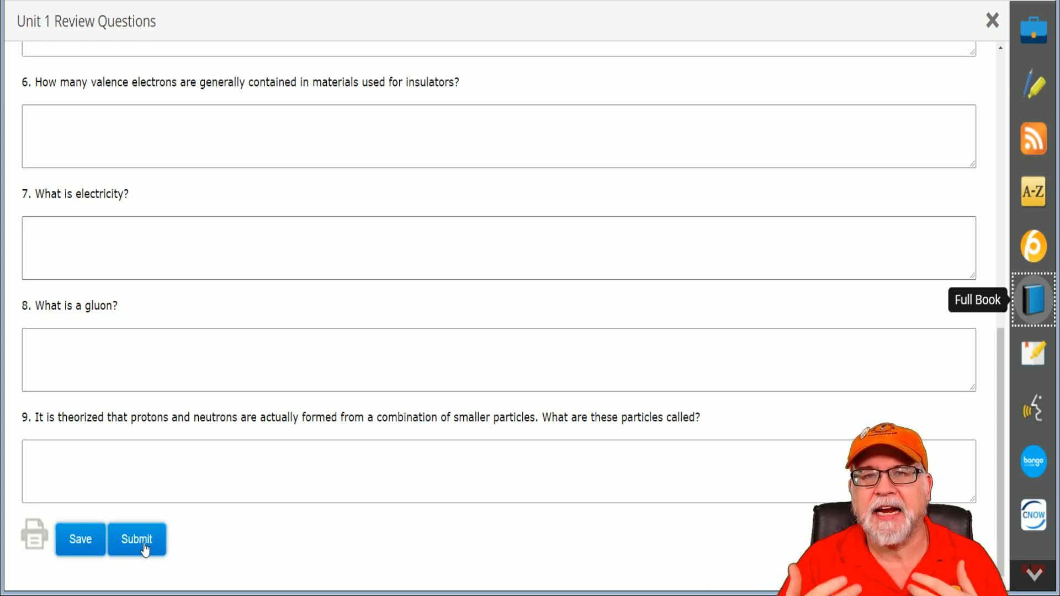
mouse_move(519, 287)
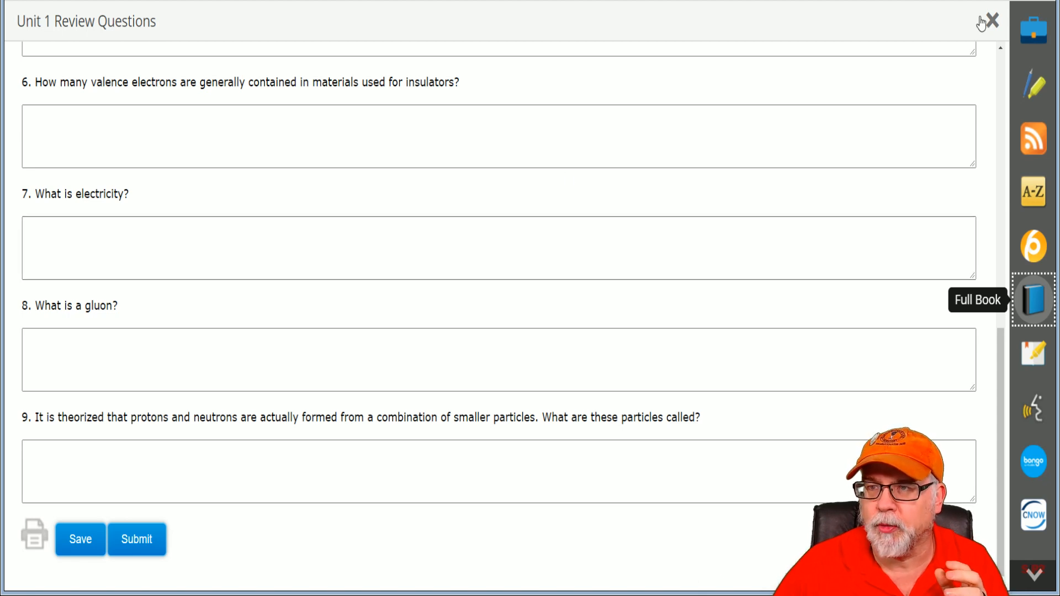
Close the Unit 1 Review Questions, then collapse UNIT 1 and Section 1 to the section list
left_click(992, 20)
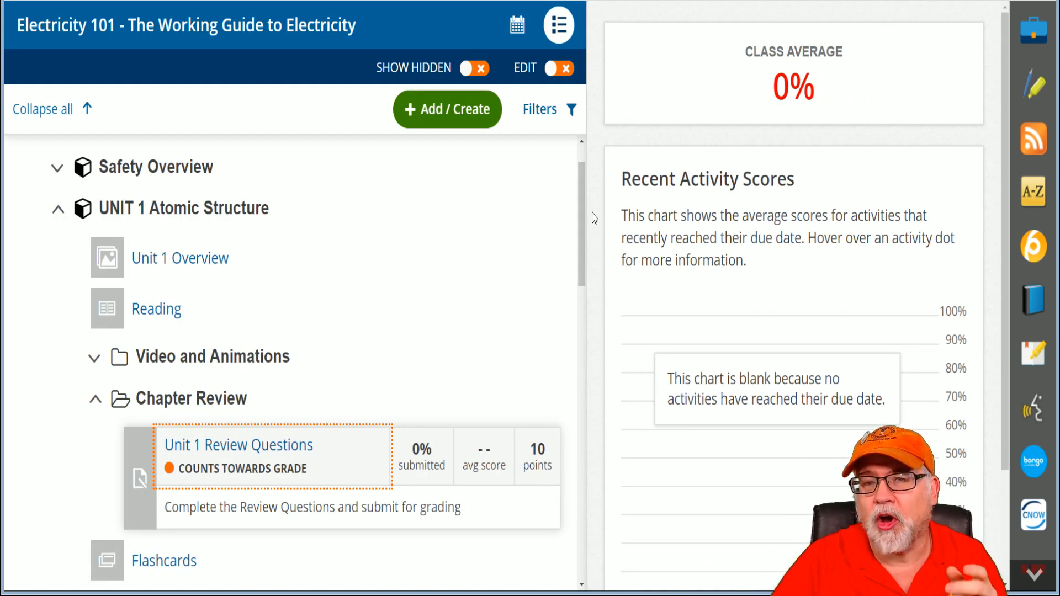
left_click(59, 209)
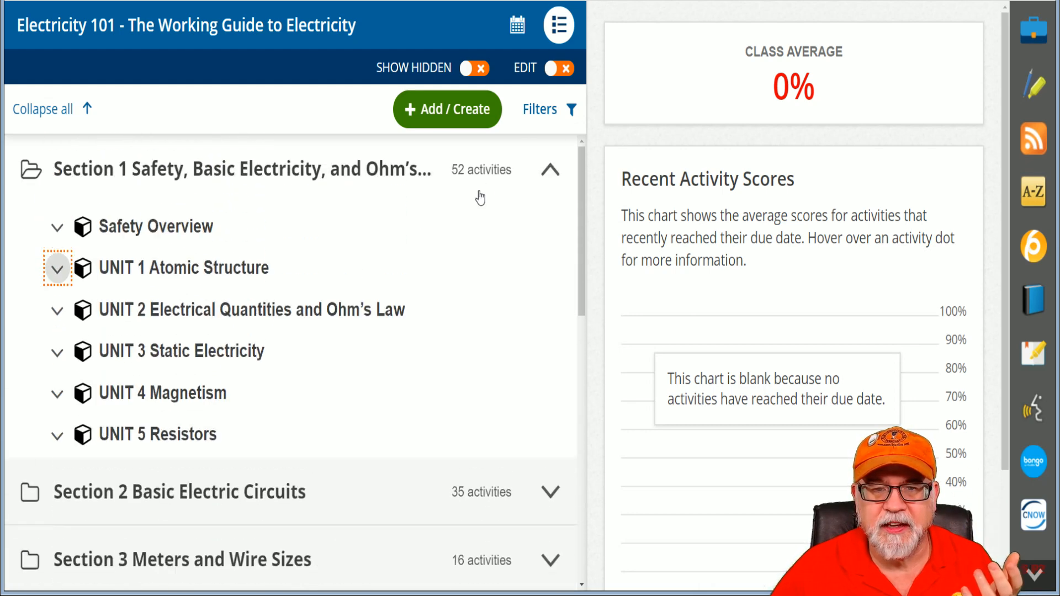
left_click(550, 169)
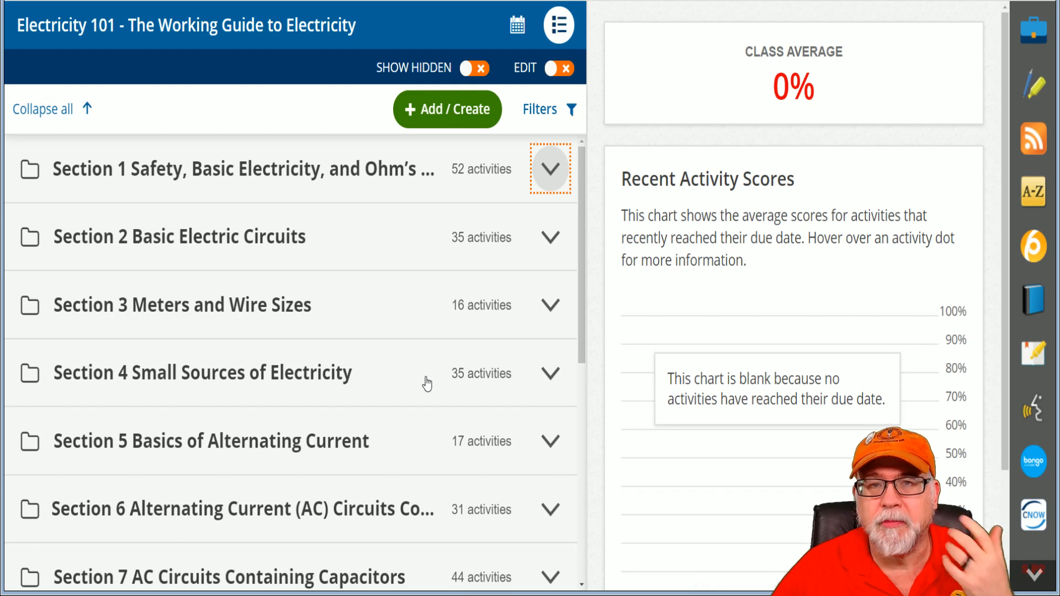
mouse_move(534, 299)
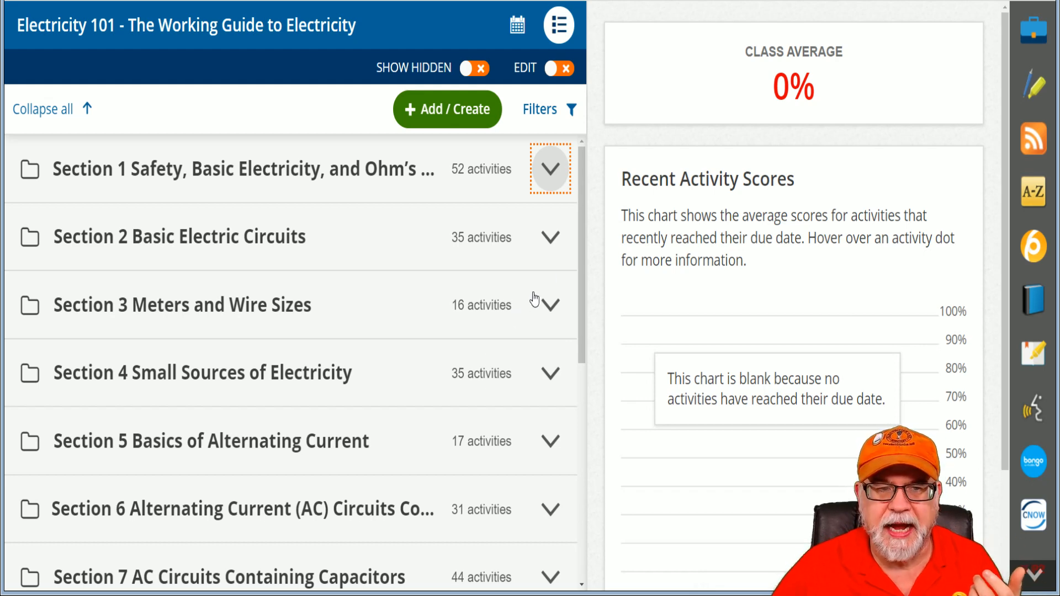
Peek inside Section 2, collapse it again, then expand Section 3 Meters and Wire Sizes
left_click(550, 237)
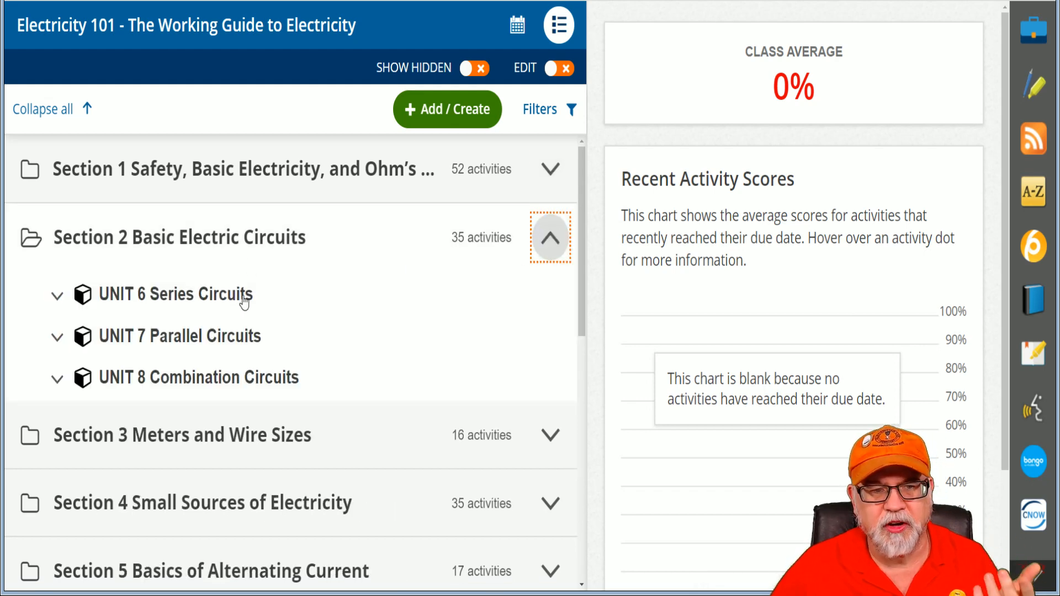
mouse_move(211, 369)
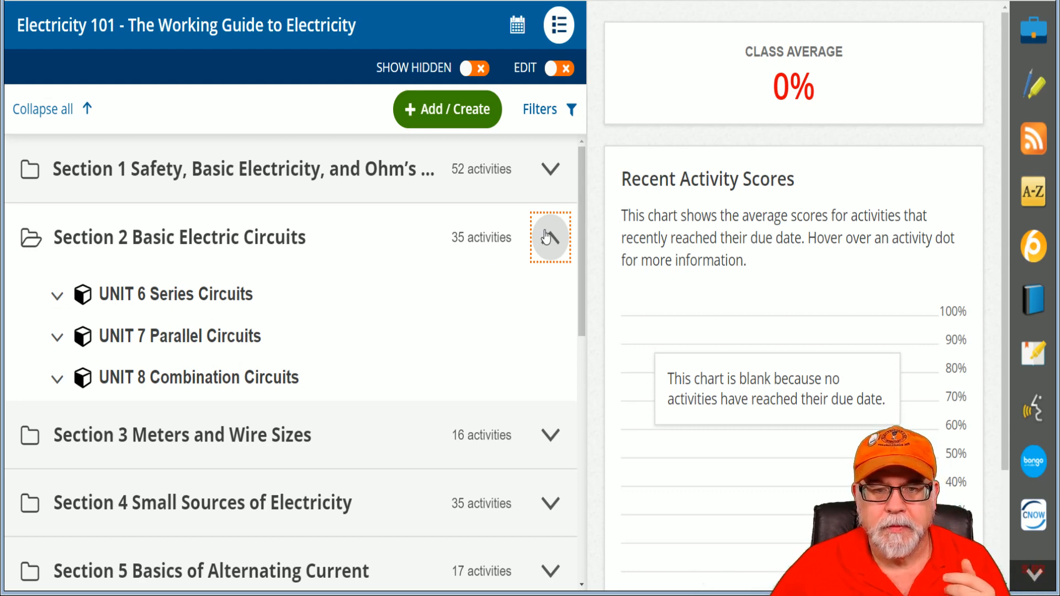
left_click(550, 238)
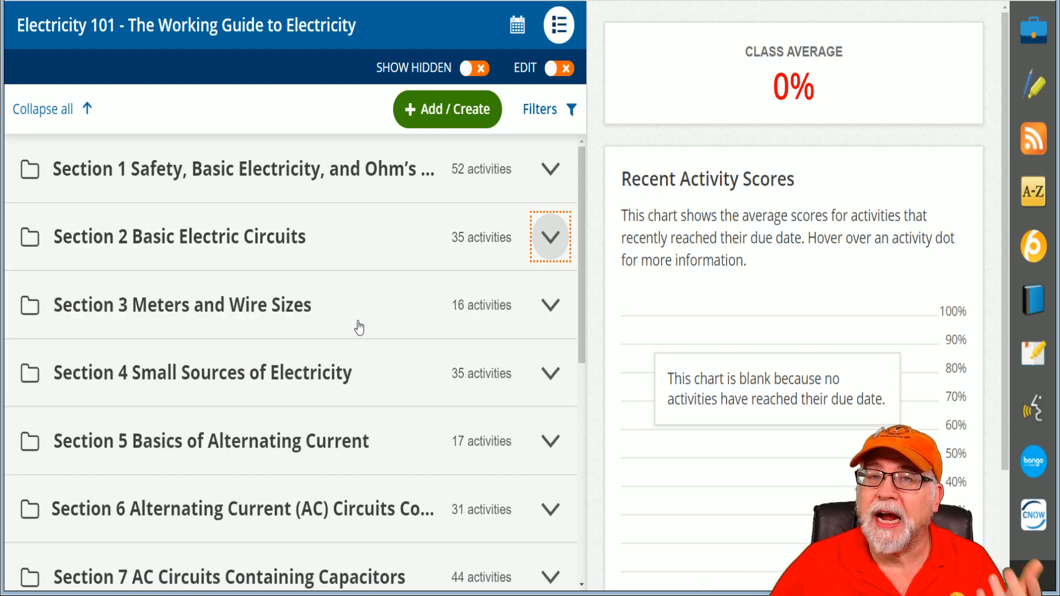
mouse_move(384, 412)
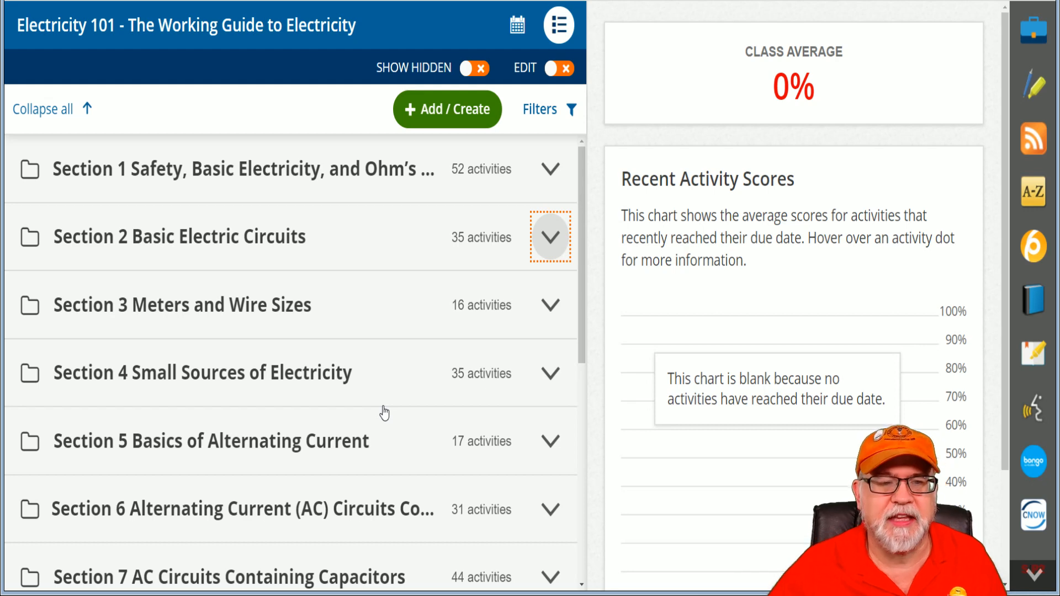
left_click(550, 305)
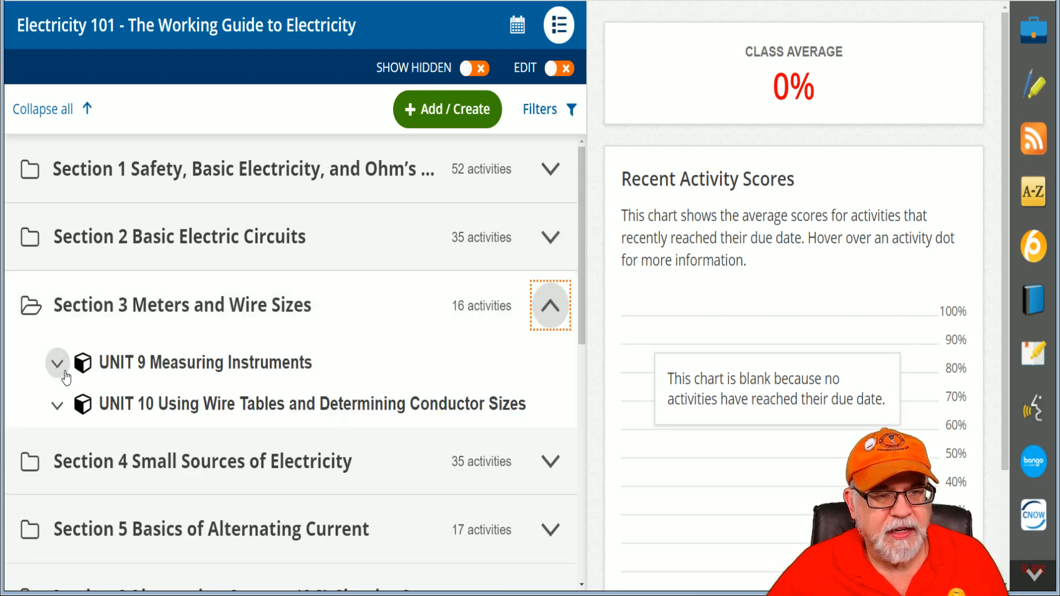
Expand UNIT 10 and its Chapter Review folder, listing Review Questions, Practical Applications and Practice Problems
left_click(57, 404)
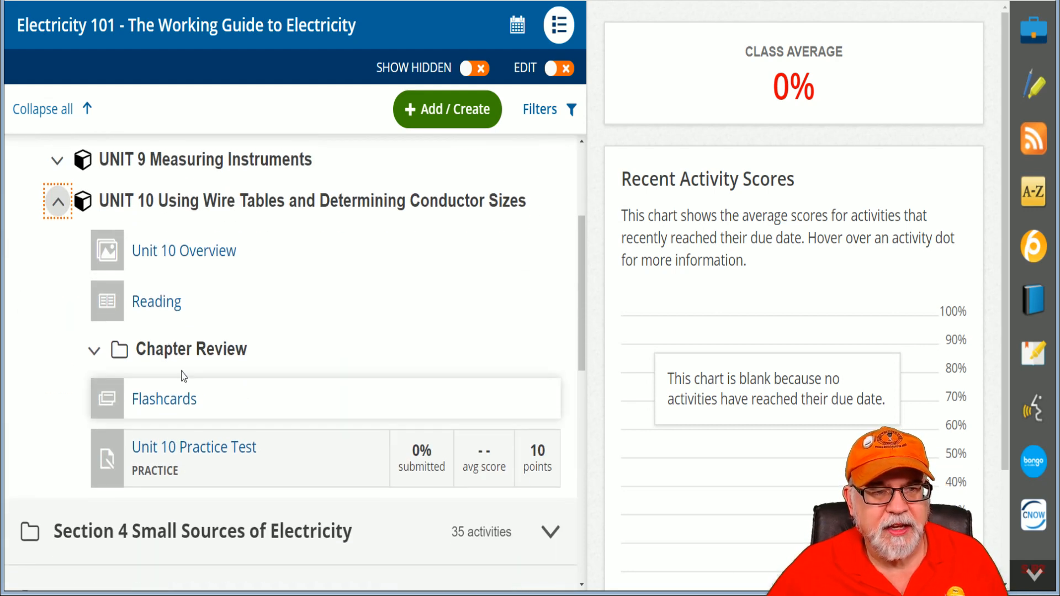
left_click(95, 350)
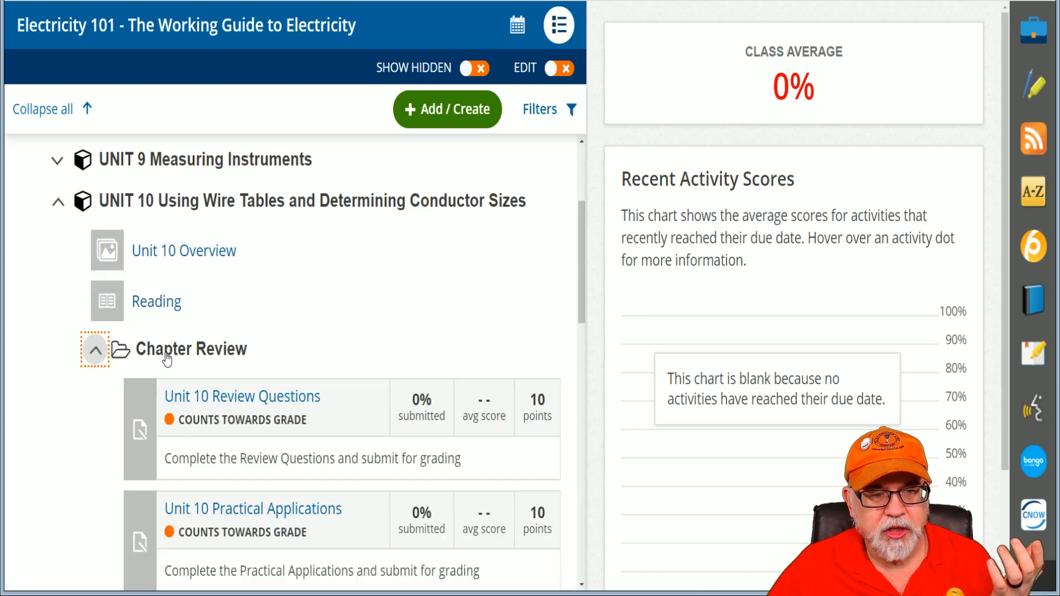
scroll("down", 3)
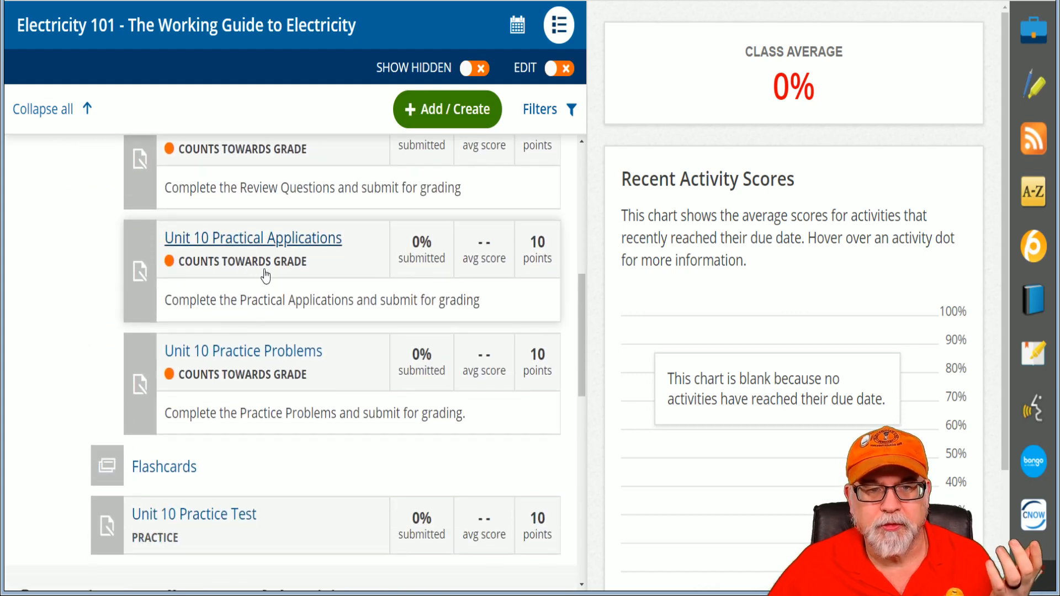
scroll("up", 3)
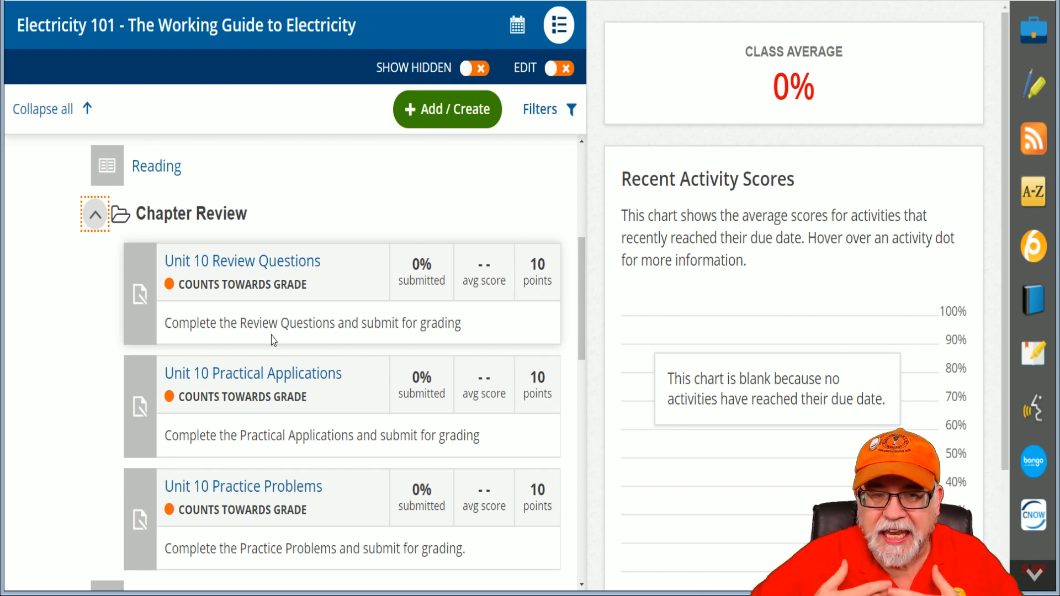
Open the Unit 10 Review Questions and the Full Book panel beside them
left_click(242, 261)
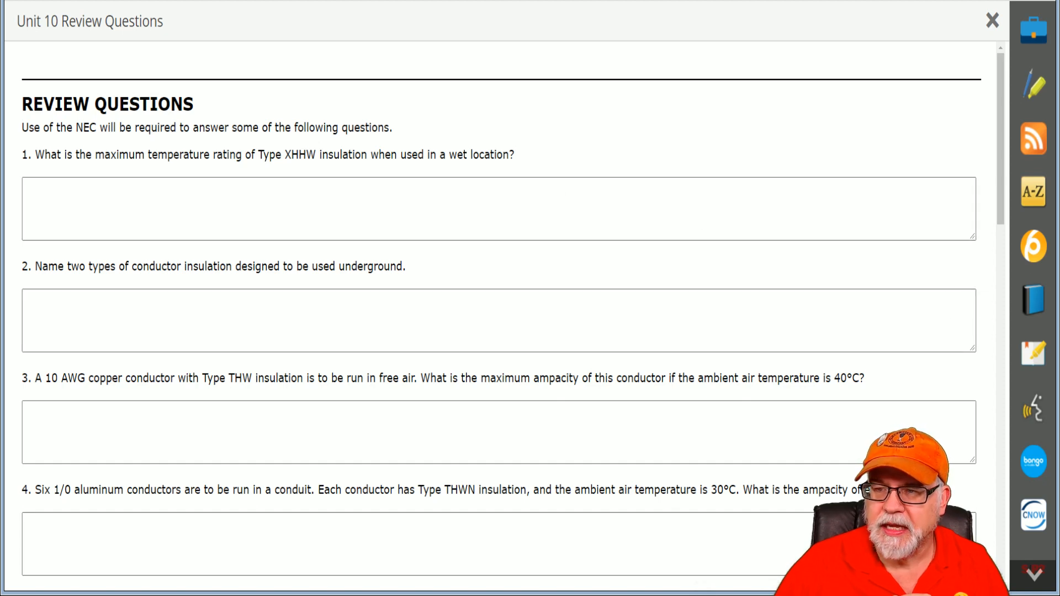
left_click(1033, 302)
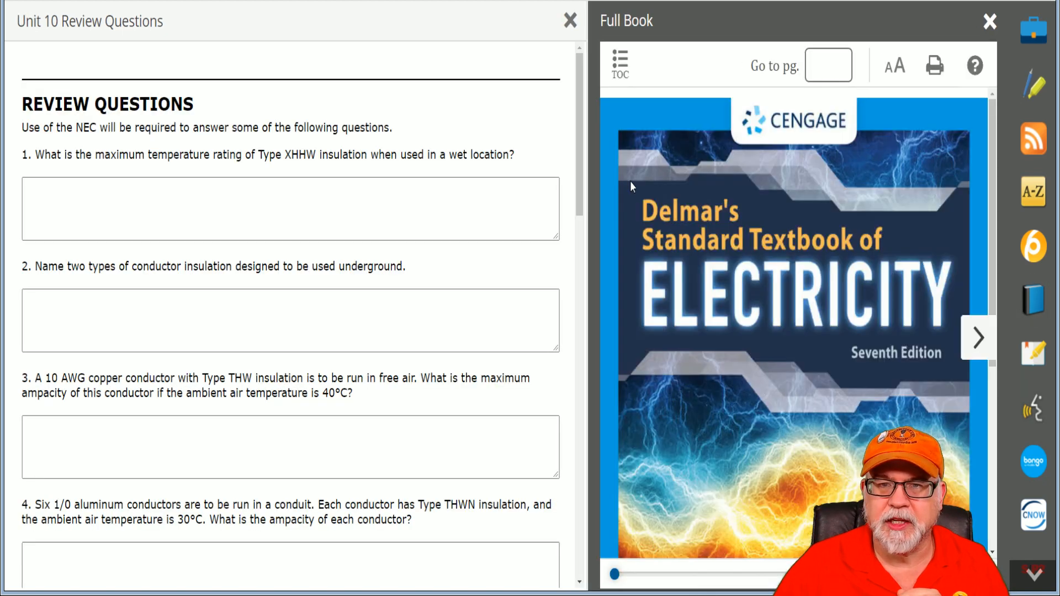
Browse the book's TOC to Chapter 10, Using Wire Tables and Determining Conductor Sizes, then close the book
left_click(619, 66)
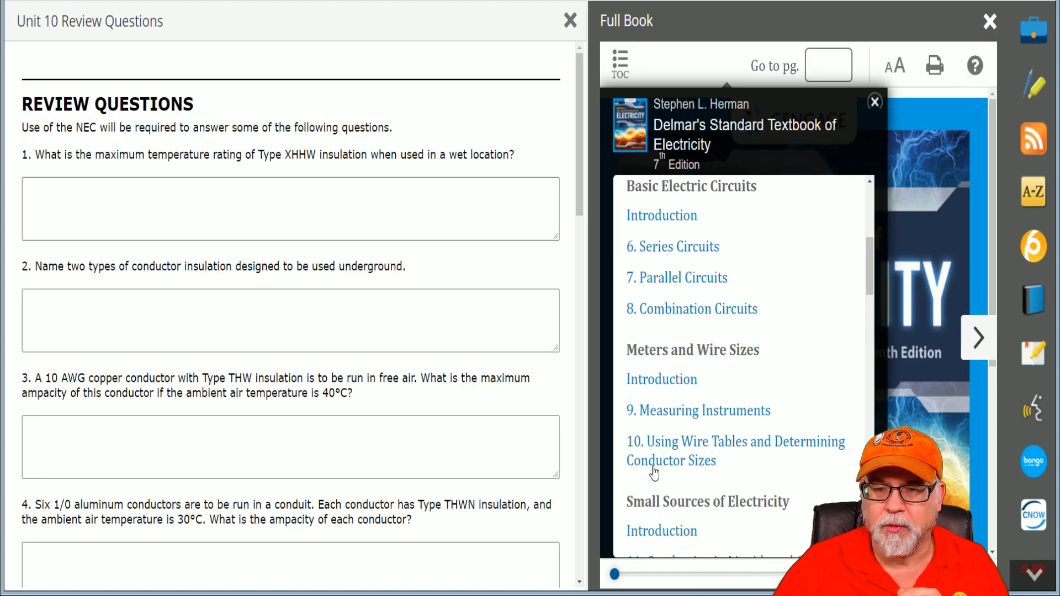
left_click(736, 450)
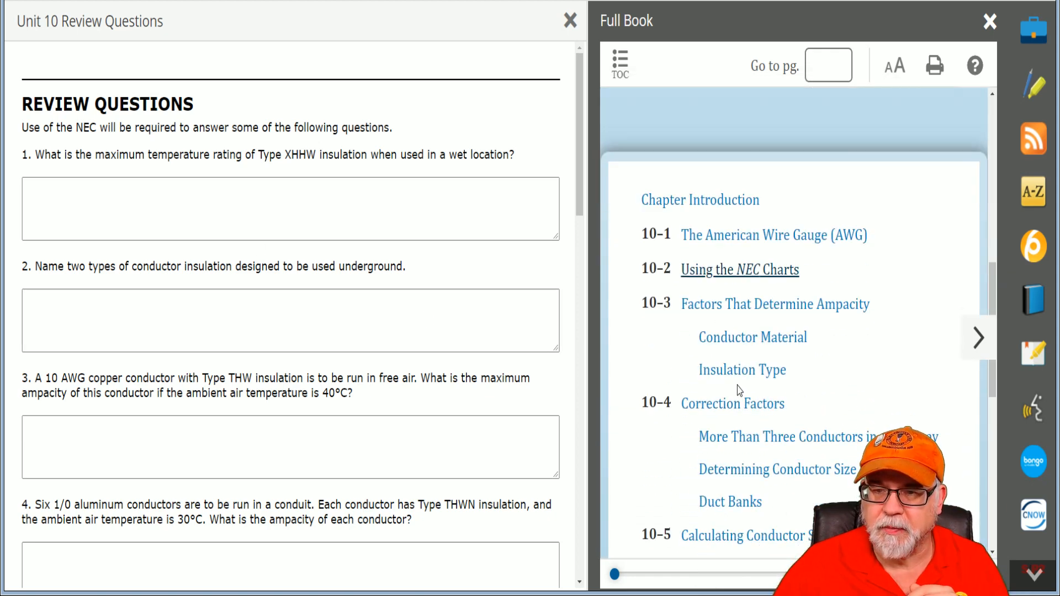
scroll("down", 3)
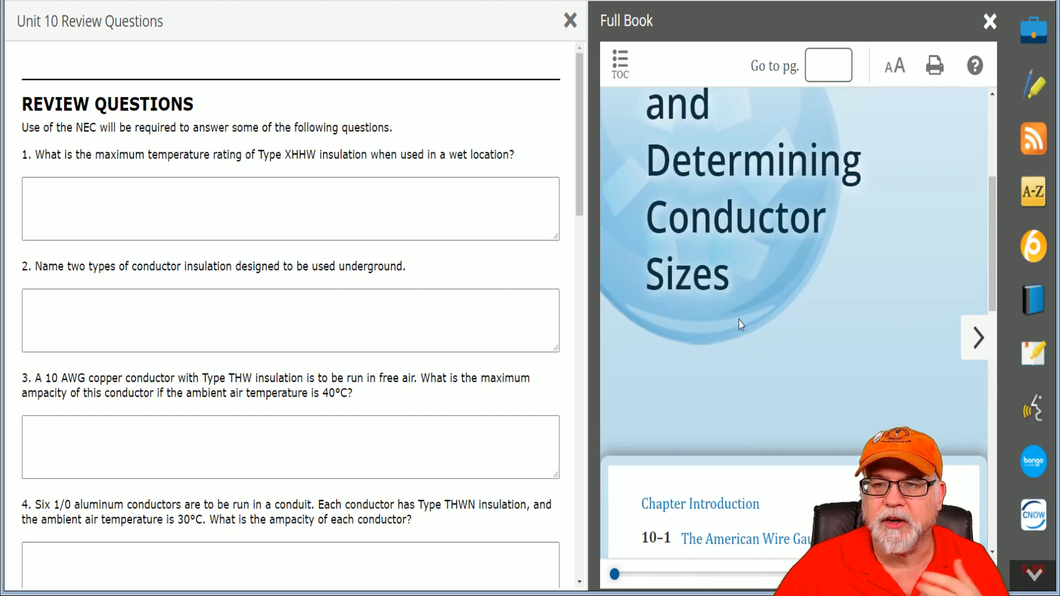
mouse_move(736, 357)
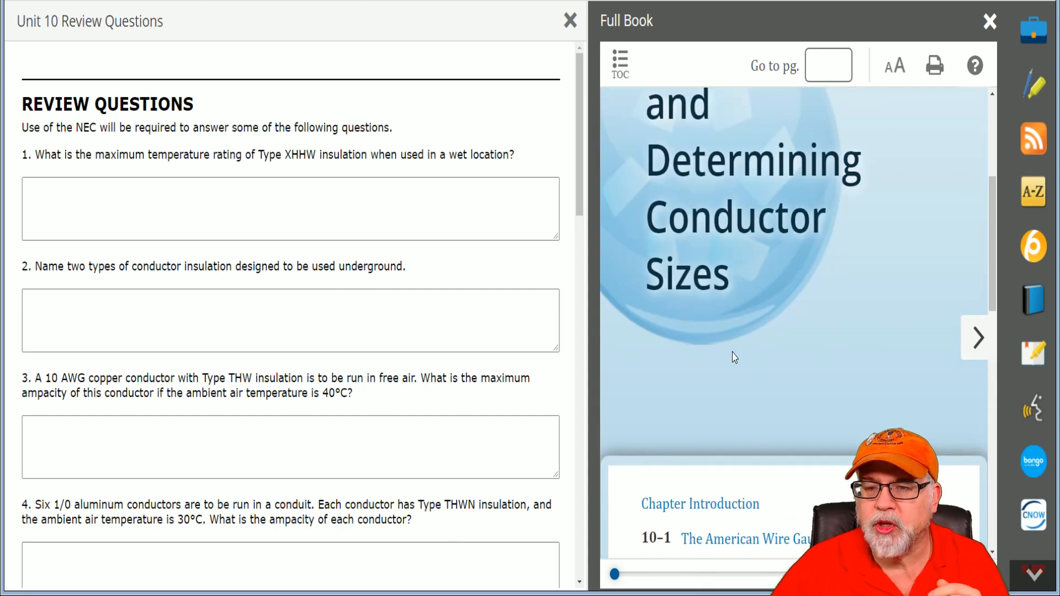
scroll("down", 3)
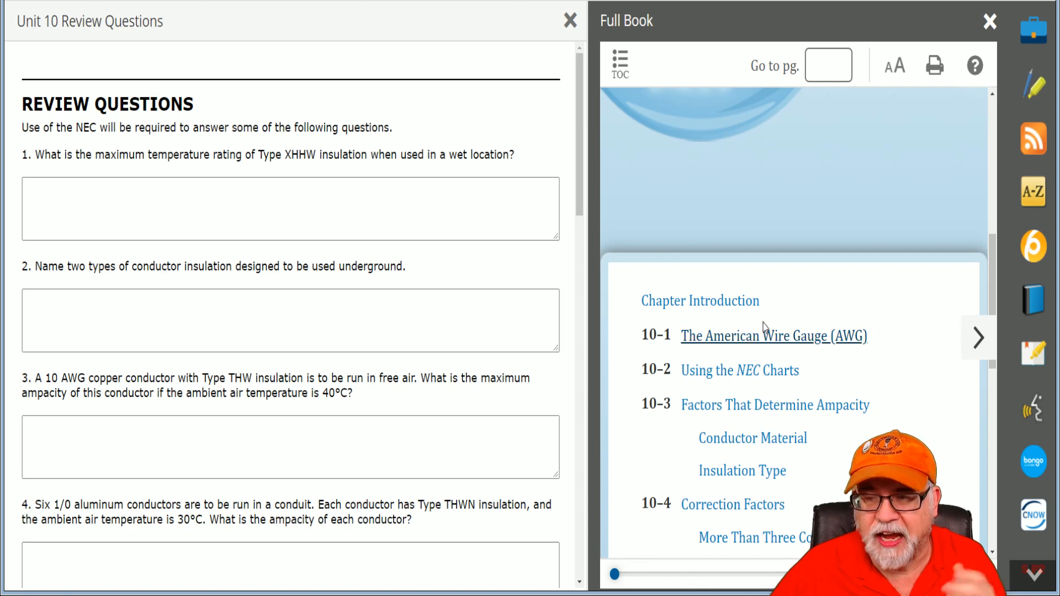
mouse_move(749, 348)
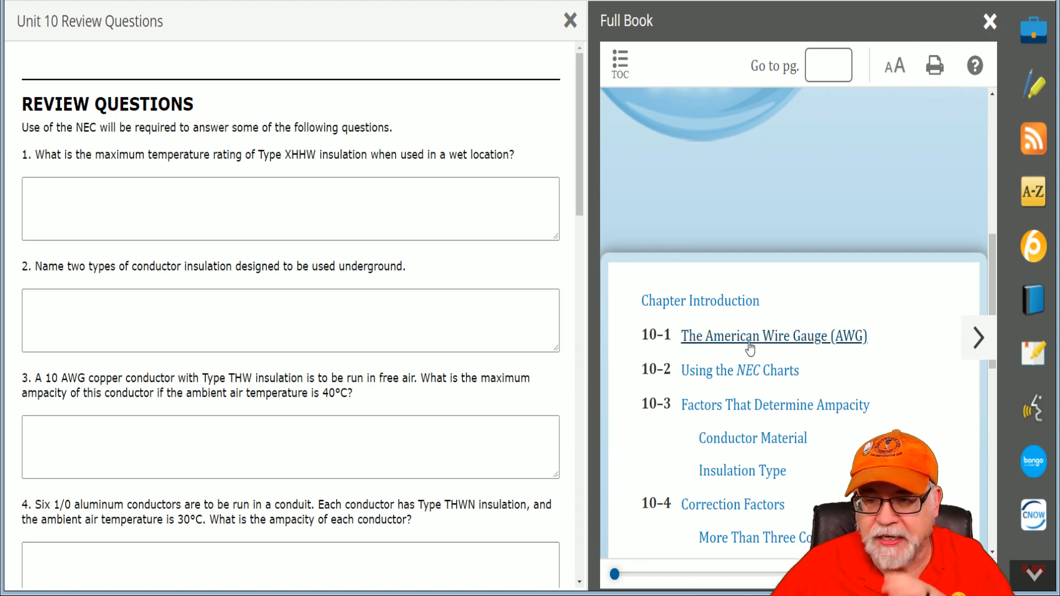
left_click(989, 21)
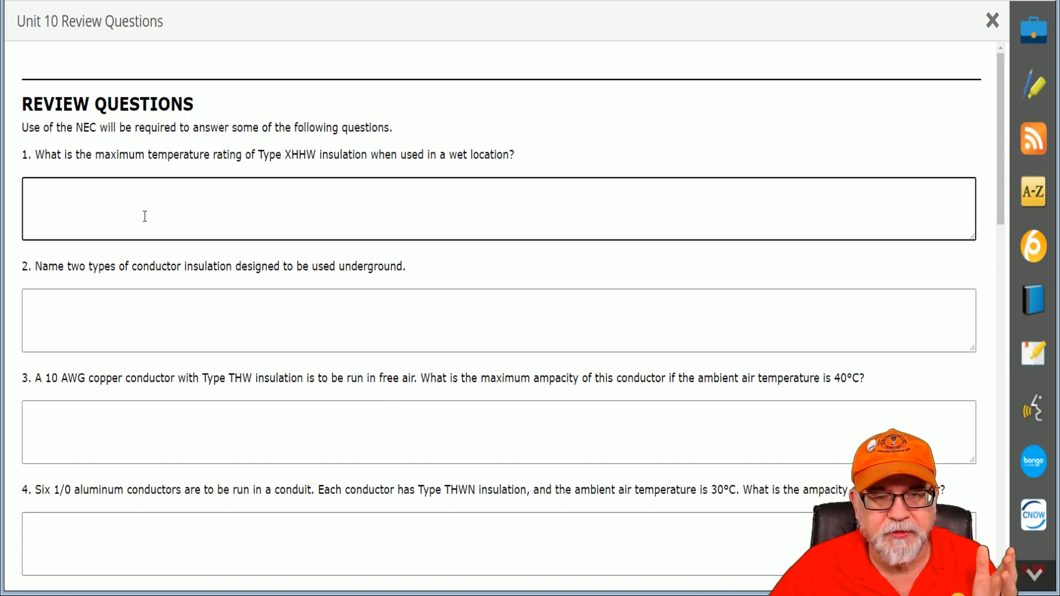
Scroll the Unit 10 Review Questions to question 13 and back, then close them
scroll("down", 3)
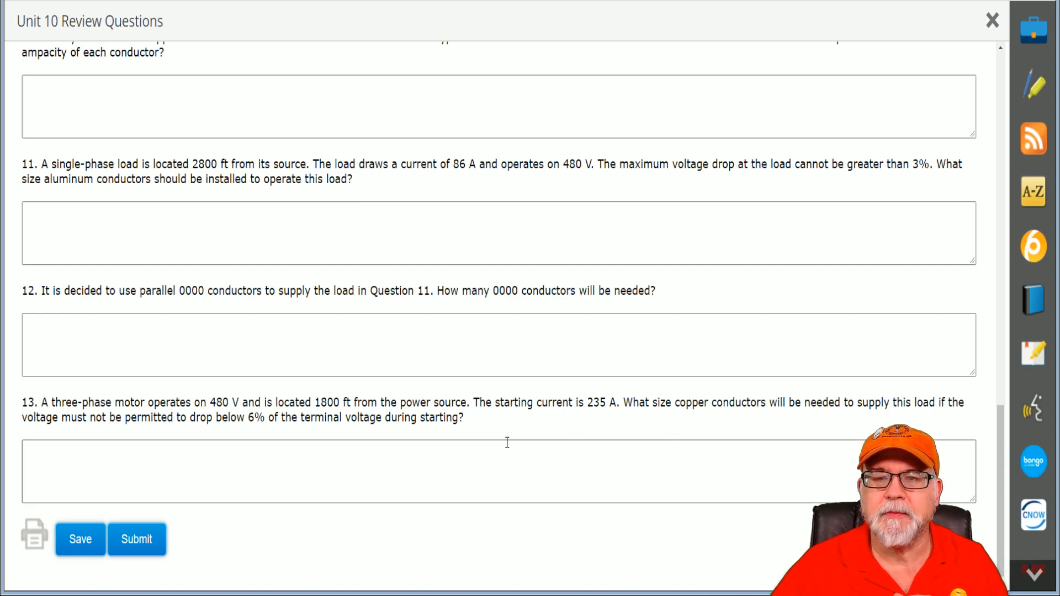
scroll("up", 3)
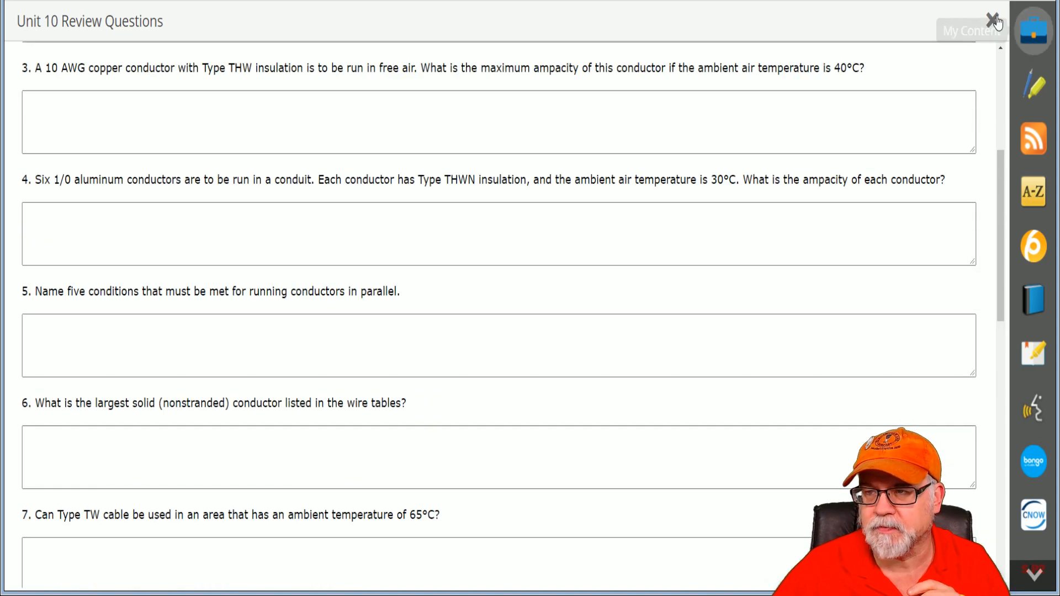
left_click(996, 19)
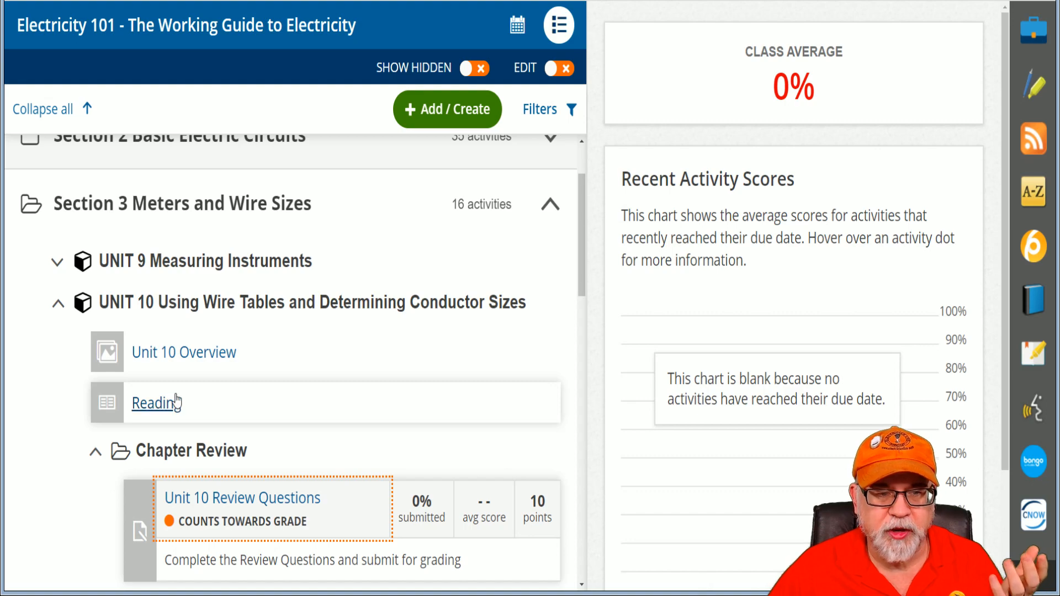
Collapse Unit 10's Chapter Review folder and open its Flashcards deck at card 1 of 14
scroll("down", 3)
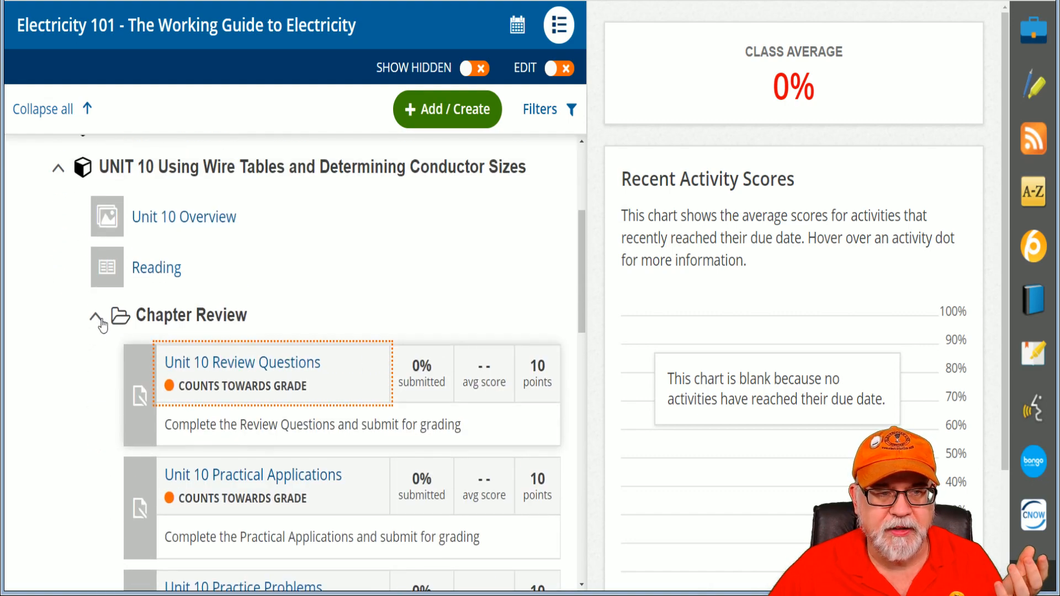
left_click(97, 315)
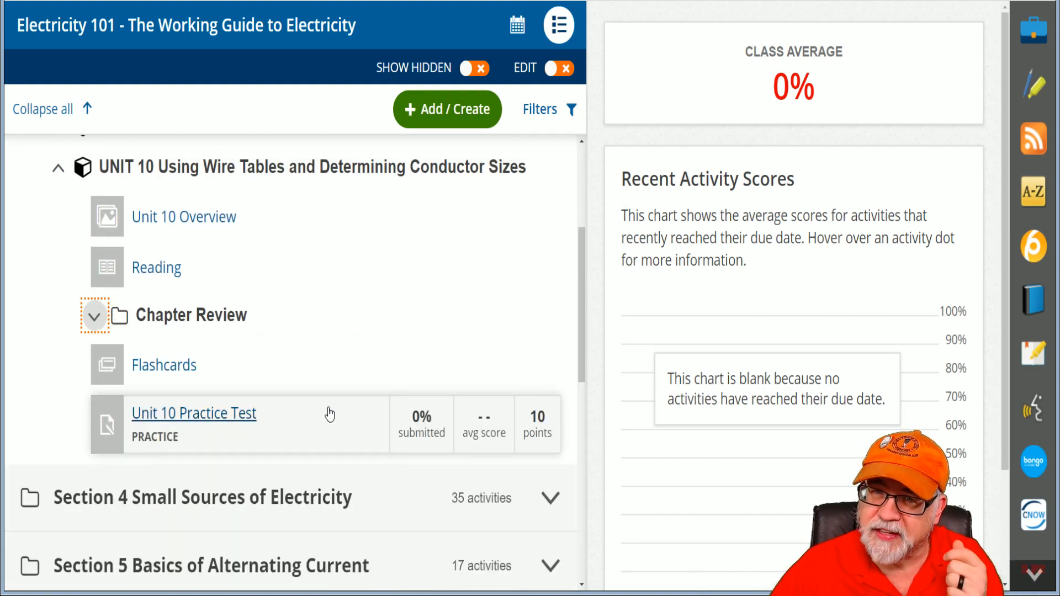
left_click(163, 365)
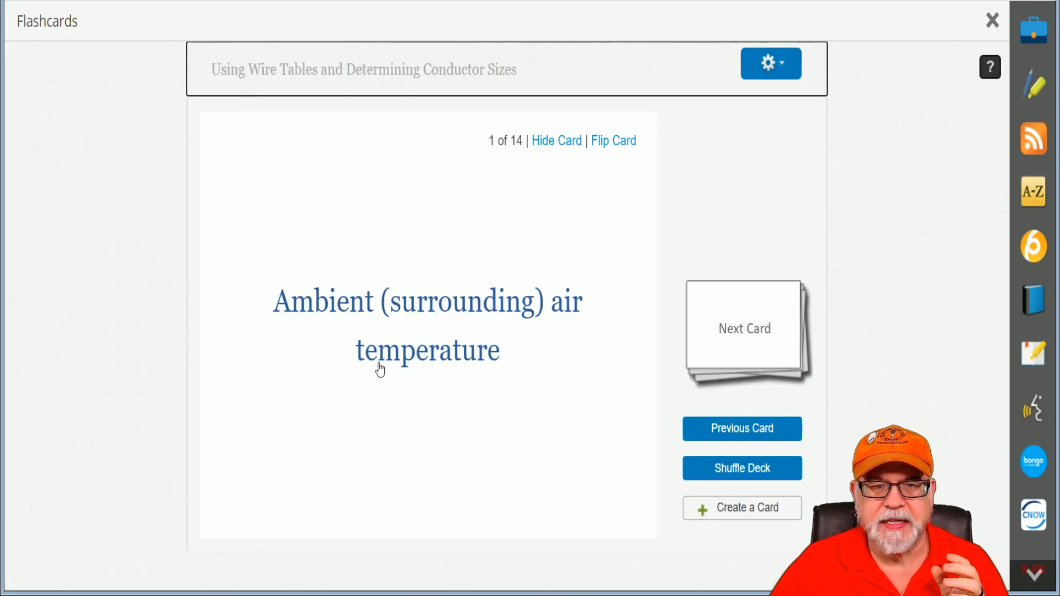
mouse_move(508, 277)
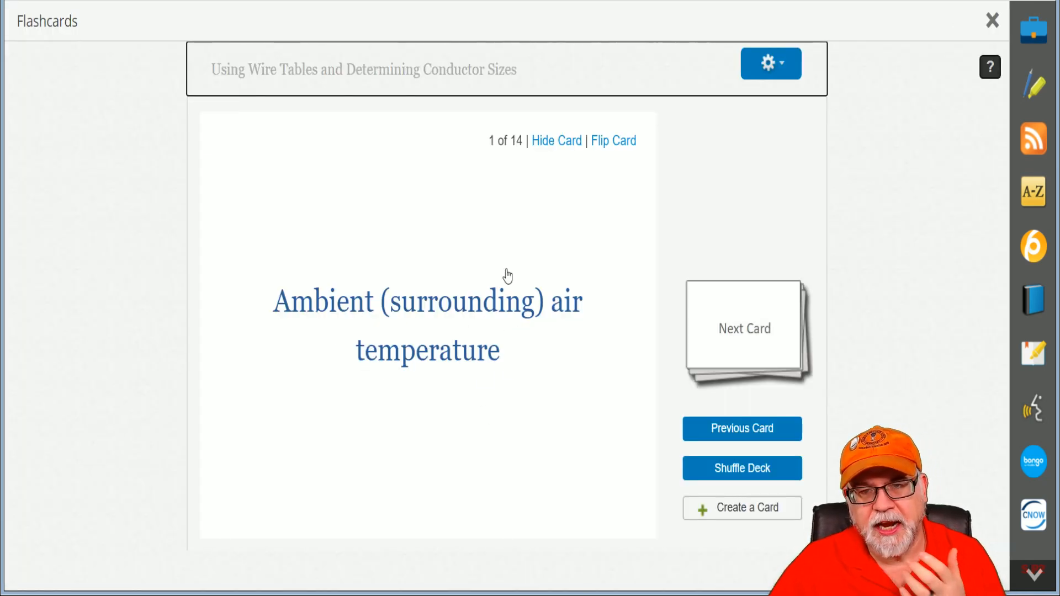
Flip flashcard 1 of 14 to its definition, then close the deck back to the Unit 10 outline
left_click(613, 140)
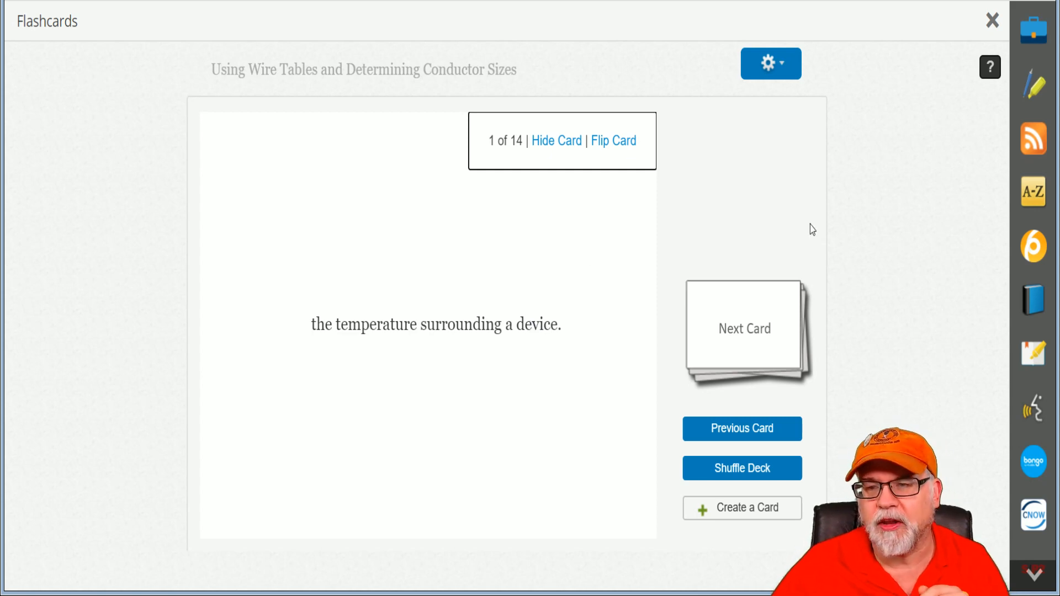
left_click(992, 20)
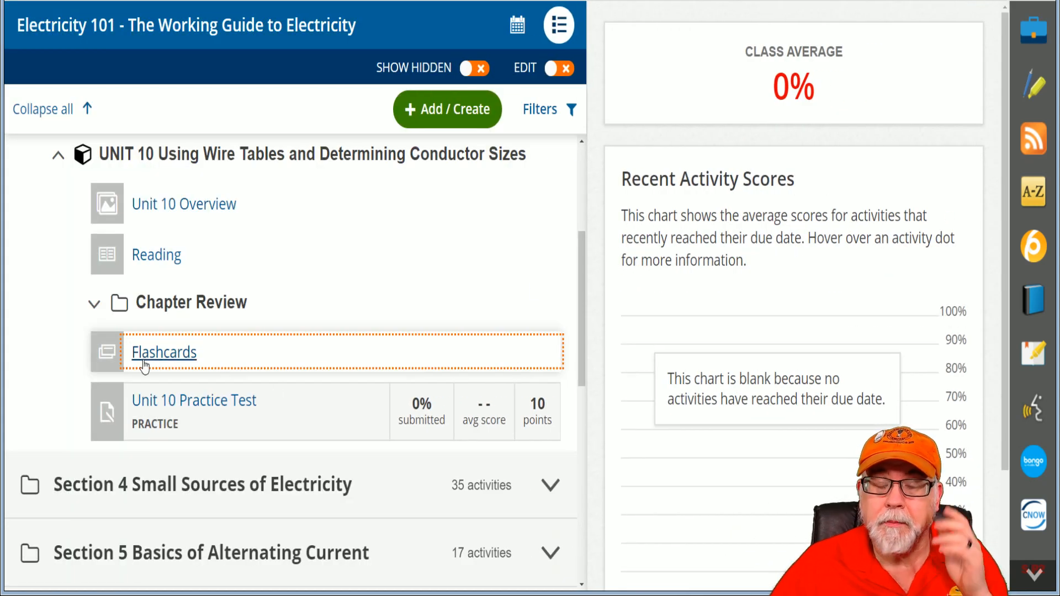
Collapse UNIT 10, then expand Section 5 and its UNIT 15 Alternating Current
left_click(58, 155)
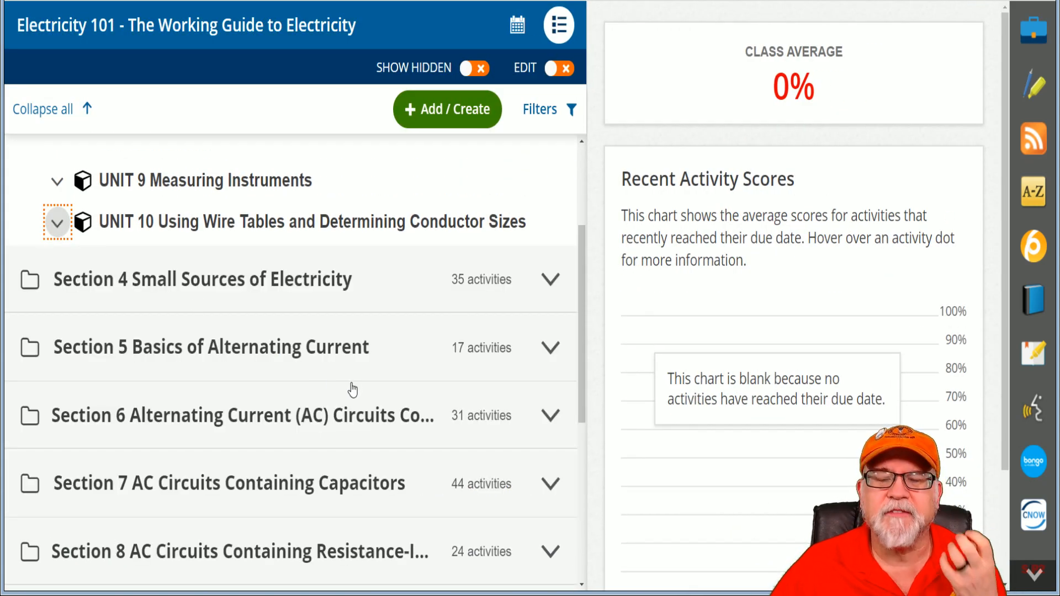
mouse_move(337, 395)
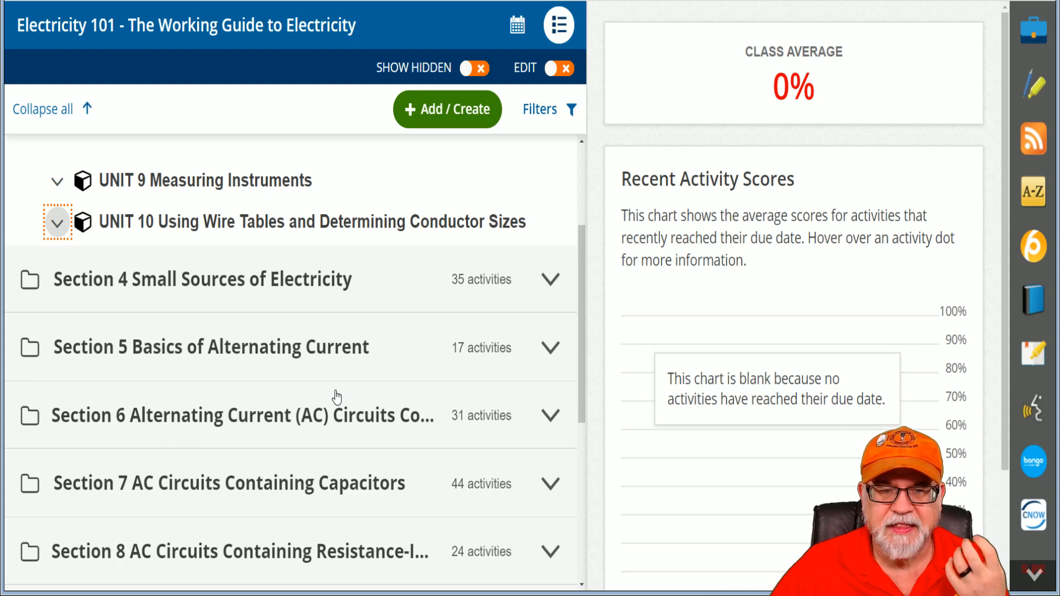
left_click(550, 347)
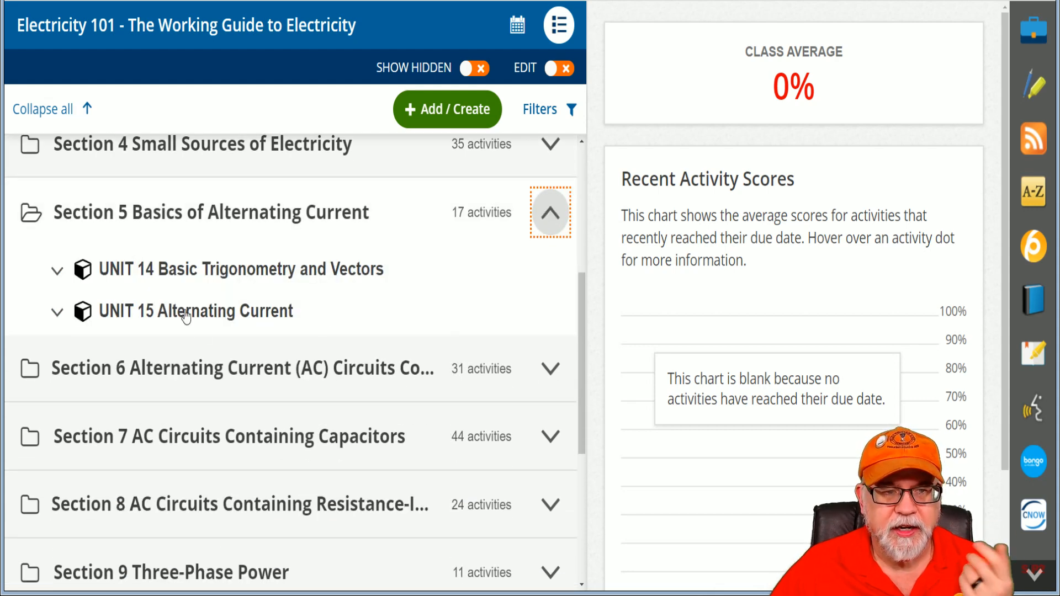
mouse_move(229, 287)
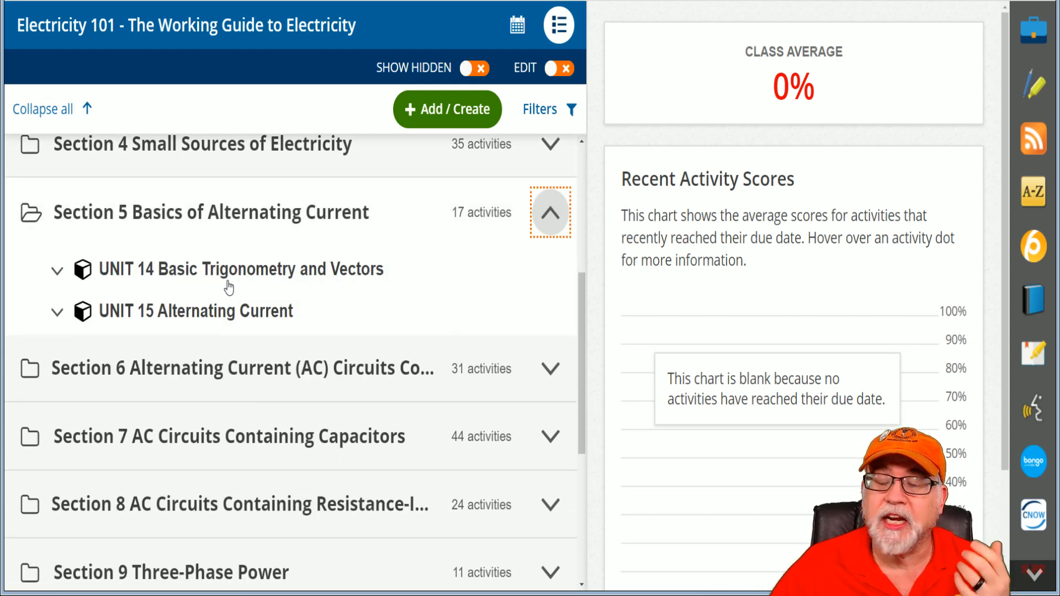
mouse_move(366, 296)
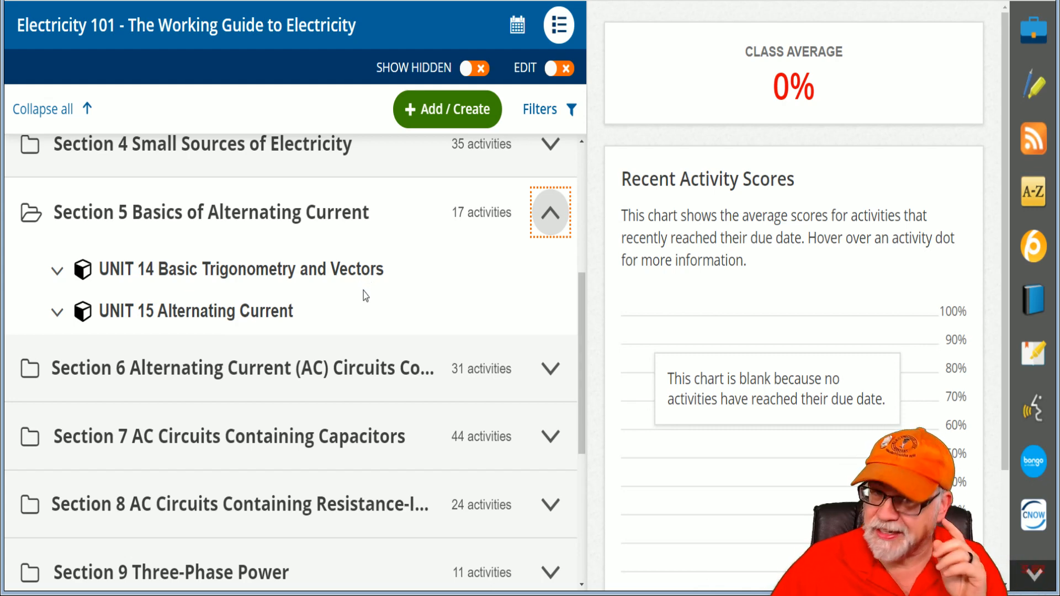
left_click(57, 312)
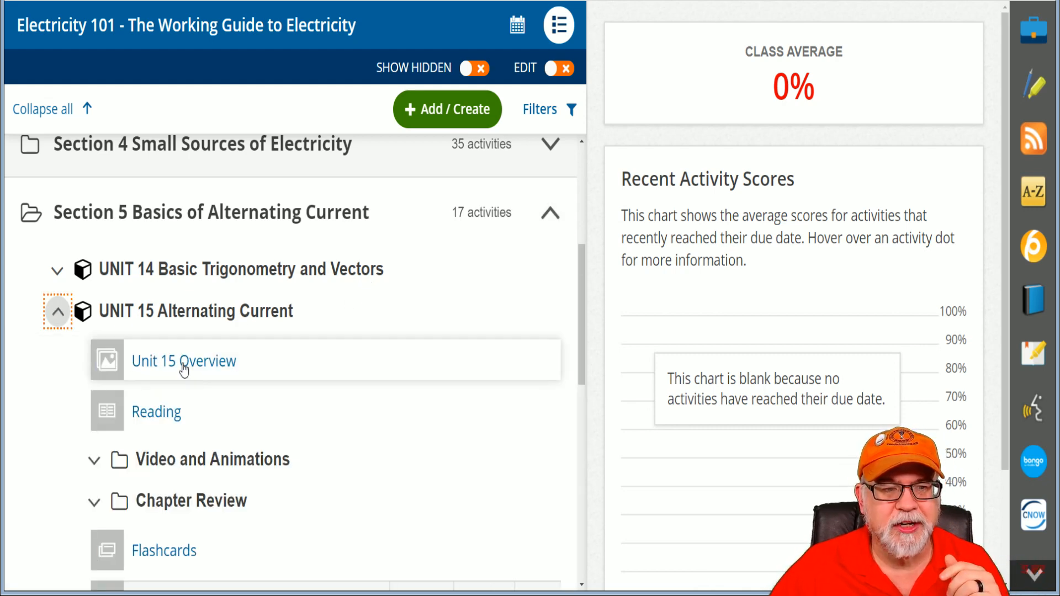
Expand Unit 15's Video and Animations folder to list its three videos, then collapse it
scroll("down", 3)
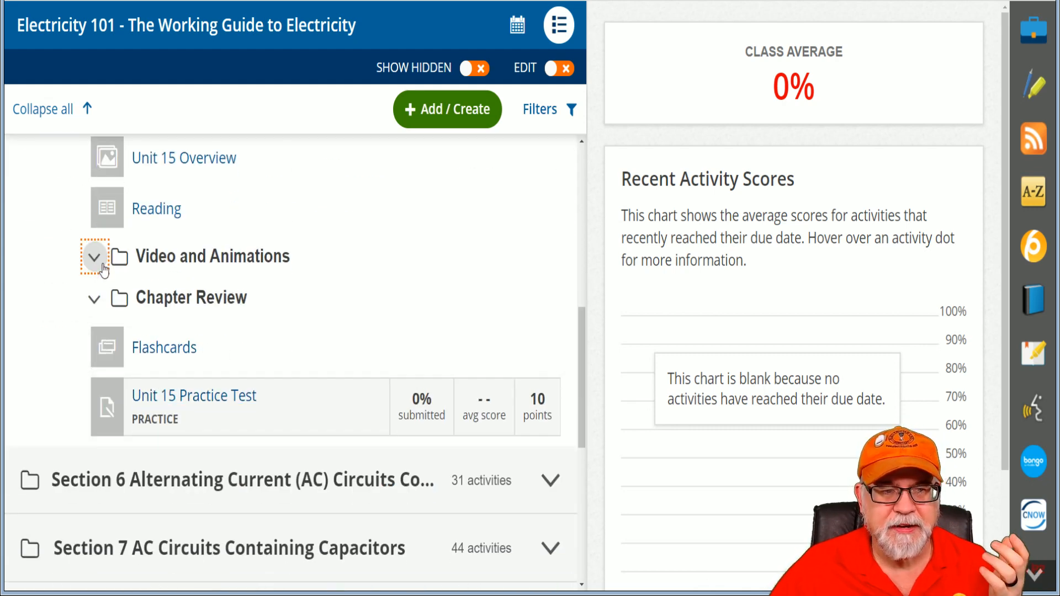
left_click(94, 256)
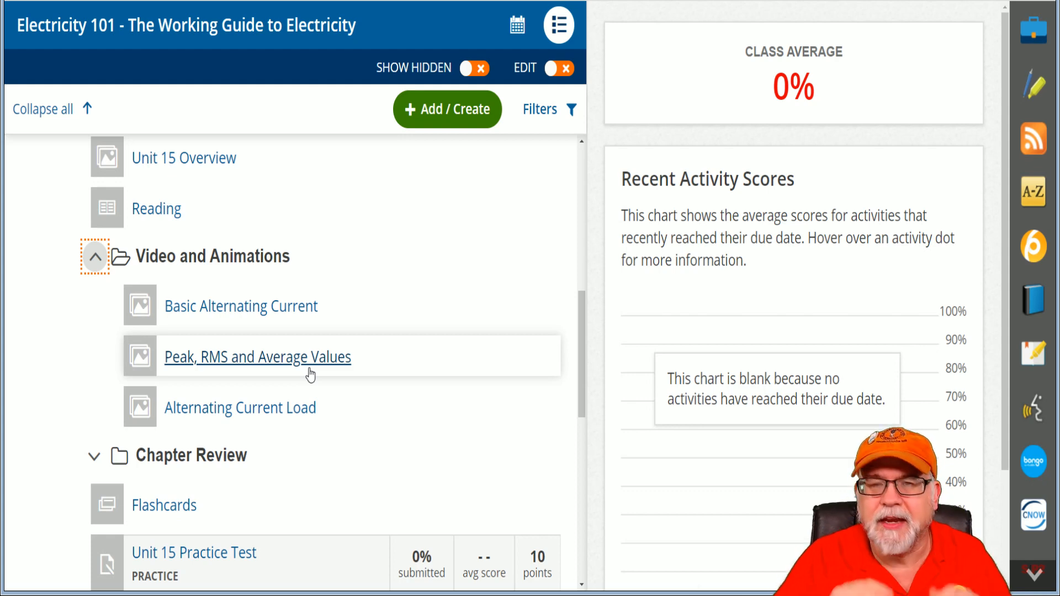
mouse_move(144, 384)
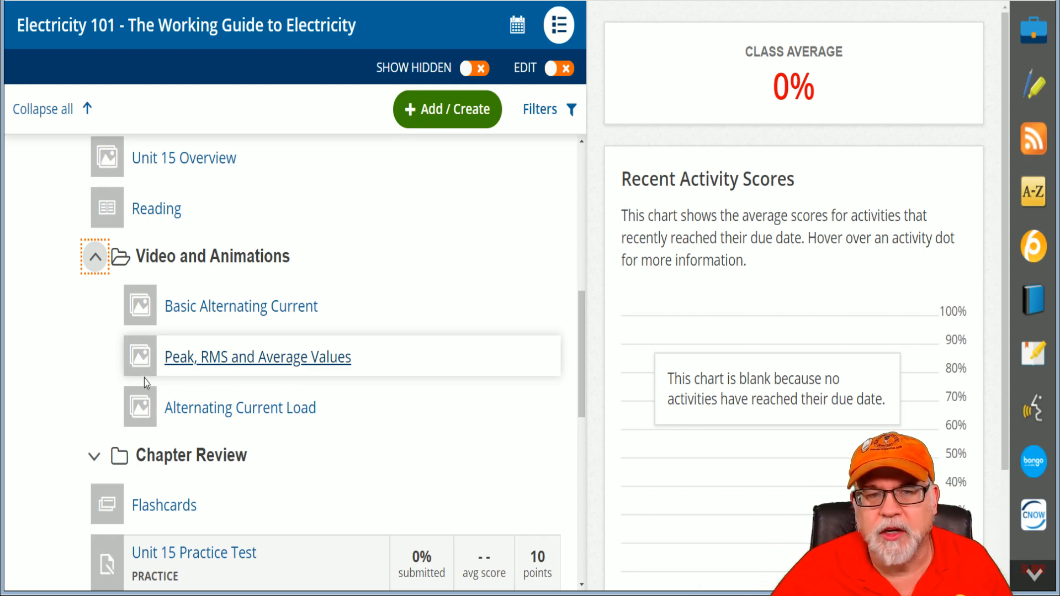
left_click(95, 257)
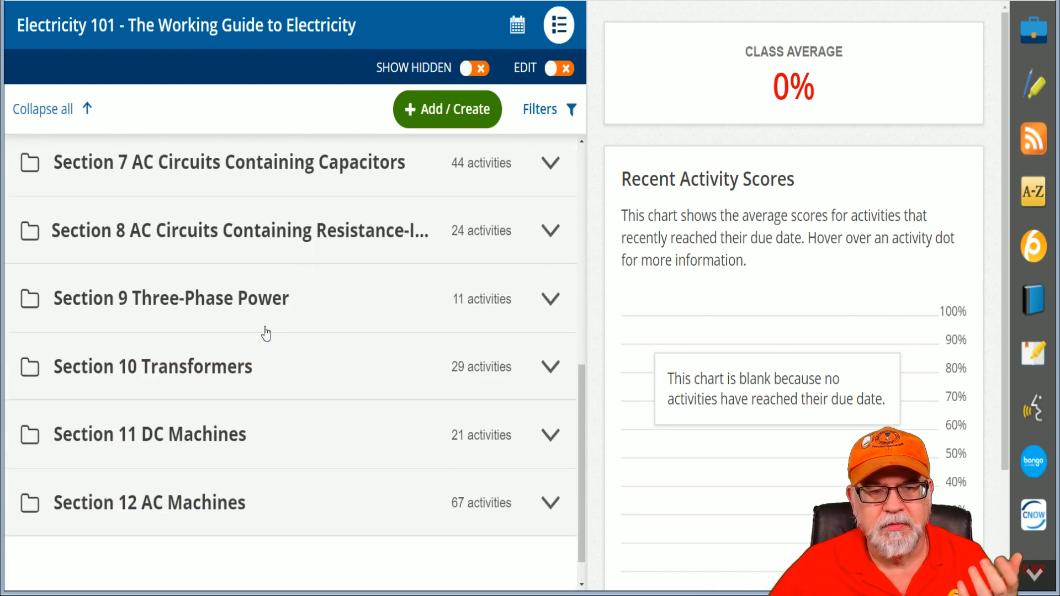
scroll("up", 3)
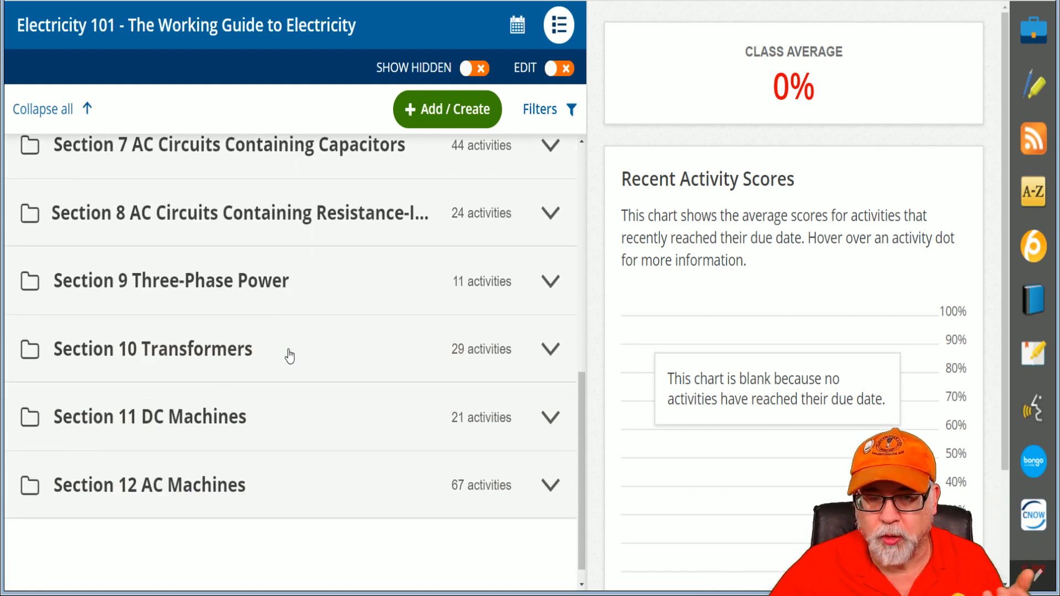
scroll("down", 3)
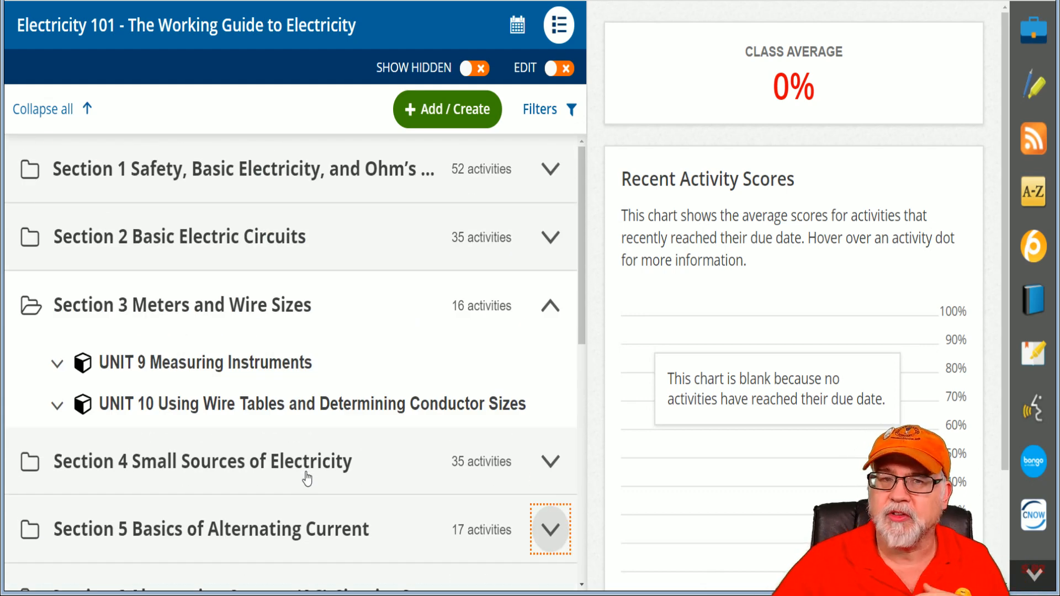
mouse_move(461, 567)
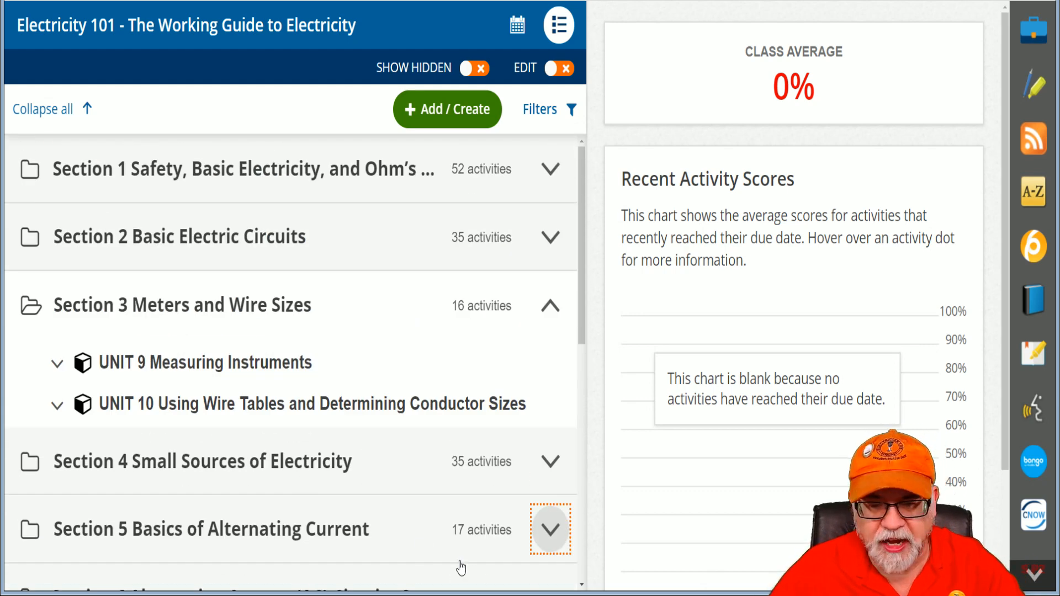